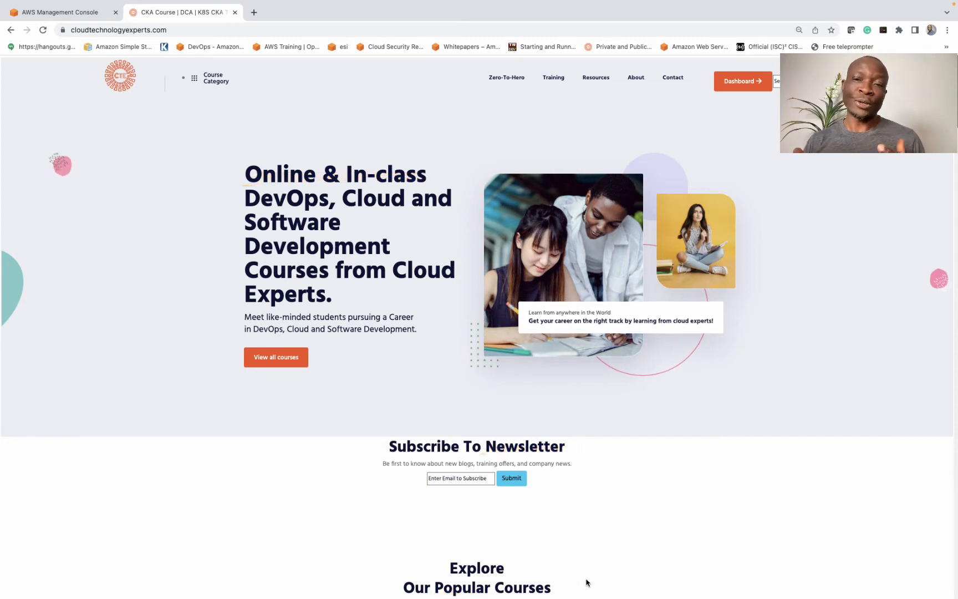
{"action": "mouse_move", "coordinate": [557, 571]}
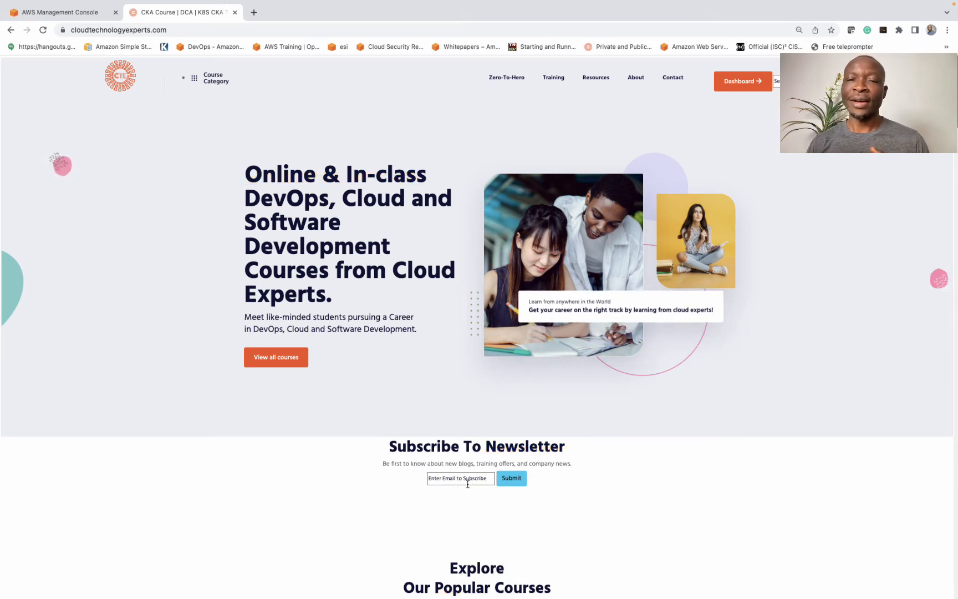
- Open the Technical Blog page from the Resources menu and scroll through its recent posts
{"action": "left_click", "coordinate": [595, 78]}
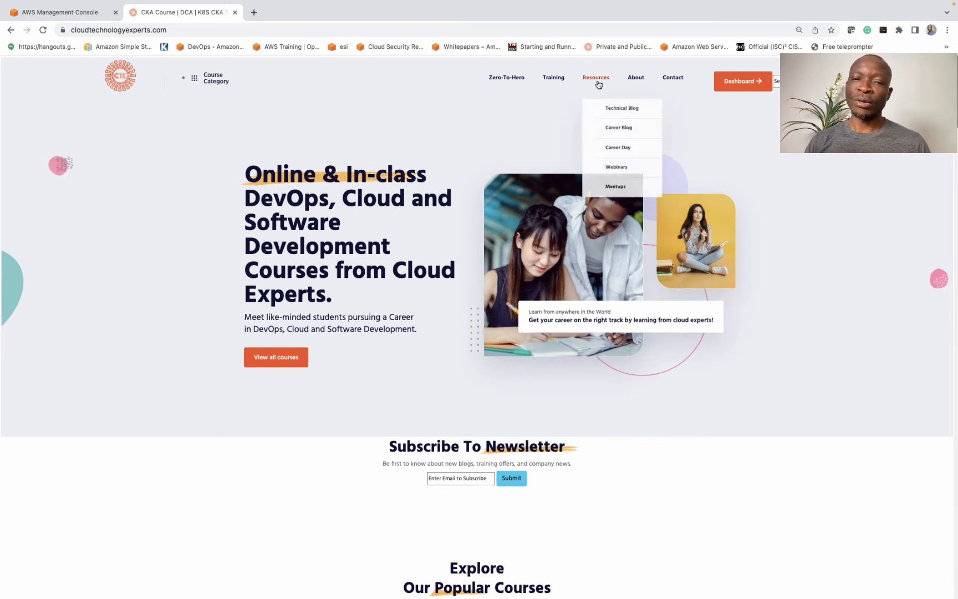
{"action": "mouse_move", "coordinate": [622, 106]}
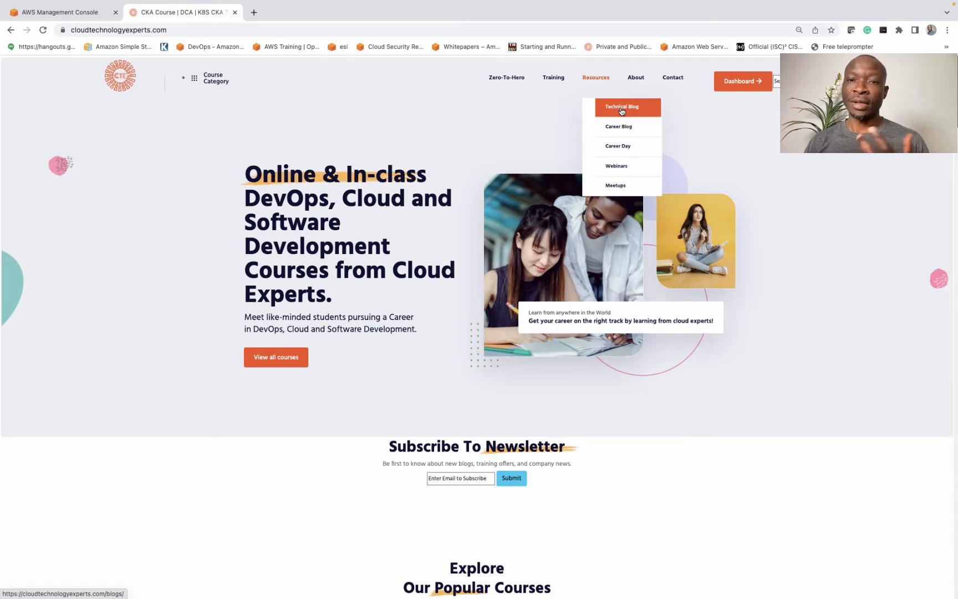
{"action": "left_click", "coordinate": [621, 106]}
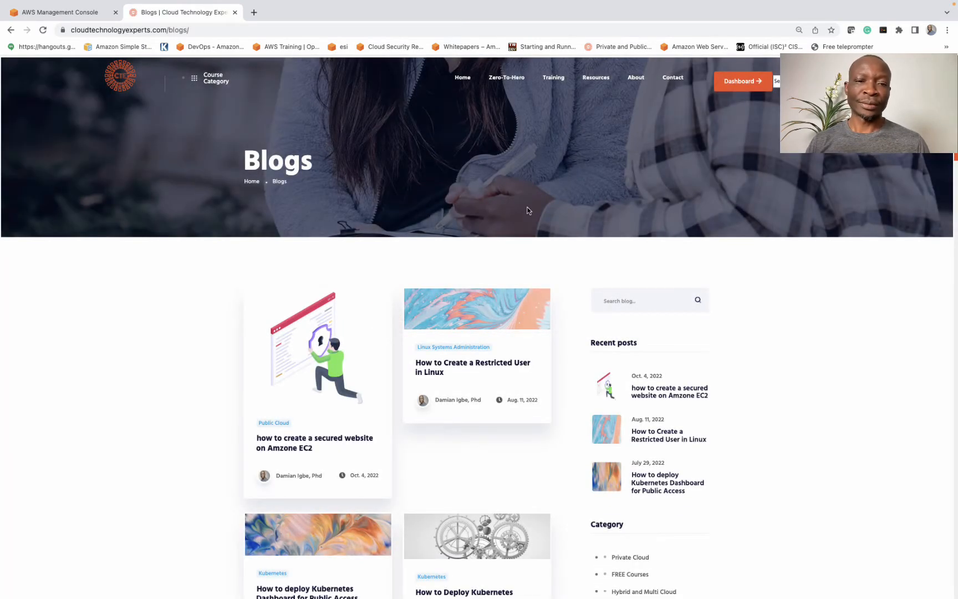
{"action": "scroll", "scroll_direction": "down", "scroll_amount": 3}
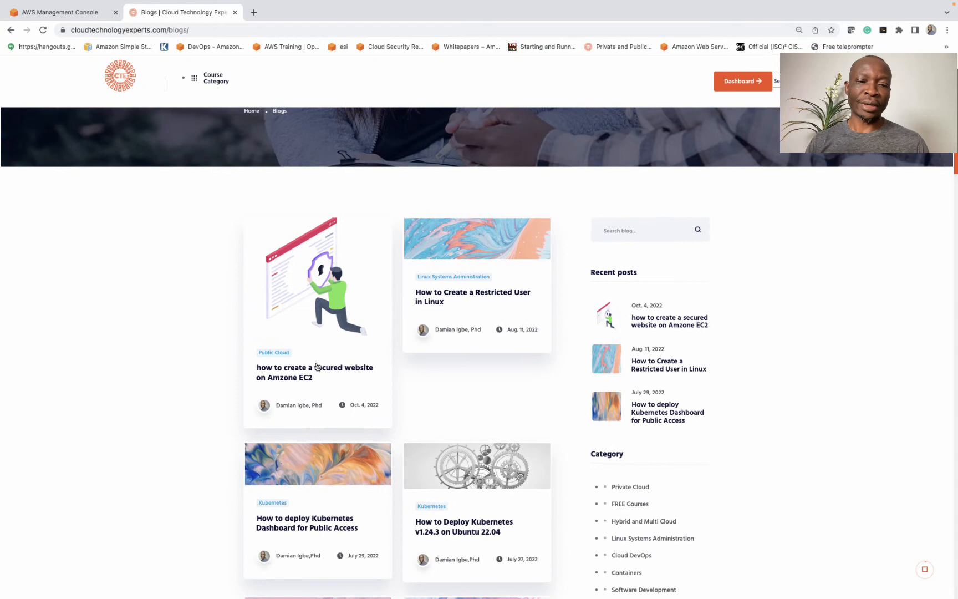
{"action": "mouse_move", "coordinate": [315, 372]}
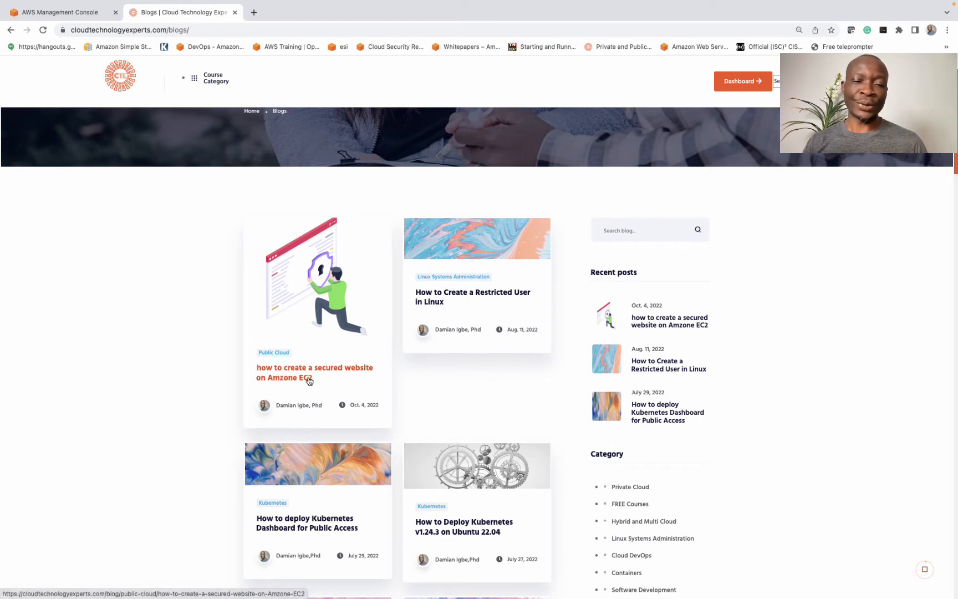
- Open the secured-website-on-EC2 article and read through its services, requirements and Phase 1 steps
{"action": "left_click", "coordinate": [314, 372]}
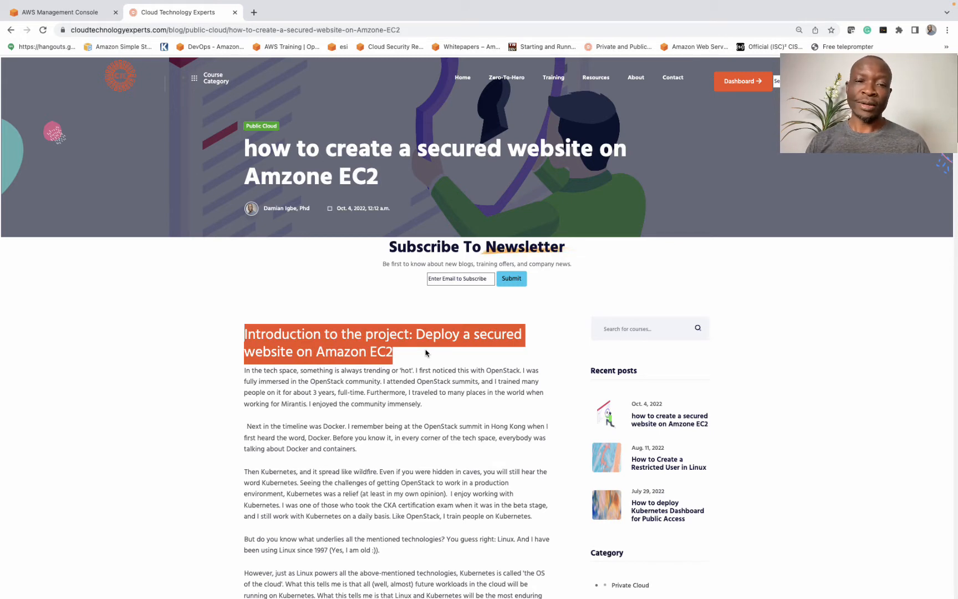
{"action": "scroll", "scroll_direction": "down", "scroll_amount": 3}
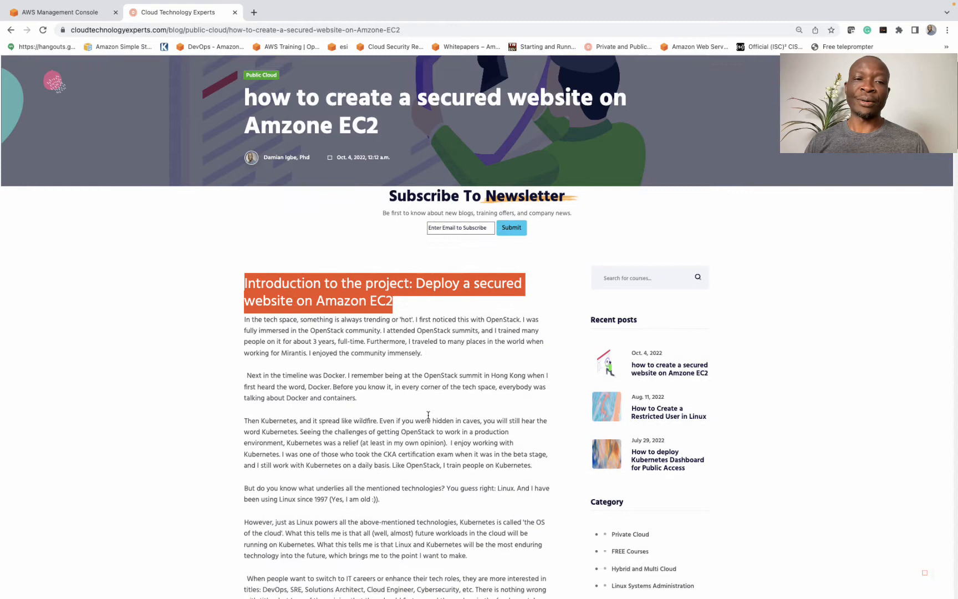
{"action": "scroll", "scroll_direction": "down", "scroll_amount": 3}
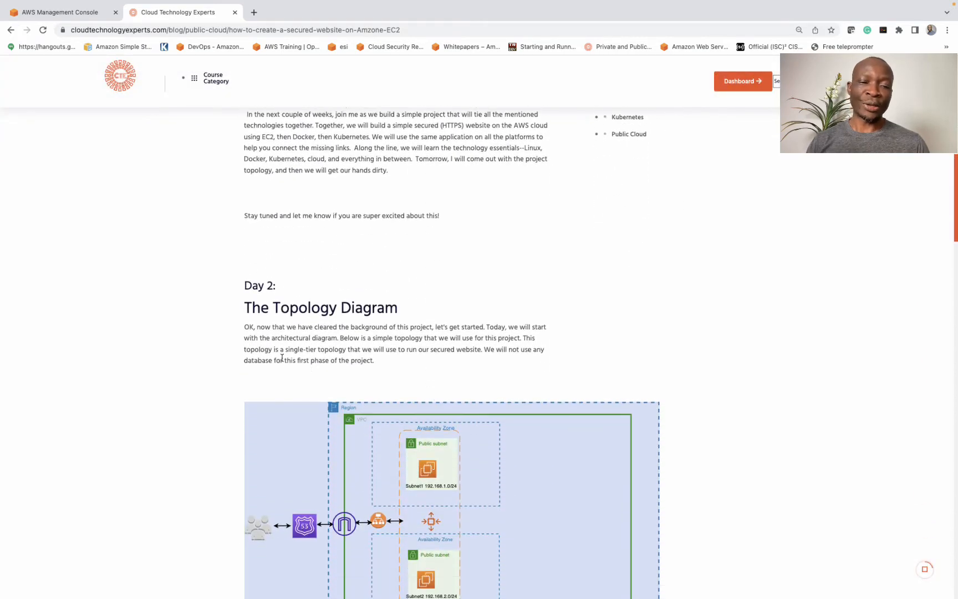
{"action": "double_click", "coordinate": [319, 307]}
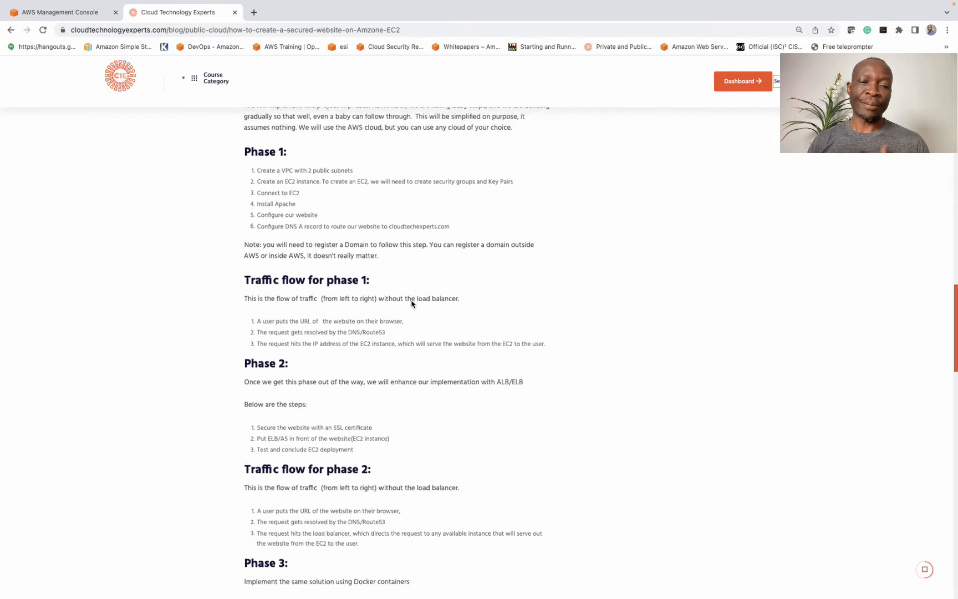
{"action": "scroll", "scroll_direction": "down", "scroll_amount": 3}
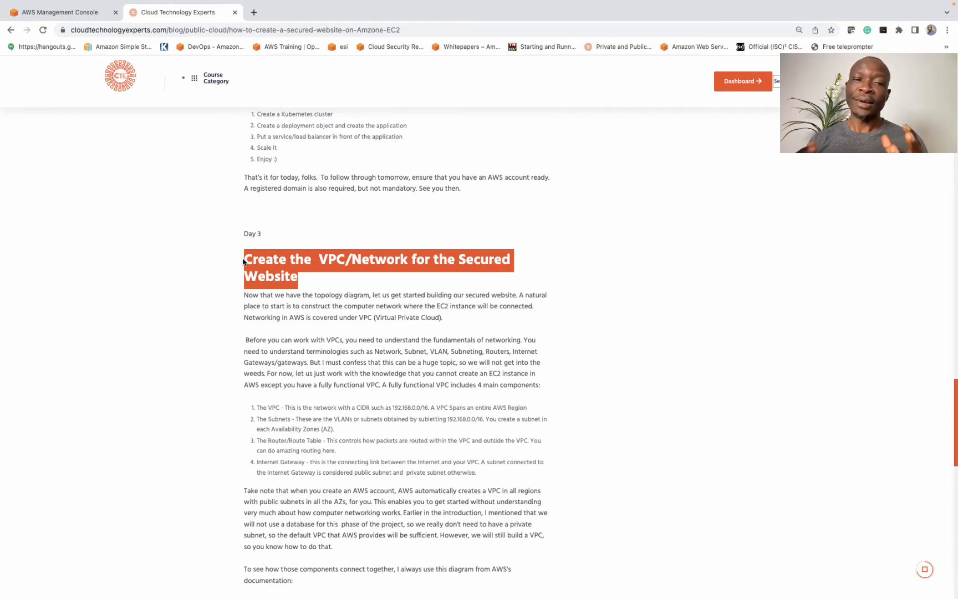
{"action": "scroll", "scroll_direction": "up", "scroll_amount": 3}
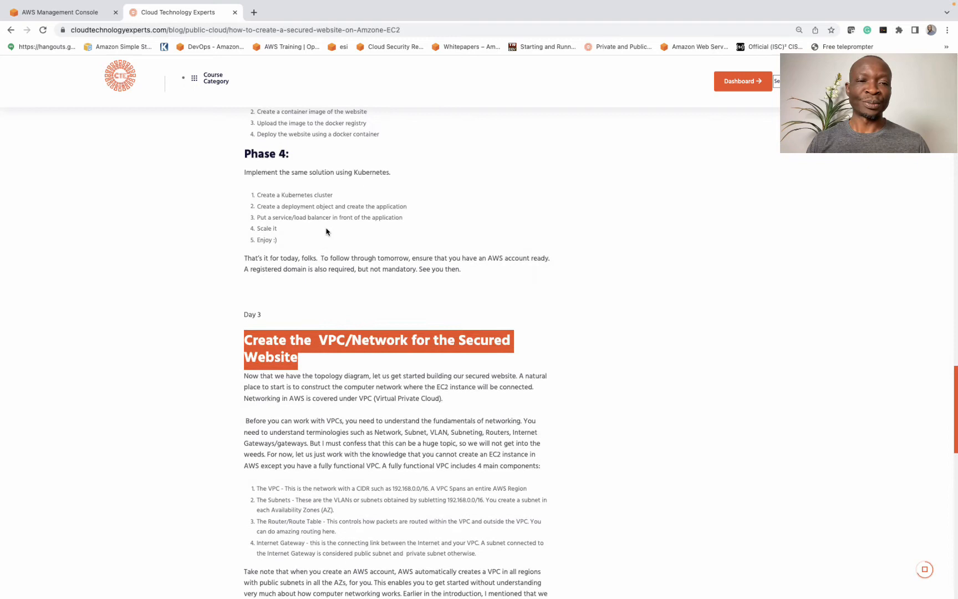
{"action": "scroll", "scroll_direction": "up", "scroll_amount": 3}
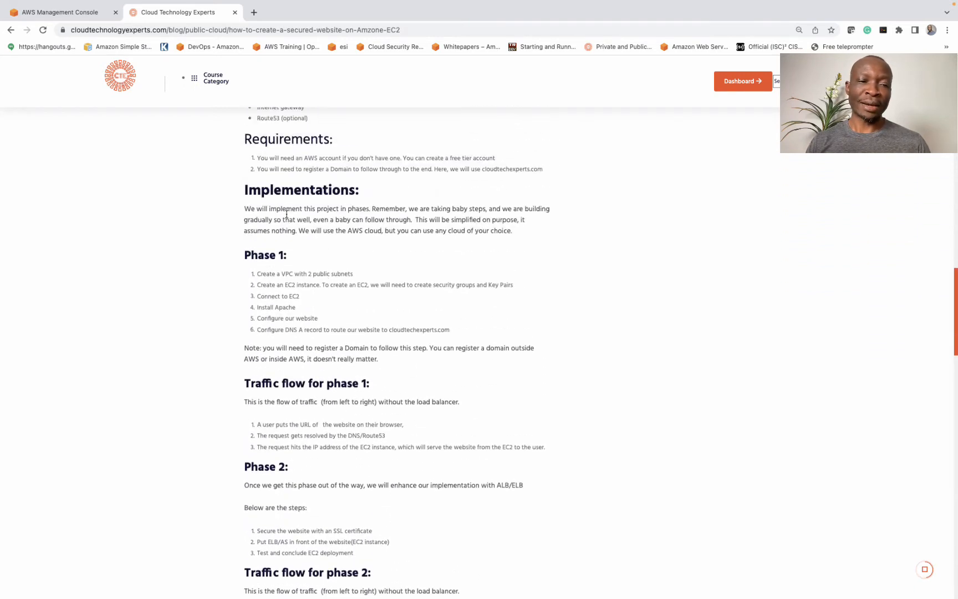
{"action": "scroll", "scroll_direction": "up", "scroll_amount": 3}
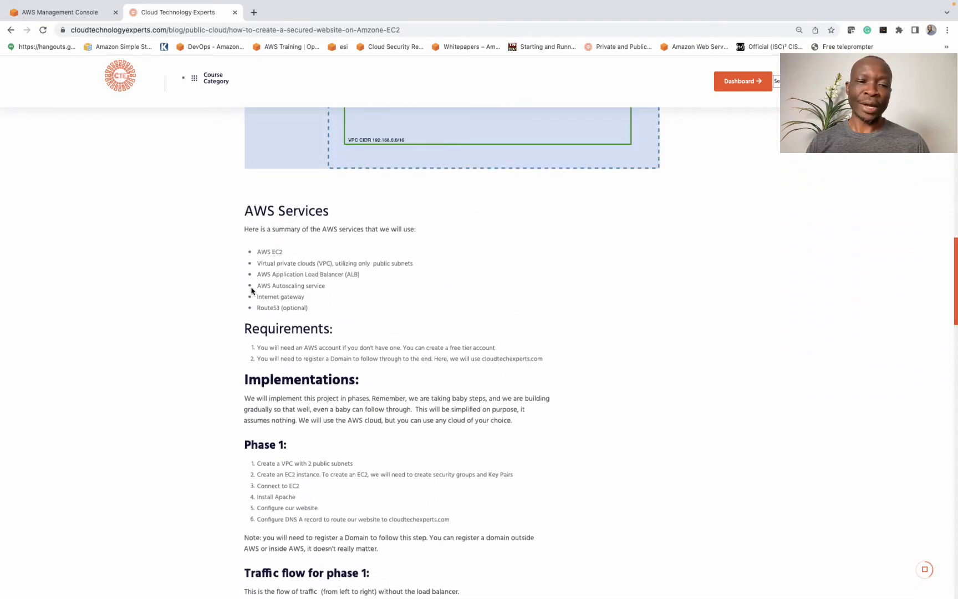
{"action": "scroll", "scroll_direction": "down", "scroll_amount": 3}
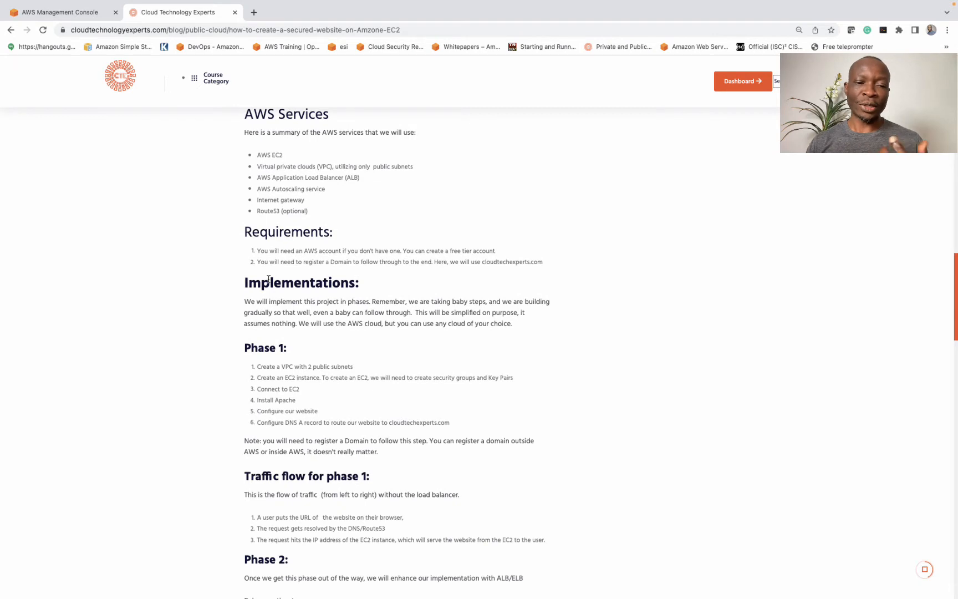
{"action": "scroll", "scroll_direction": "down", "scroll_amount": 3}
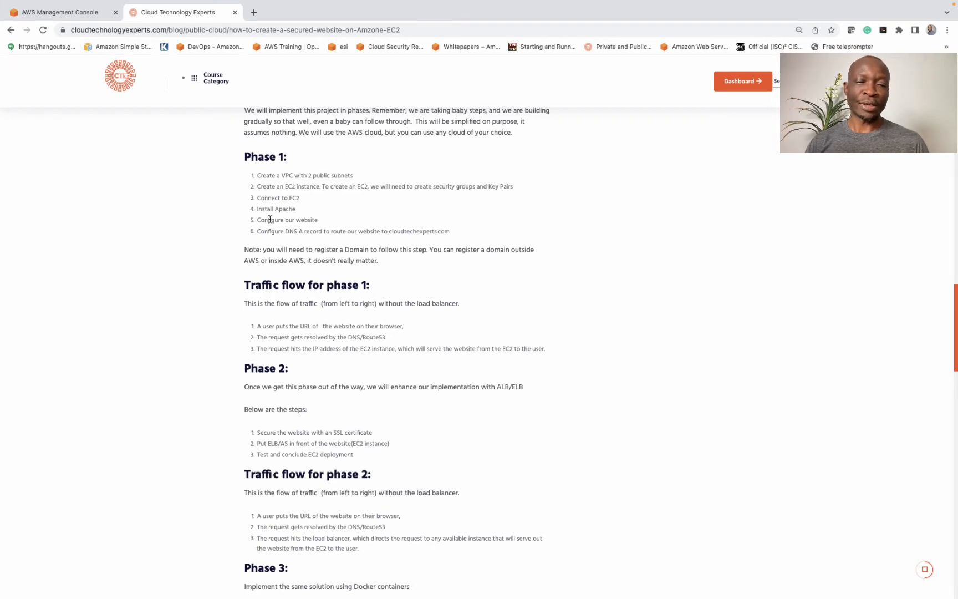
{"action": "mouse_move", "coordinate": [245, 370]}
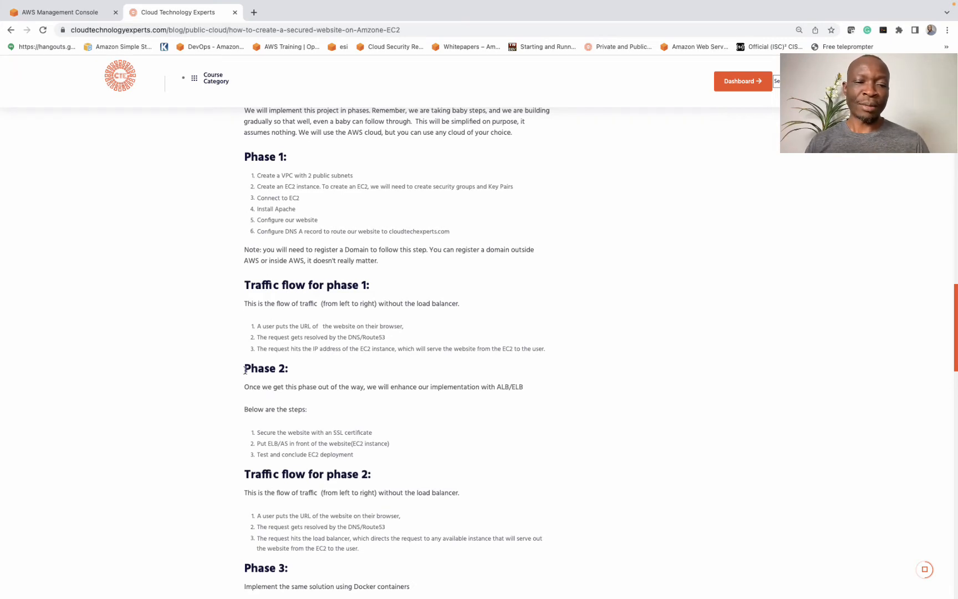
{"action": "scroll", "scroll_direction": "down", "scroll_amount": 3}
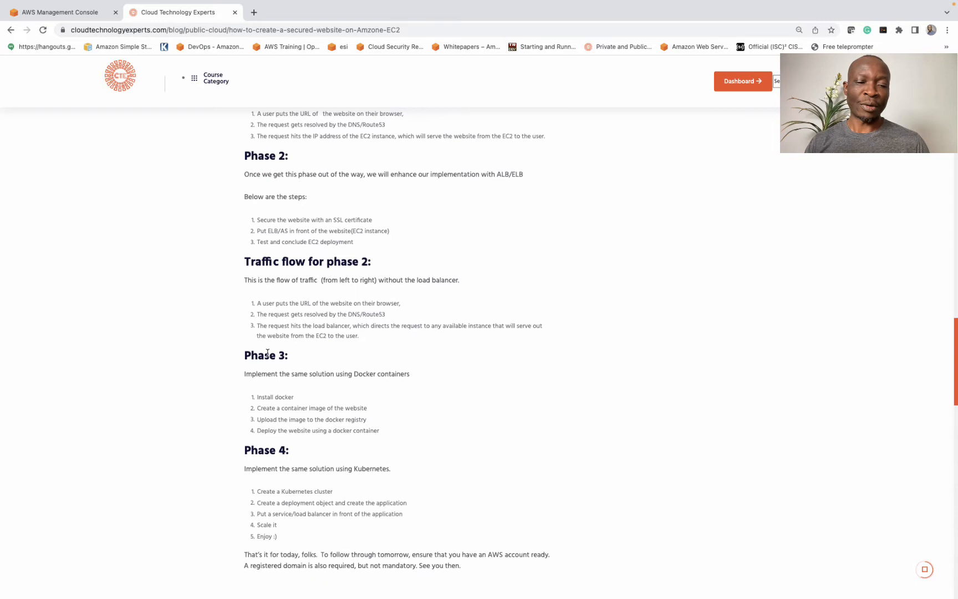
{"action": "scroll", "scroll_direction": "up", "scroll_amount": 3}
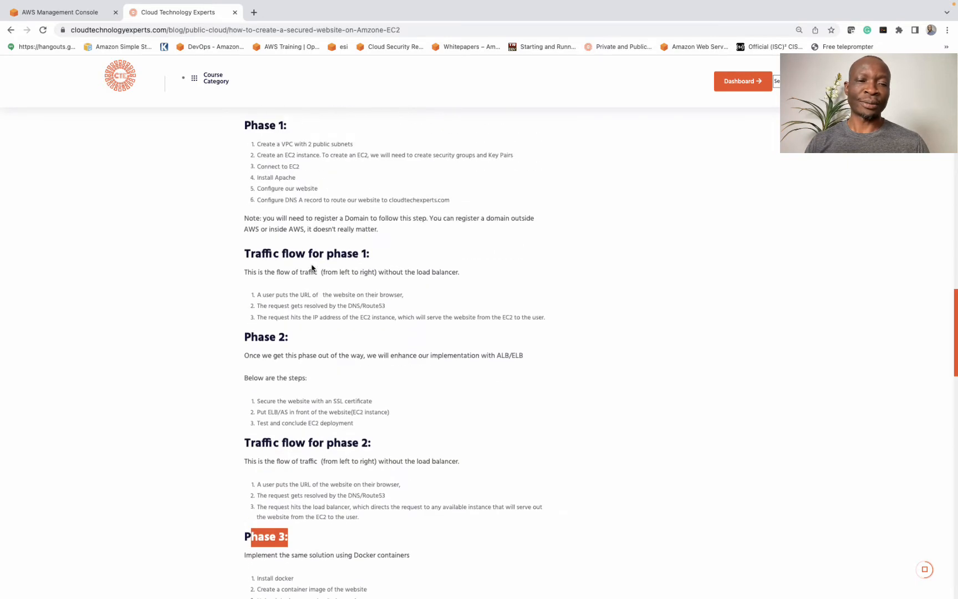
{"action": "scroll", "scroll_direction": "up", "scroll_amount": 3}
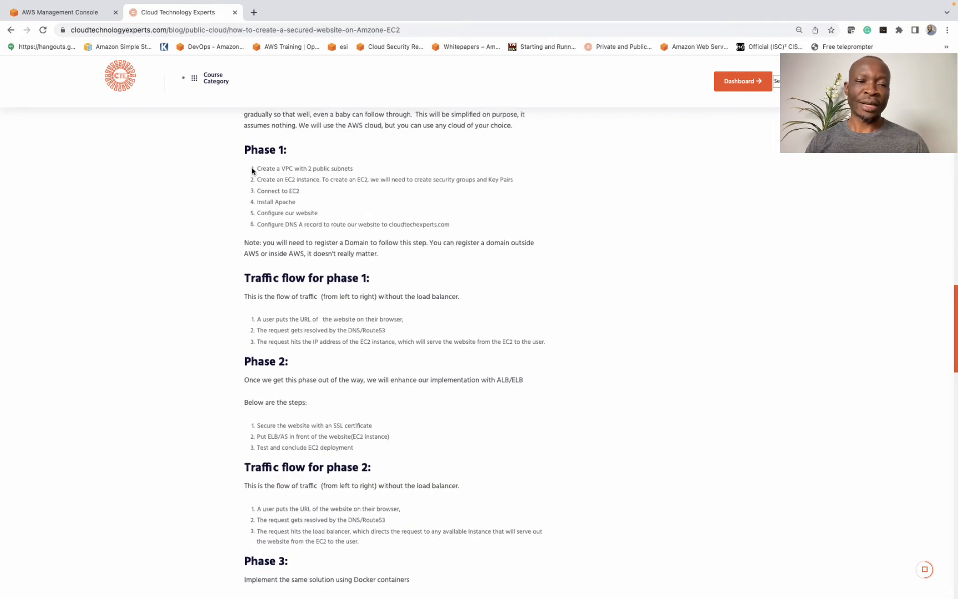
- Highlight the Phase 1 item 'Create a VPC with 2 public subnets'
{"action": "double_click", "coordinate": [304, 168]}
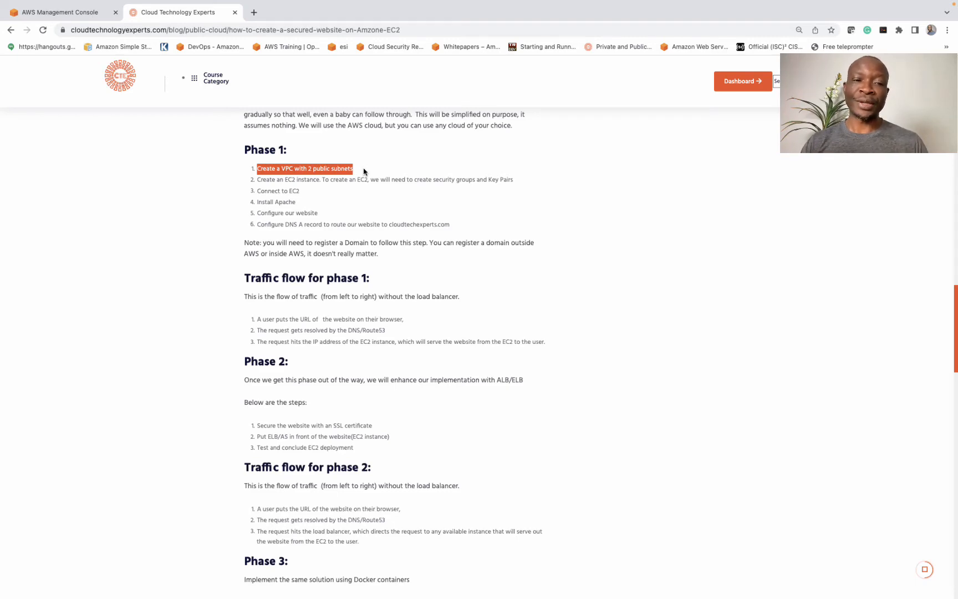
- Scroll to the Day 3 'Create the VPC/Network' section and highlight 'The VPC' component
{"action": "scroll", "scroll_direction": "down", "scroll_amount": 3}
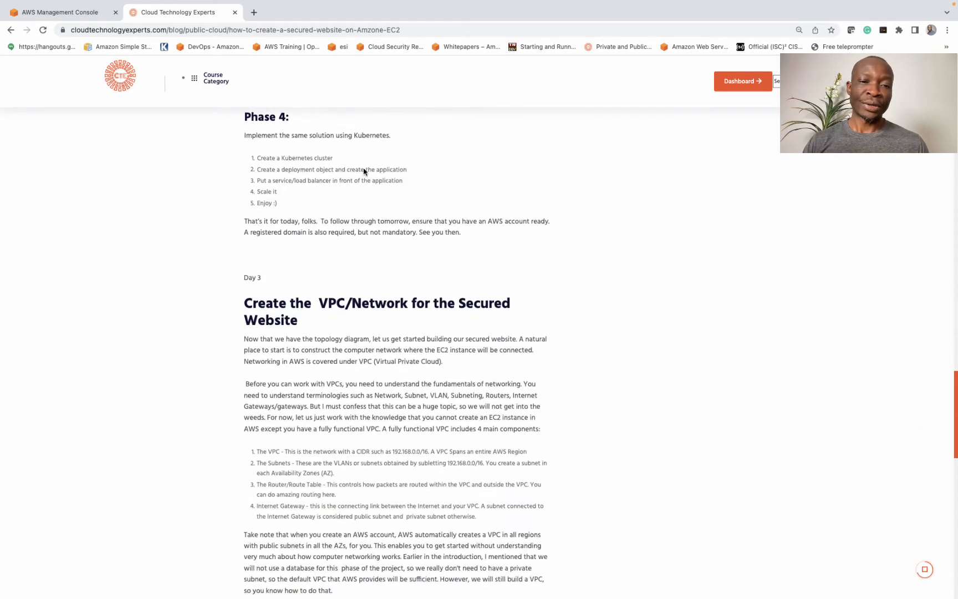
{"action": "scroll", "scroll_direction": "down", "scroll_amount": 3}
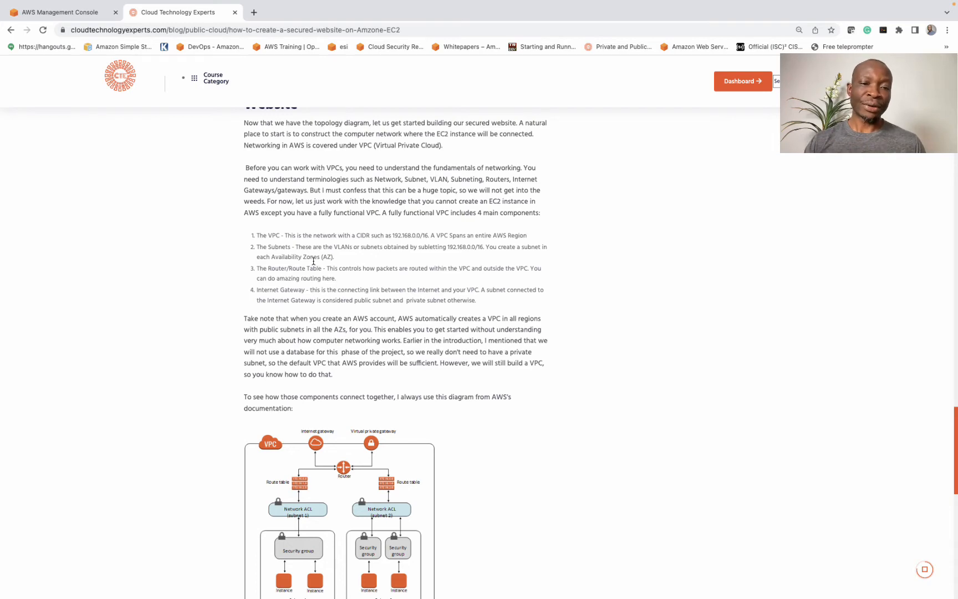
{"action": "scroll", "scroll_direction": "down", "scroll_amount": 3}
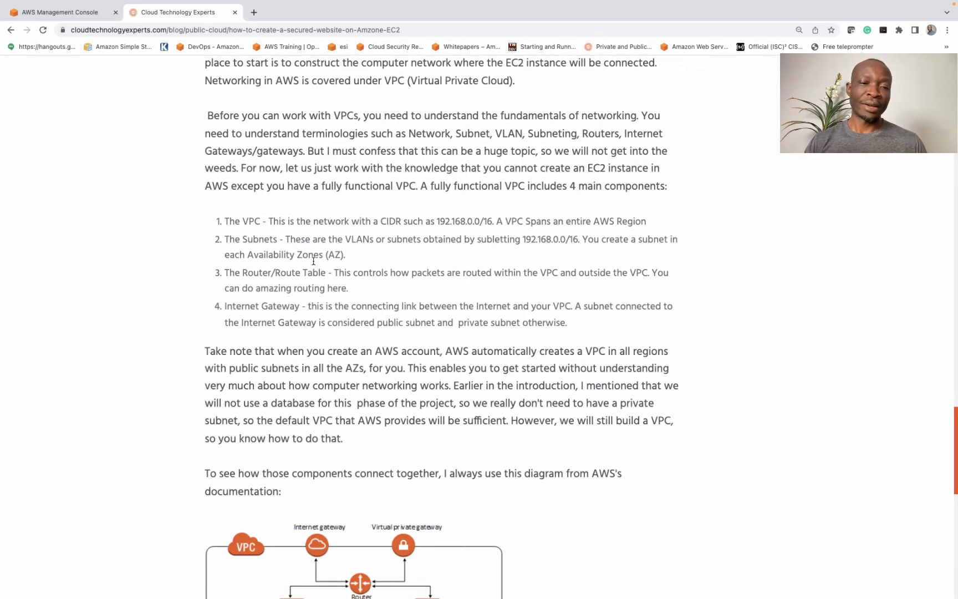
{"action": "scroll", "scroll_direction": "down", "scroll_amount": 3}
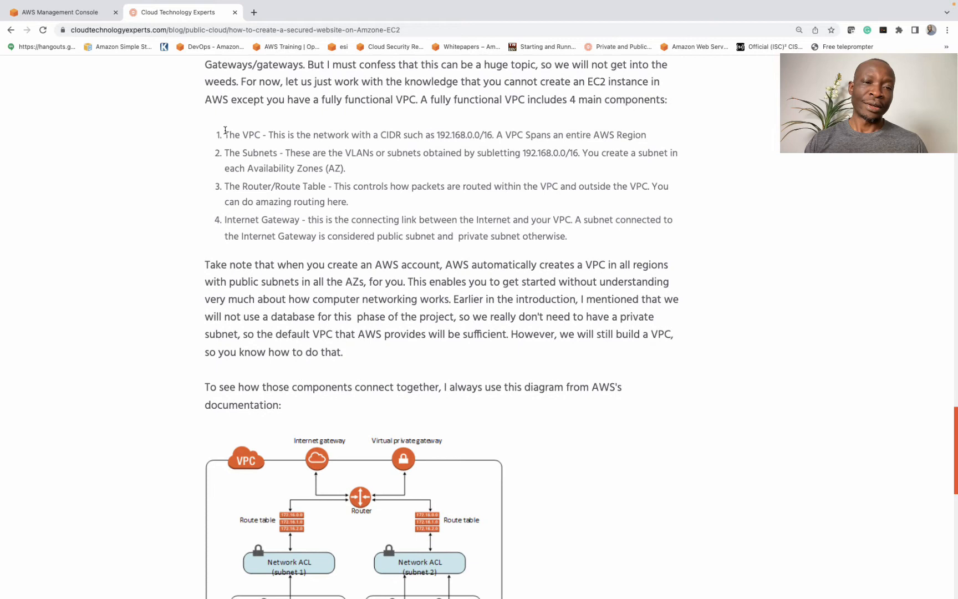
{"action": "double_click", "coordinate": [241, 135]}
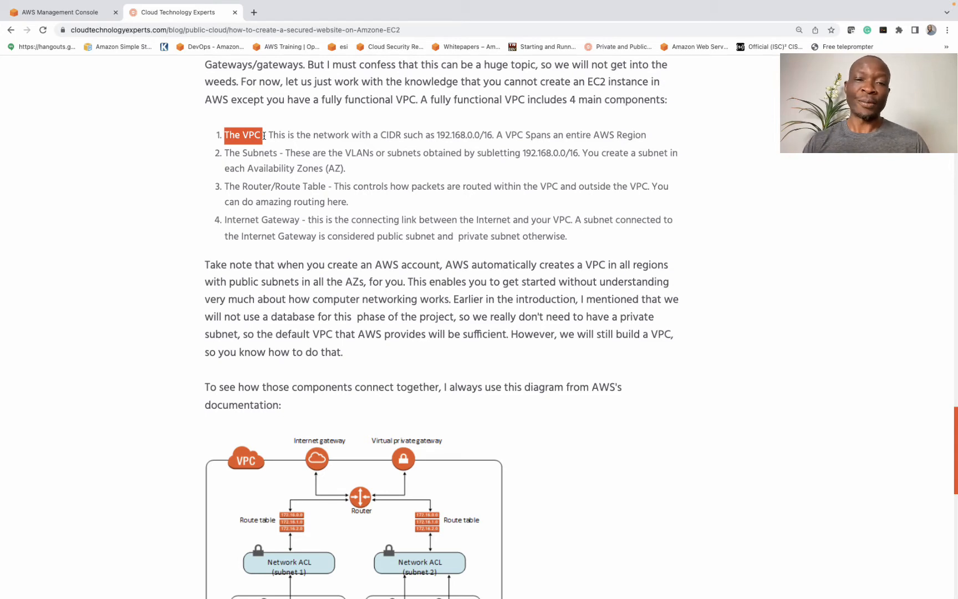
{"action": "mouse_move", "coordinate": [422, 120]}
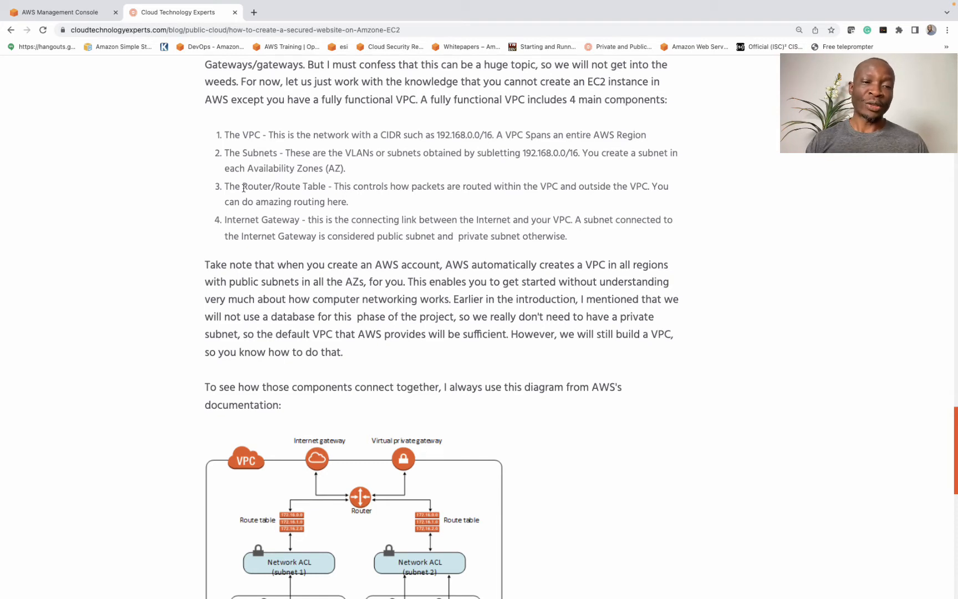
{"action": "double_click", "coordinate": [283, 186]}
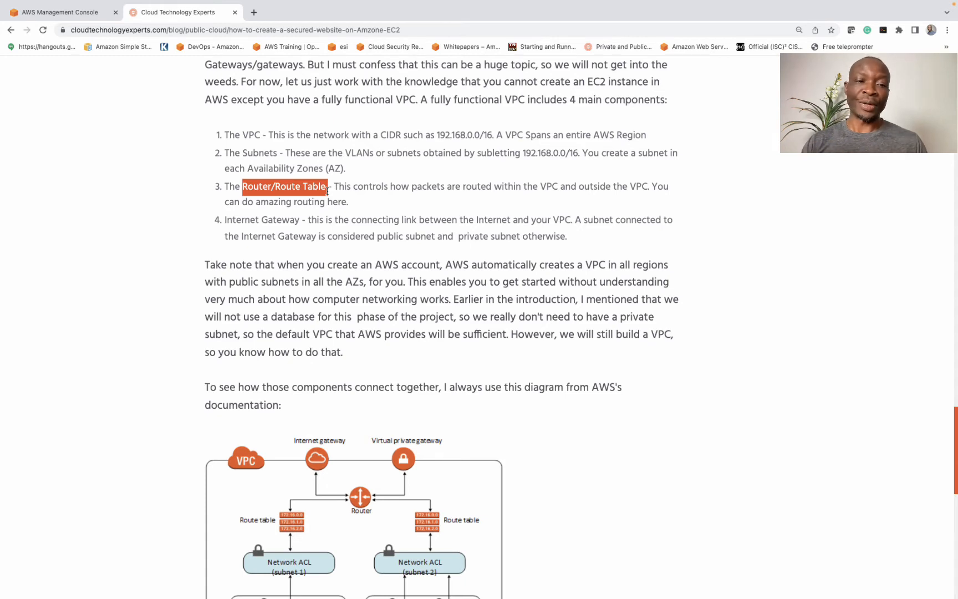
{"action": "left_click", "coordinate": [301, 222]}
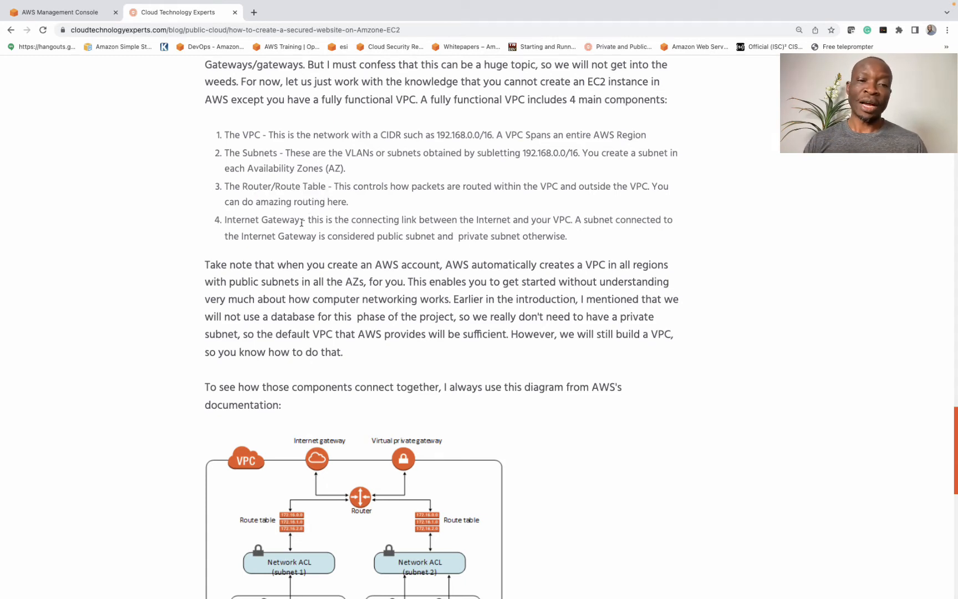
{"action": "double_click", "coordinate": [262, 220]}
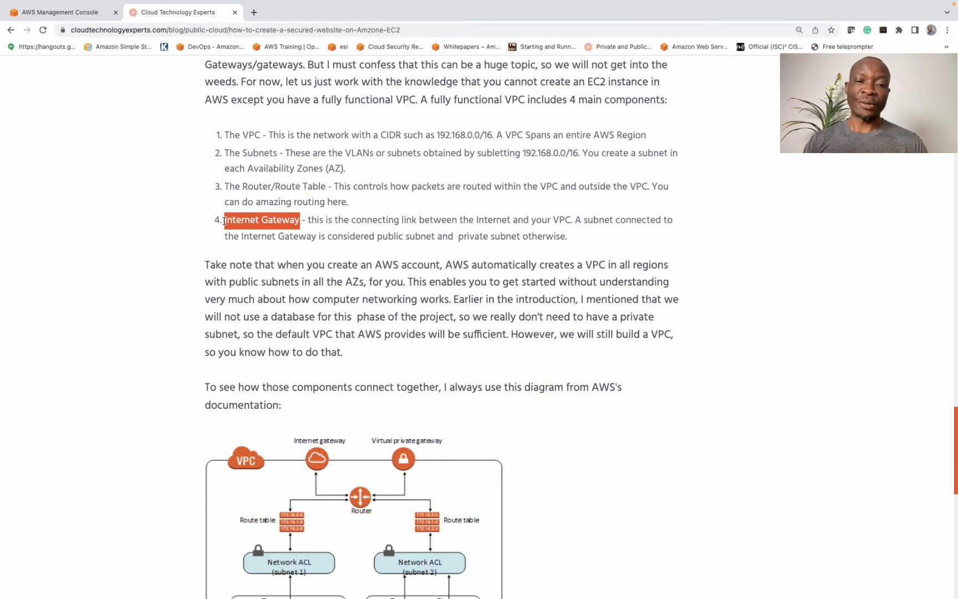
{"action": "mouse_move", "coordinate": [194, 186]}
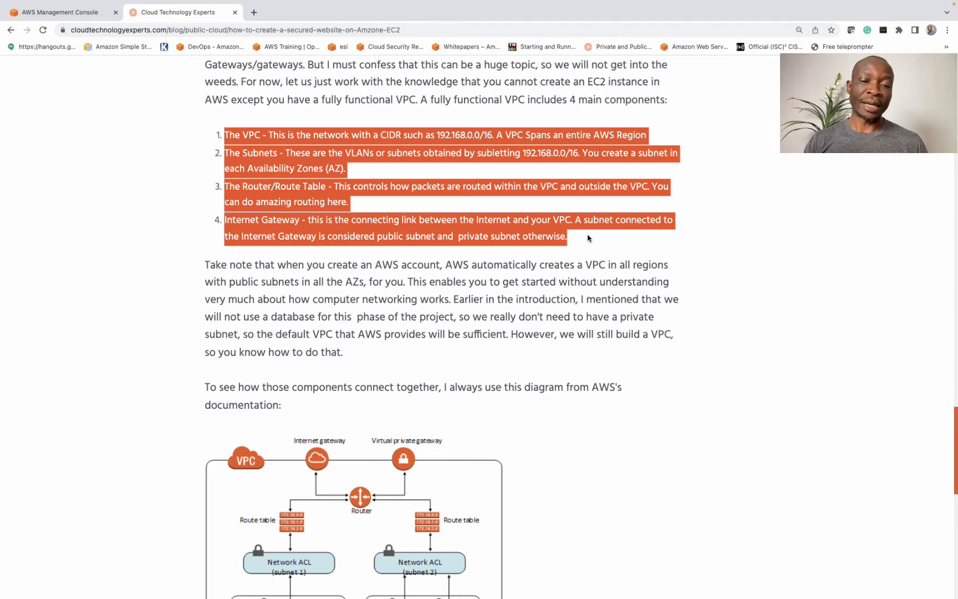
{"action": "scroll", "scroll_direction": "down", "scroll_amount": 3}
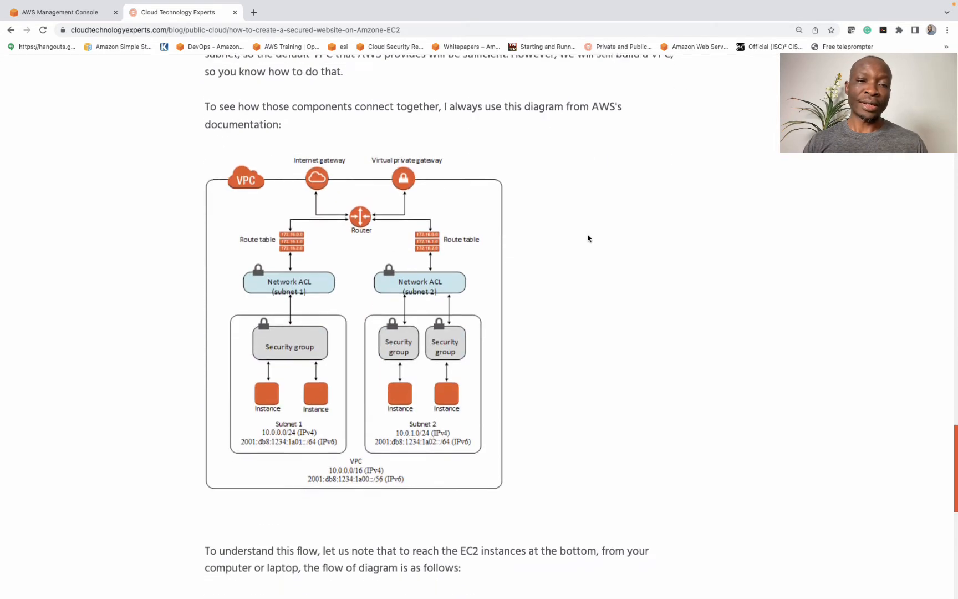
{"action": "scroll", "scroll_direction": "down", "scroll_amount": 3}
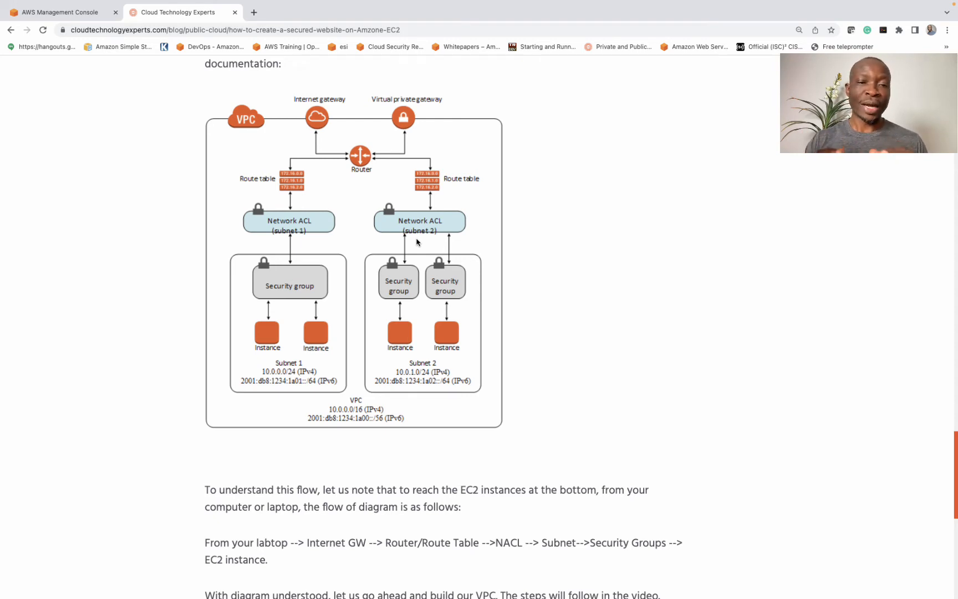
{"action": "mouse_move", "coordinate": [322, 346]}
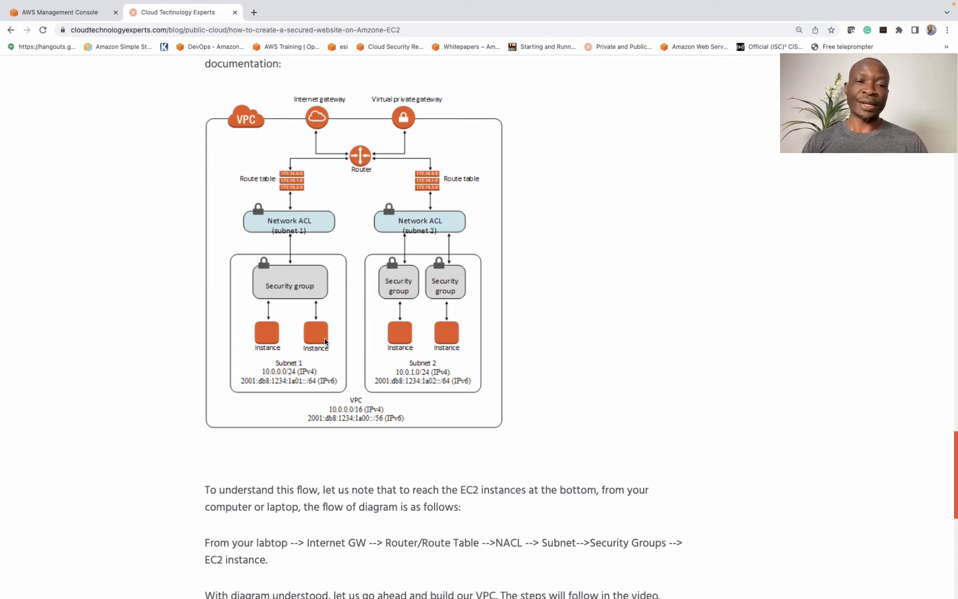
{"action": "mouse_move", "coordinate": [212, 126]}
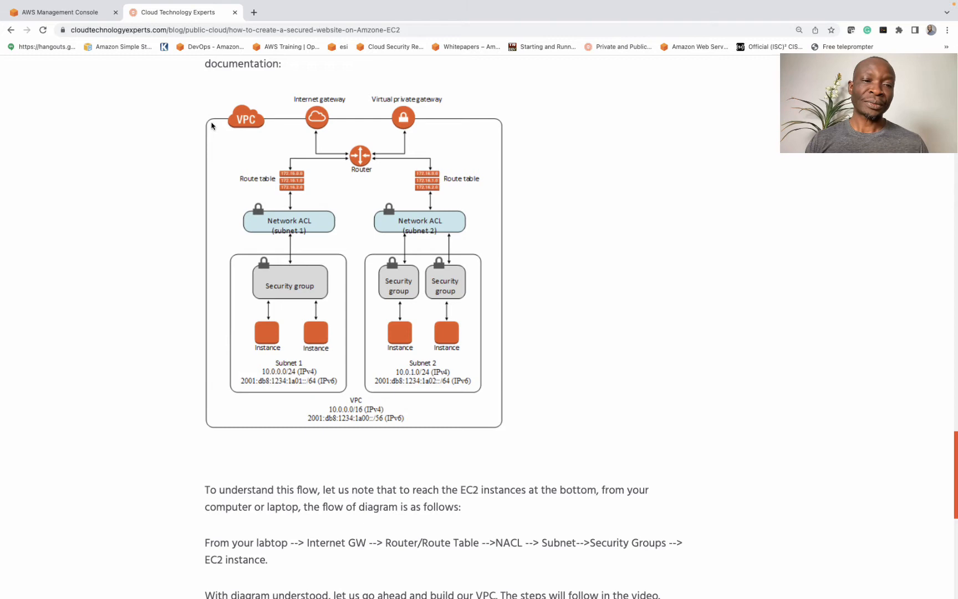
{"action": "mouse_move", "coordinate": [500, 392]}
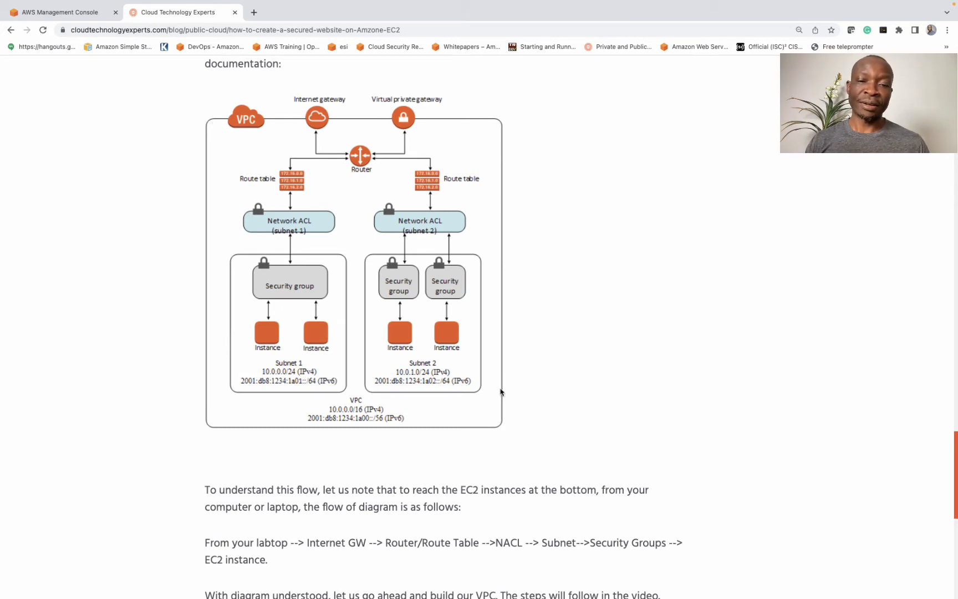
{"action": "mouse_move", "coordinate": [492, 258]}
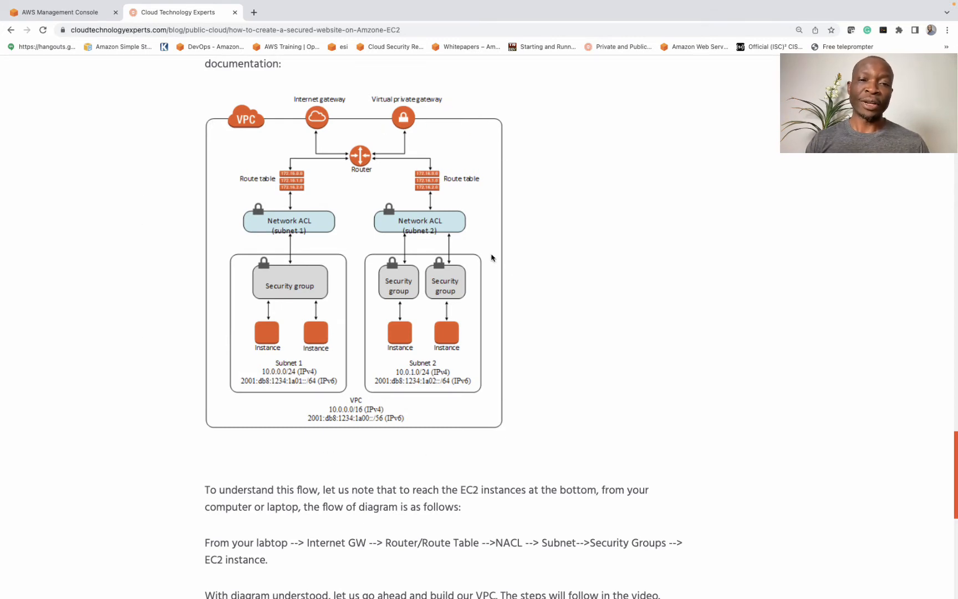
{"action": "mouse_move", "coordinate": [288, 319]}
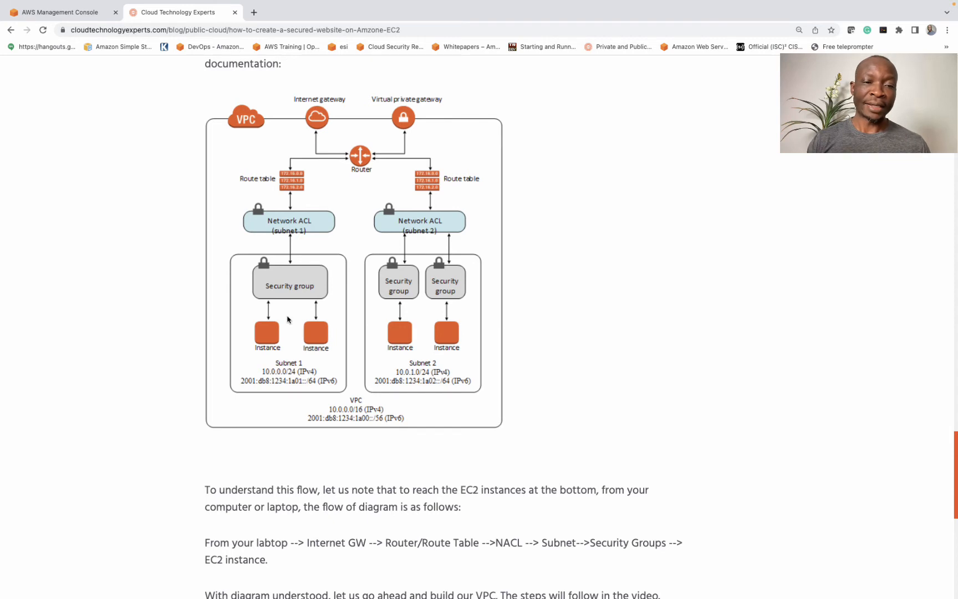
{"action": "mouse_move", "coordinate": [295, 421]}
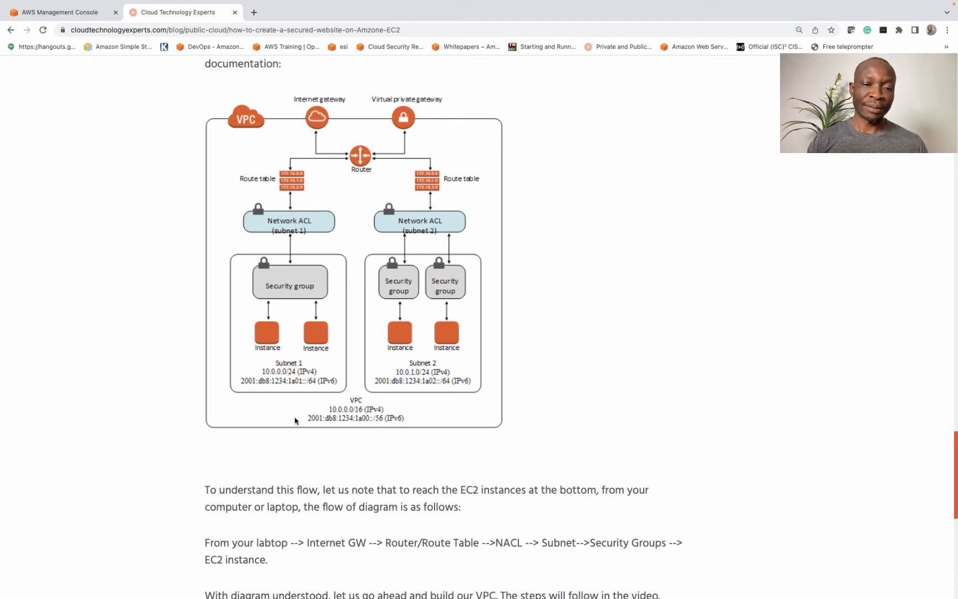
{"action": "mouse_move", "coordinate": [249, 371]}
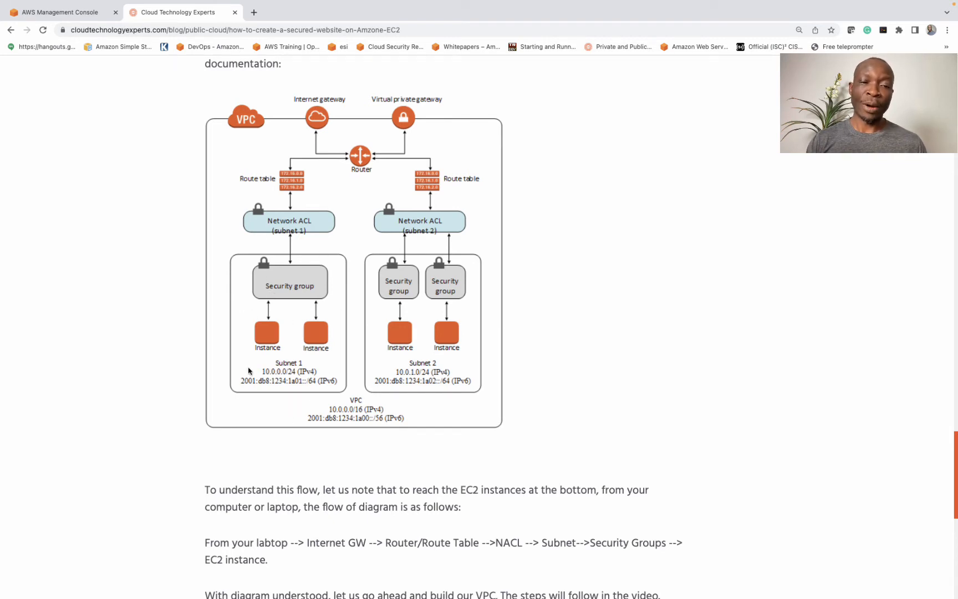
{"action": "mouse_move", "coordinate": [291, 390]}
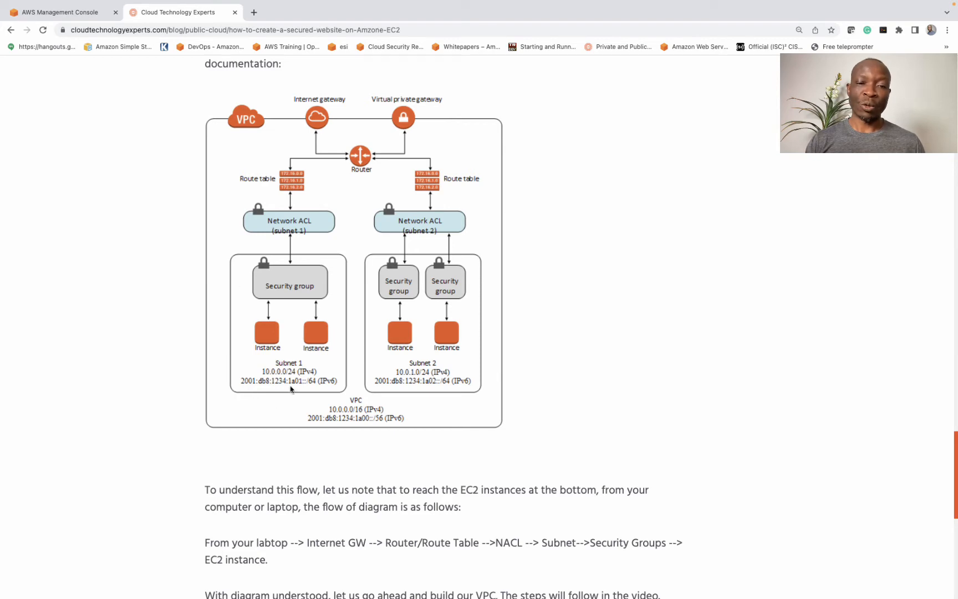
{"action": "mouse_move", "coordinate": [413, 335]}
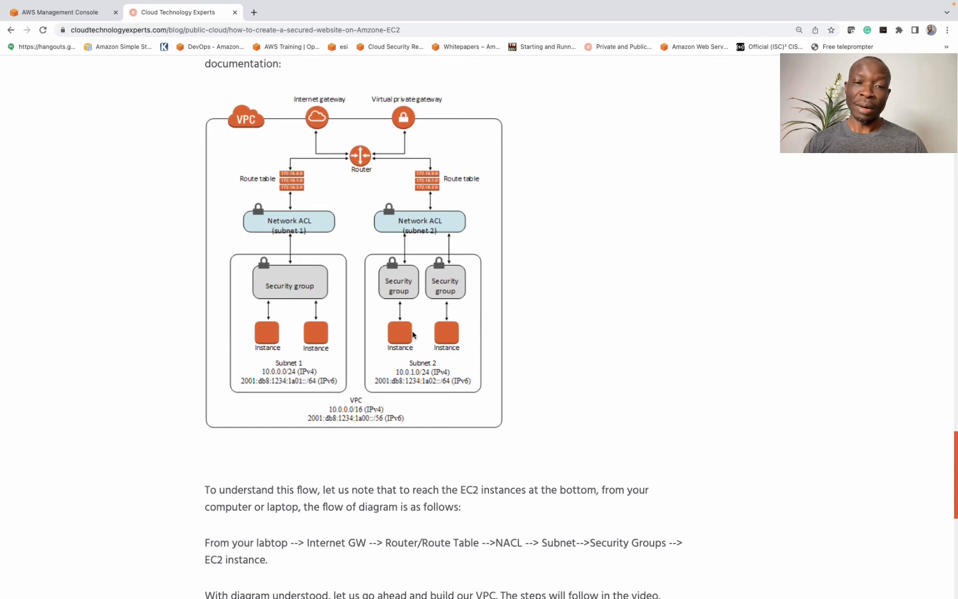
{"action": "mouse_move", "coordinate": [318, 369]}
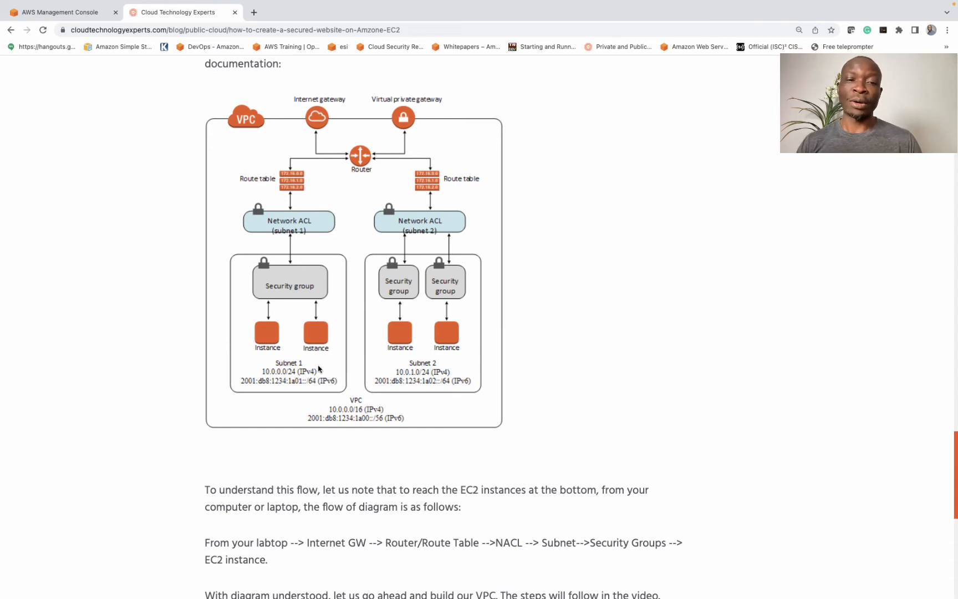
{"action": "mouse_move", "coordinate": [317, 321]}
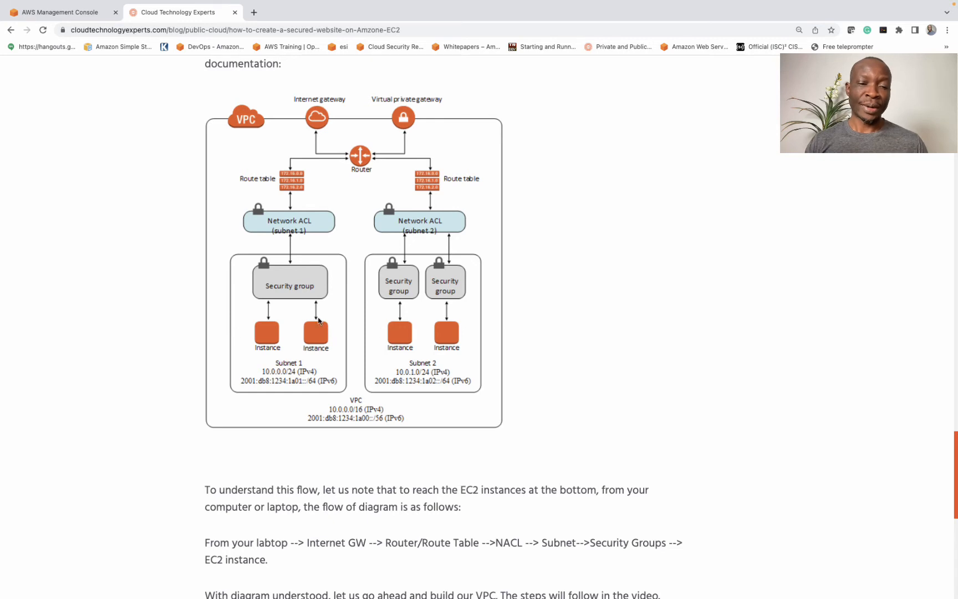
{"action": "mouse_move", "coordinate": [275, 341]}
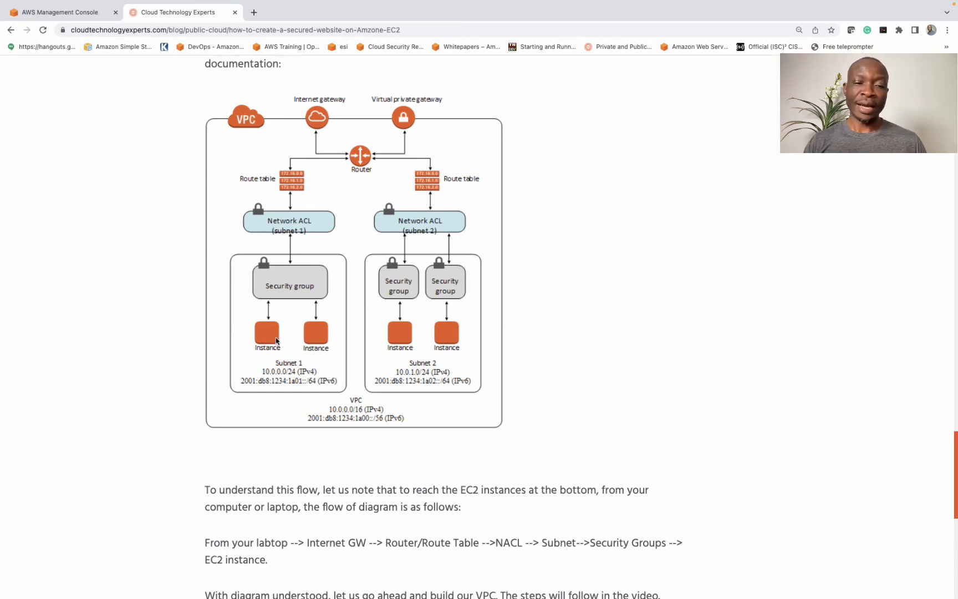
{"action": "mouse_move", "coordinate": [263, 358]}
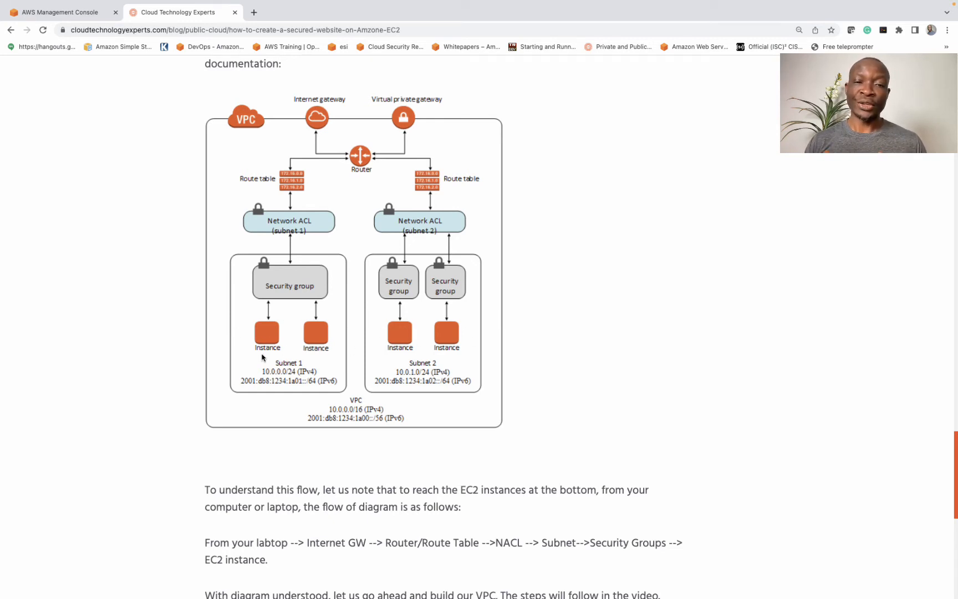
{"action": "mouse_move", "coordinate": [328, 335]}
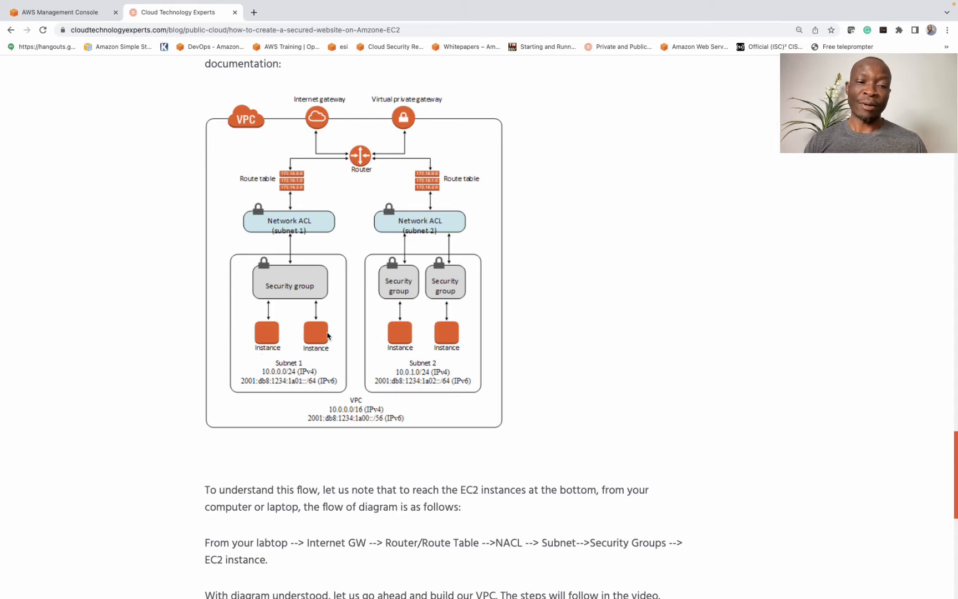
{"action": "mouse_move", "coordinate": [324, 68]}
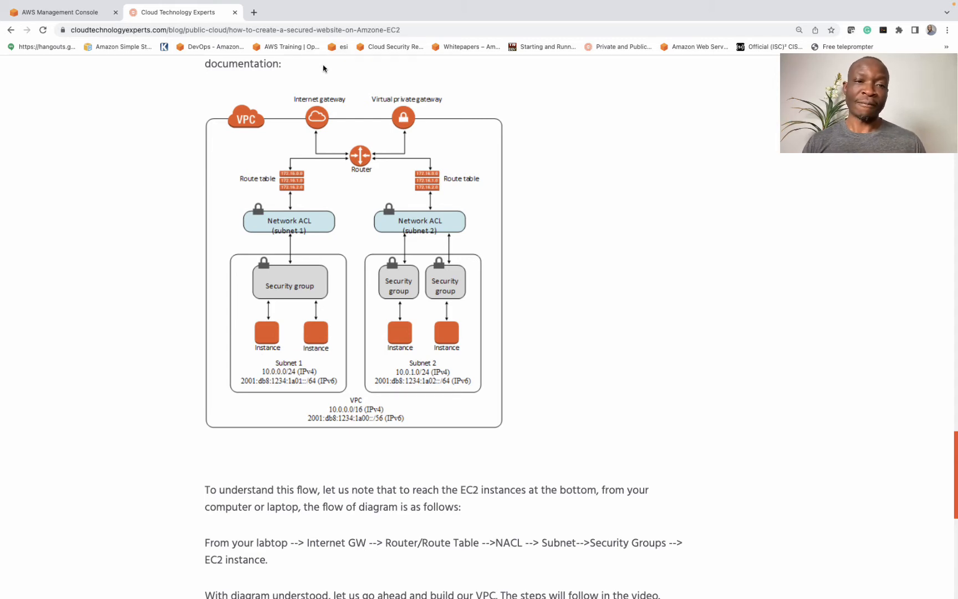
{"action": "mouse_move", "coordinate": [311, 119]}
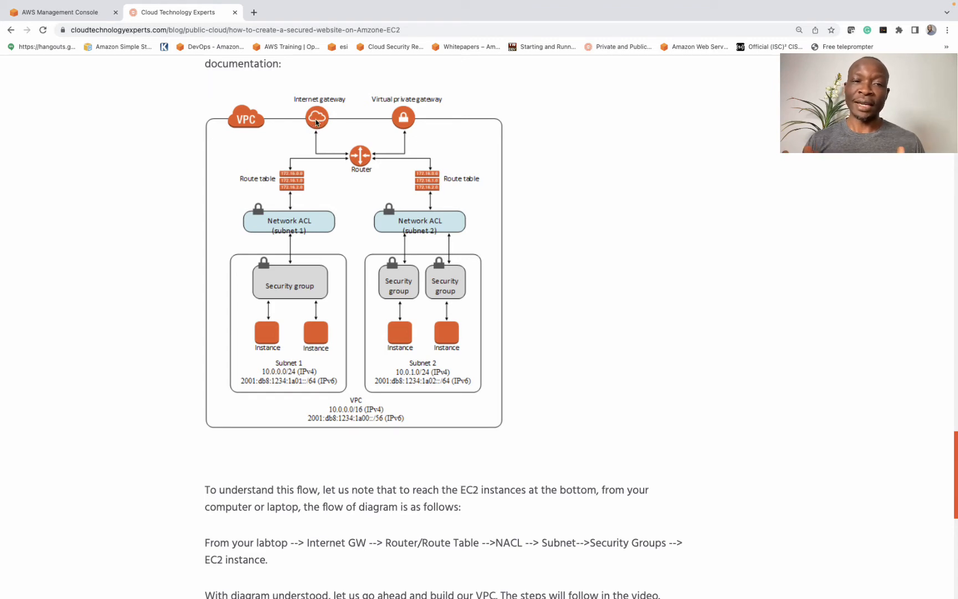
{"action": "mouse_move", "coordinate": [364, 161]}
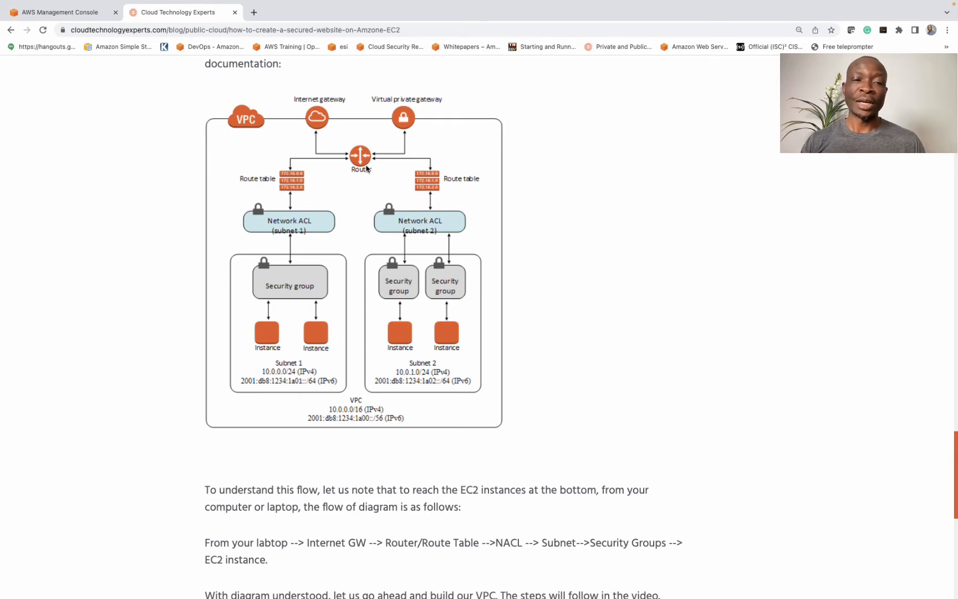
{"action": "mouse_move", "coordinate": [301, 176]}
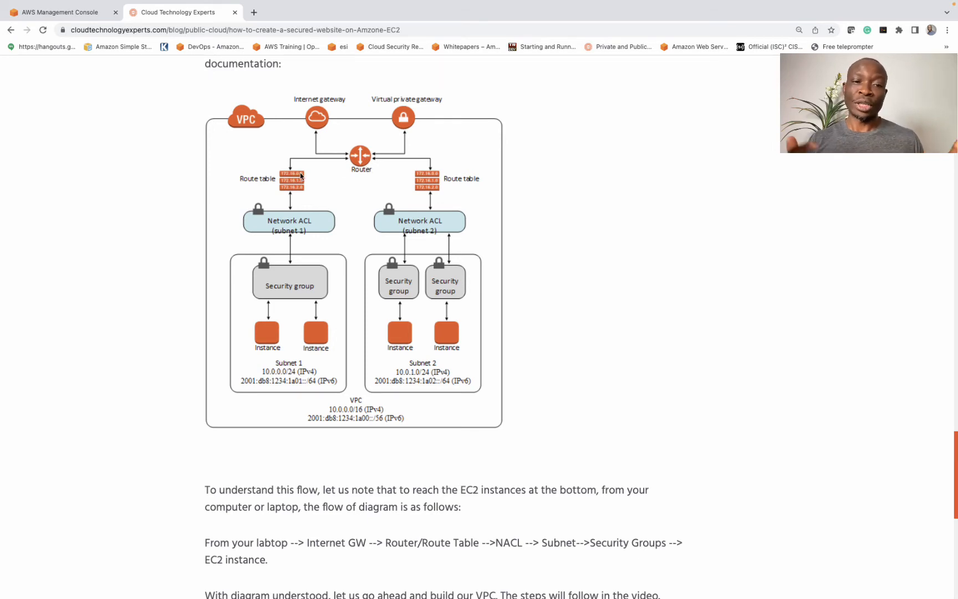
{"action": "mouse_move", "coordinate": [438, 243]}
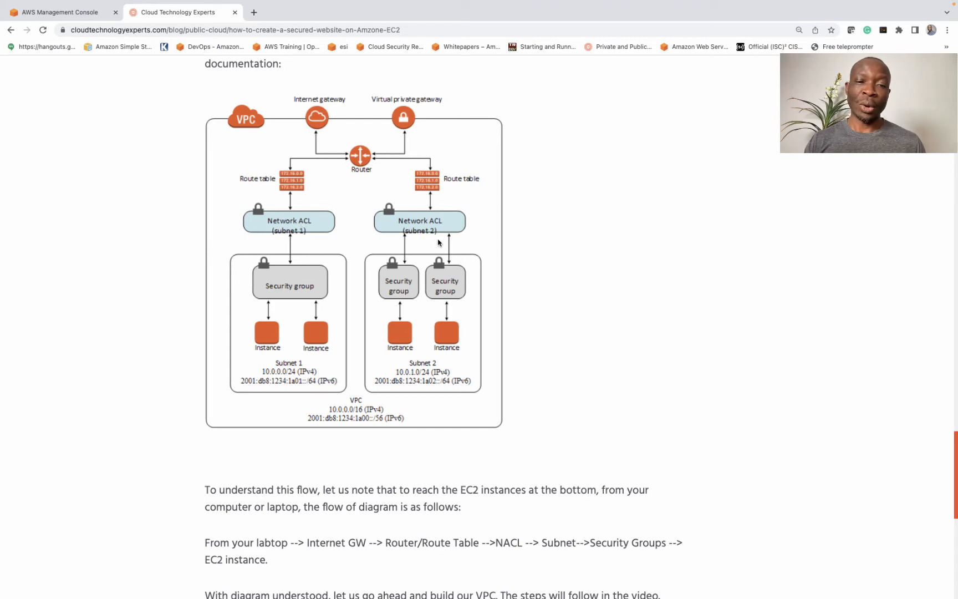
{"action": "mouse_move", "coordinate": [309, 247]}
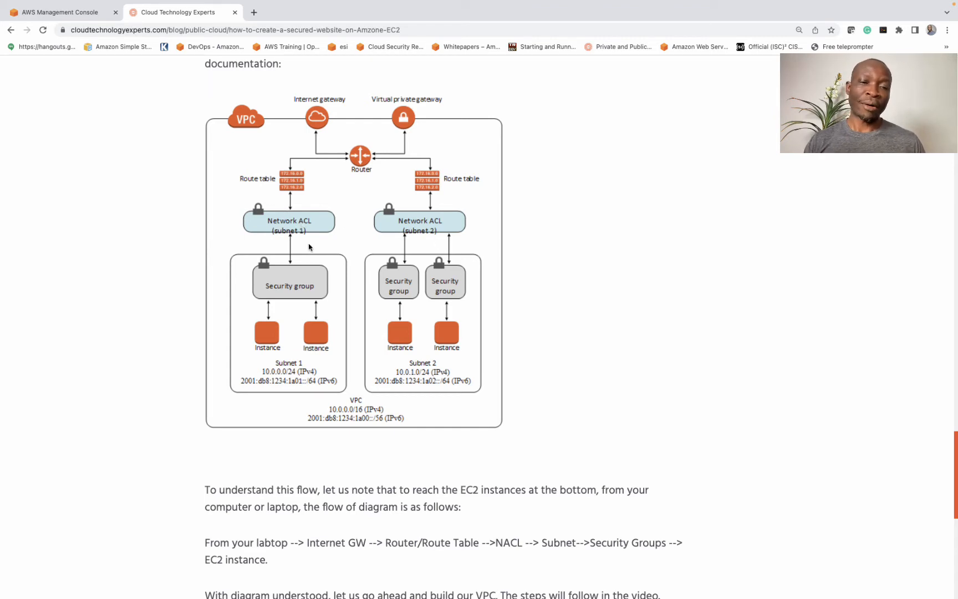
{"action": "mouse_move", "coordinate": [323, 340]}
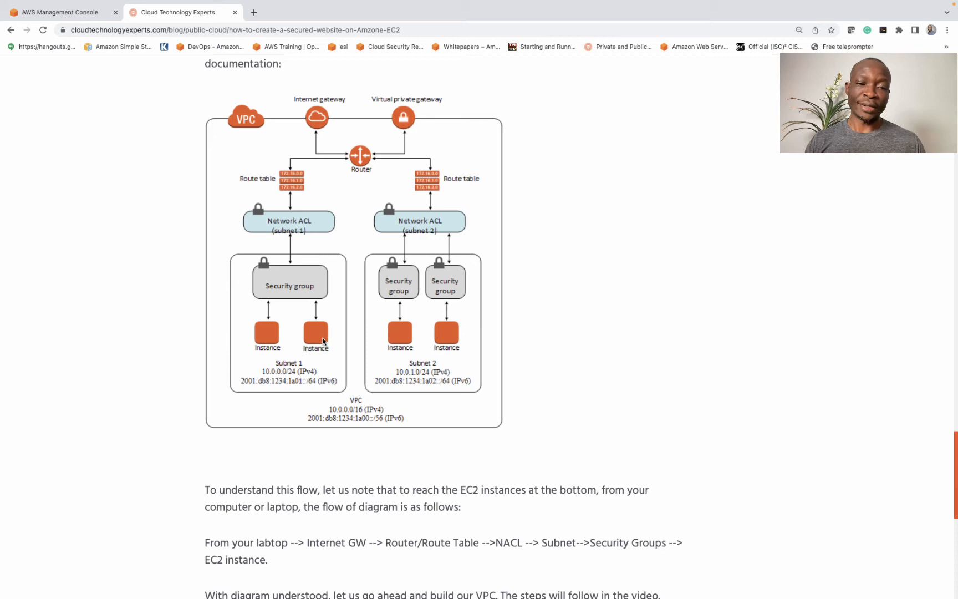
{"action": "mouse_move", "coordinate": [270, 257]}
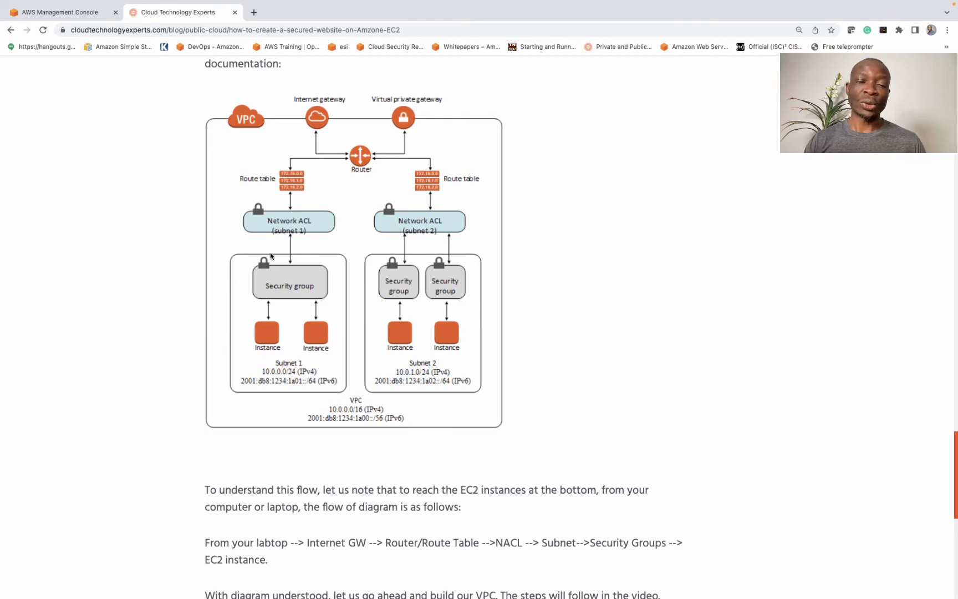
{"action": "mouse_move", "coordinate": [268, 253]}
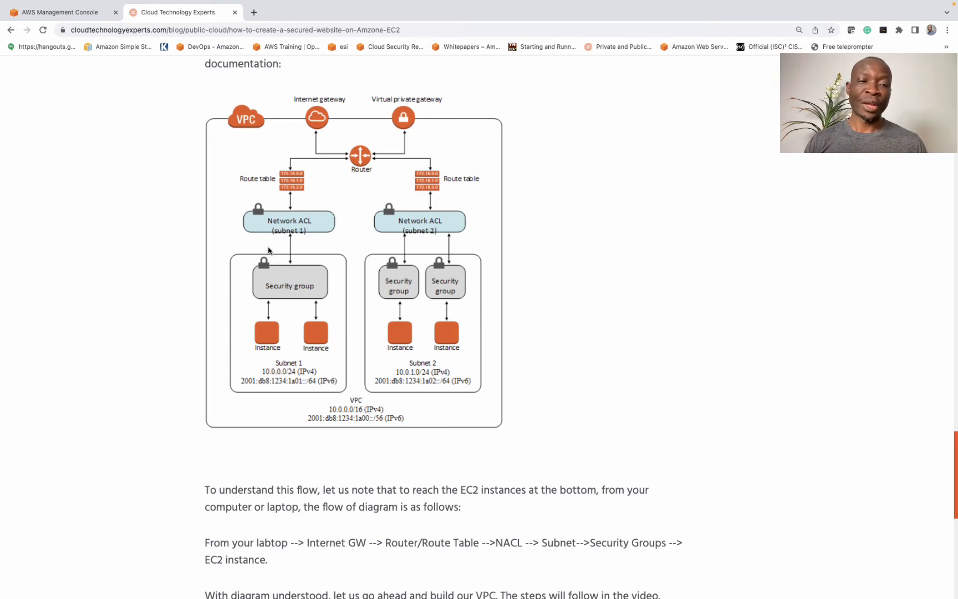
{"action": "mouse_move", "coordinate": [299, 220]}
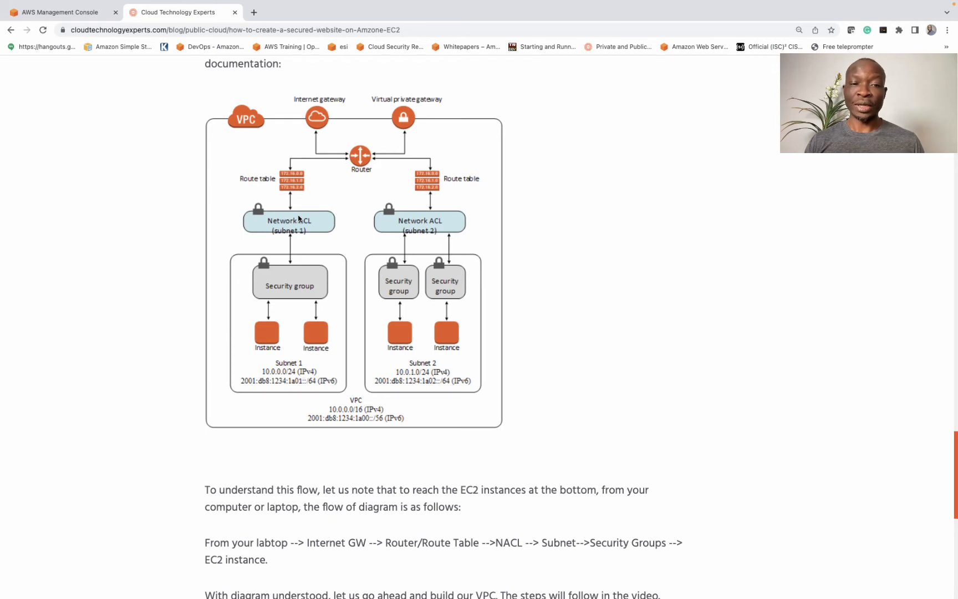
{"action": "mouse_move", "coordinate": [296, 286]}
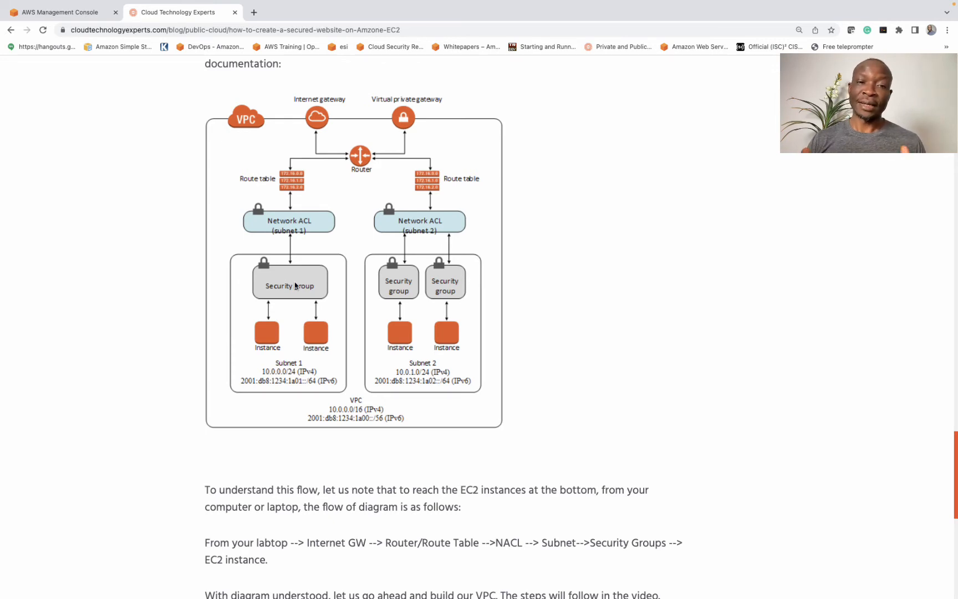
{"action": "mouse_move", "coordinate": [317, 204]}
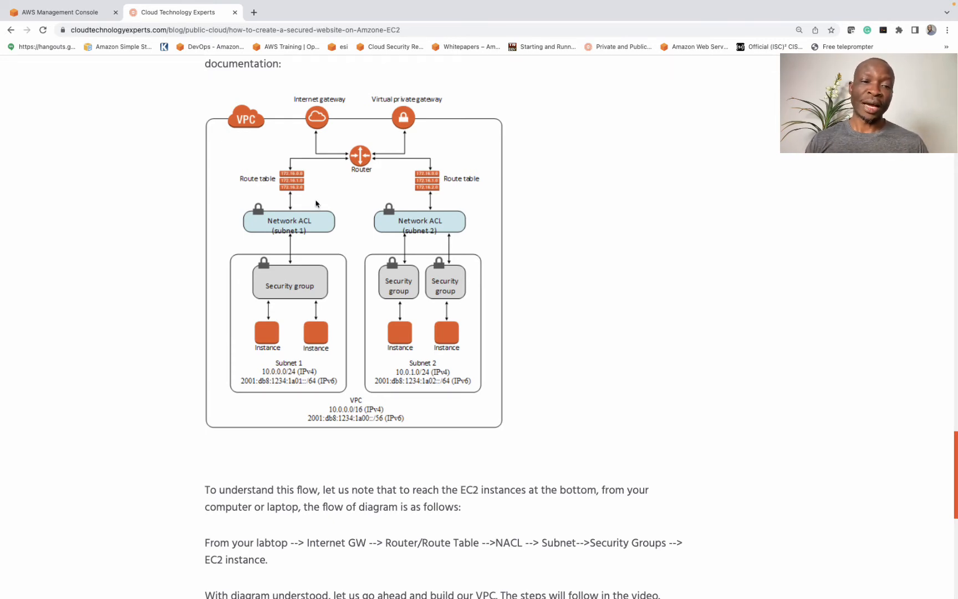
{"action": "mouse_move", "coordinate": [308, 224]}
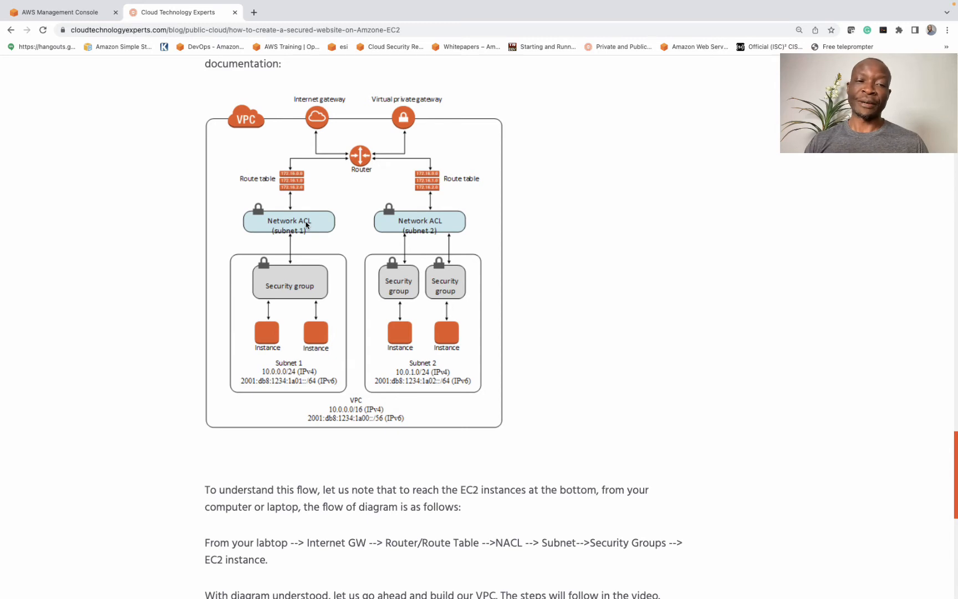
{"action": "mouse_move", "coordinate": [295, 295]}
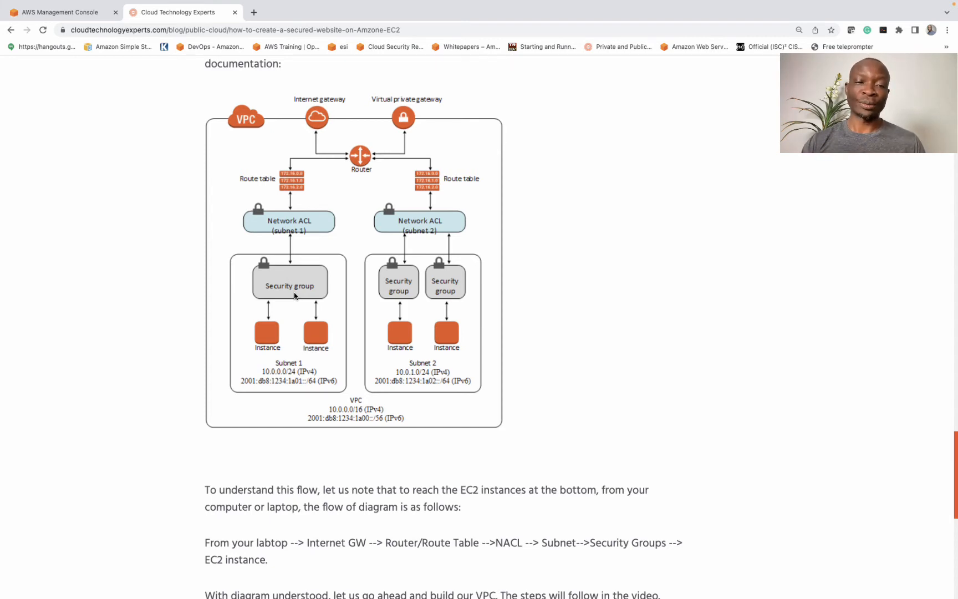
{"action": "mouse_move", "coordinate": [305, 69]}
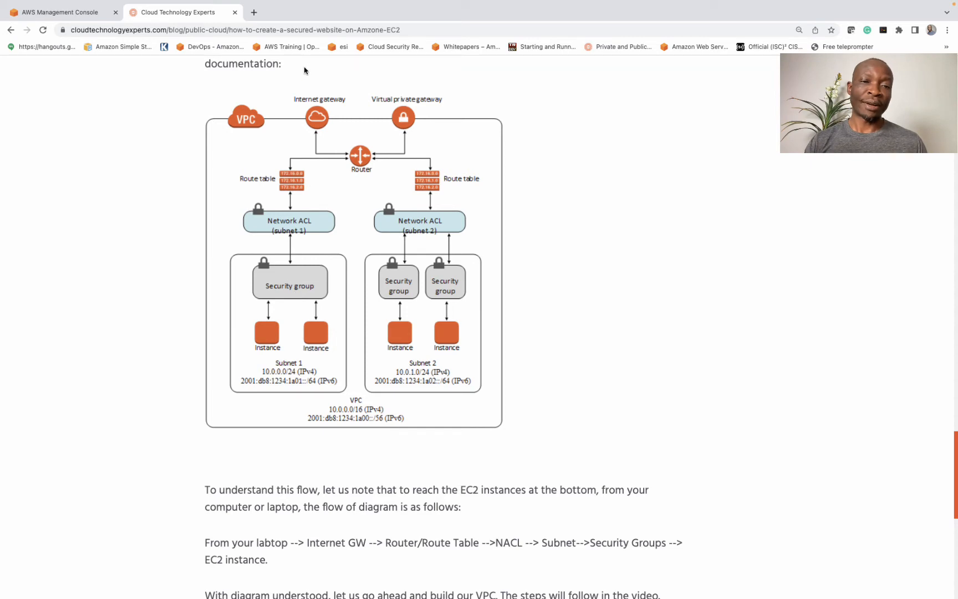
{"action": "mouse_move", "coordinate": [319, 78]}
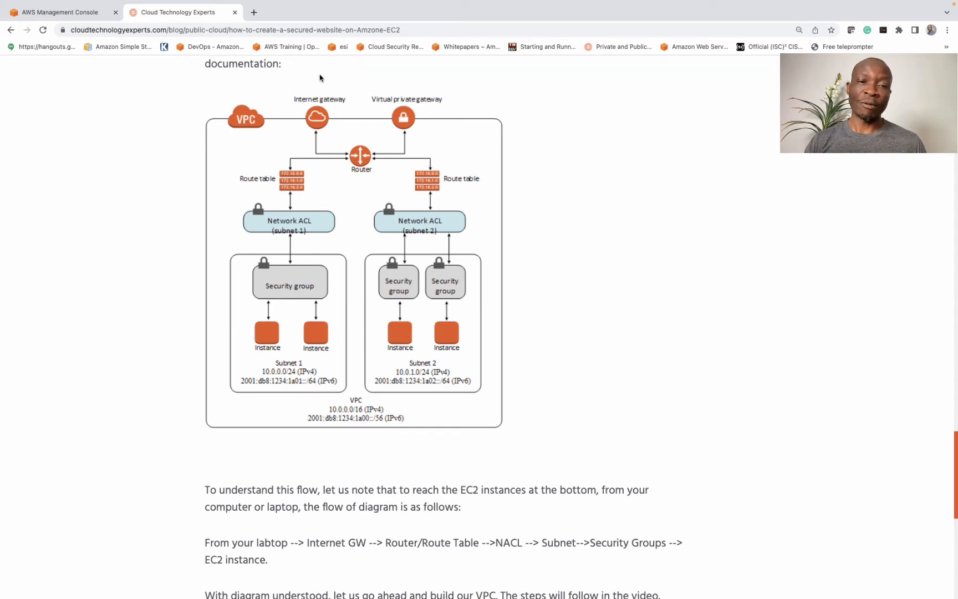
{"action": "mouse_move", "coordinate": [315, 108]}
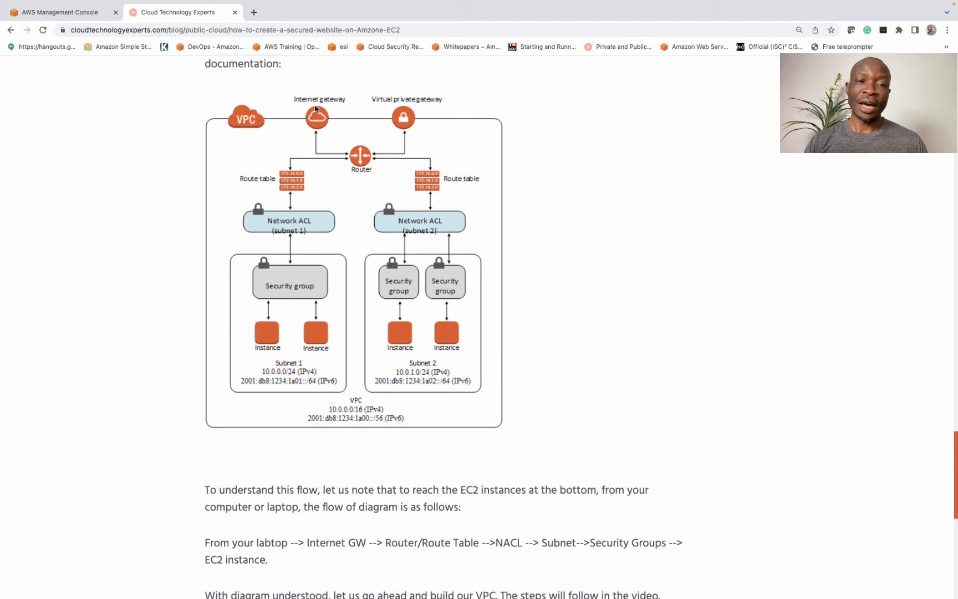
{"action": "mouse_move", "coordinate": [277, 175]}
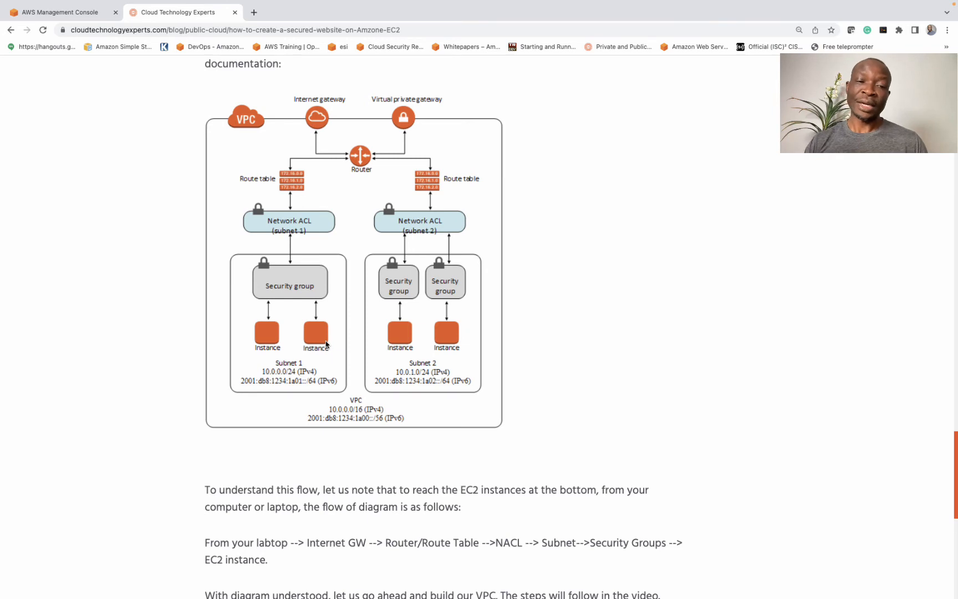
{"action": "mouse_move", "coordinate": [323, 338]}
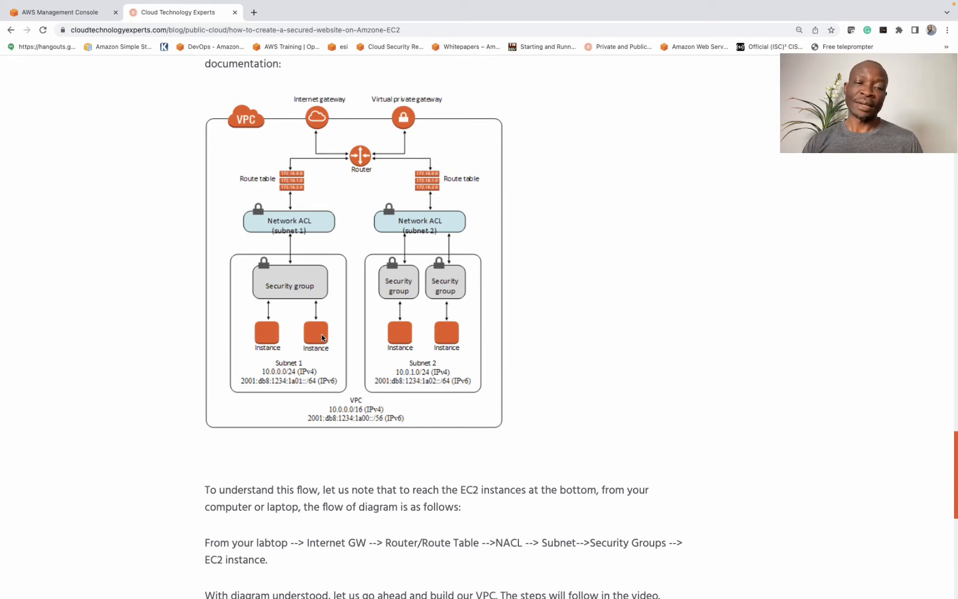
{"action": "mouse_move", "coordinate": [538, 351]}
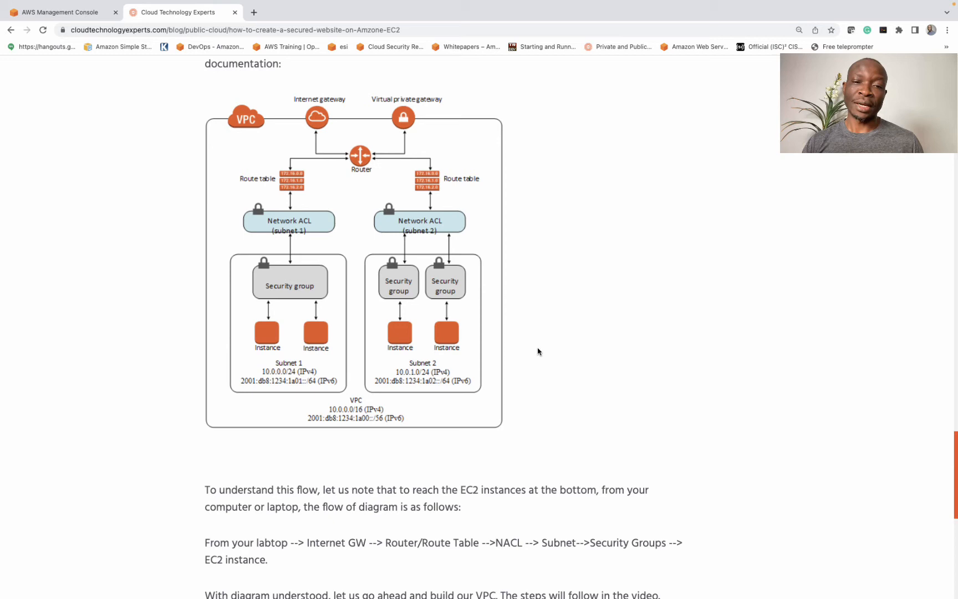
{"action": "mouse_move", "coordinate": [169, 222]}
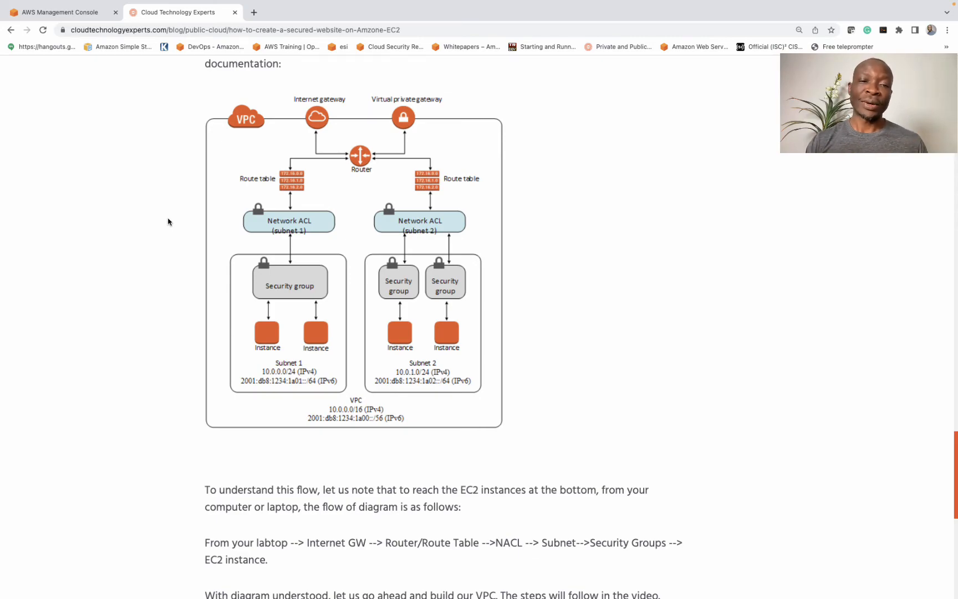
{"action": "scroll", "scroll_direction": "down", "scroll_amount": 3}
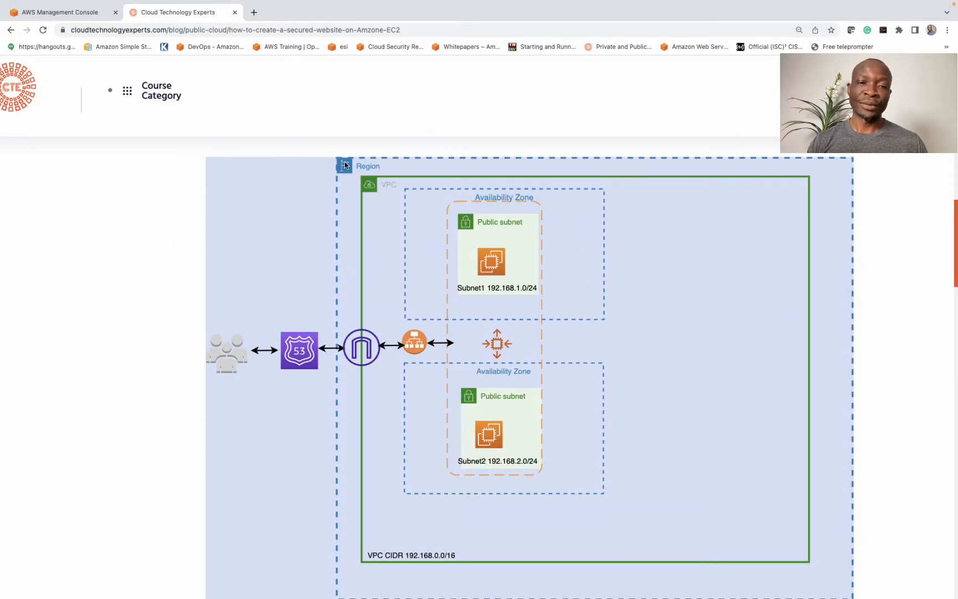
{"action": "mouse_move", "coordinate": [833, 250]}
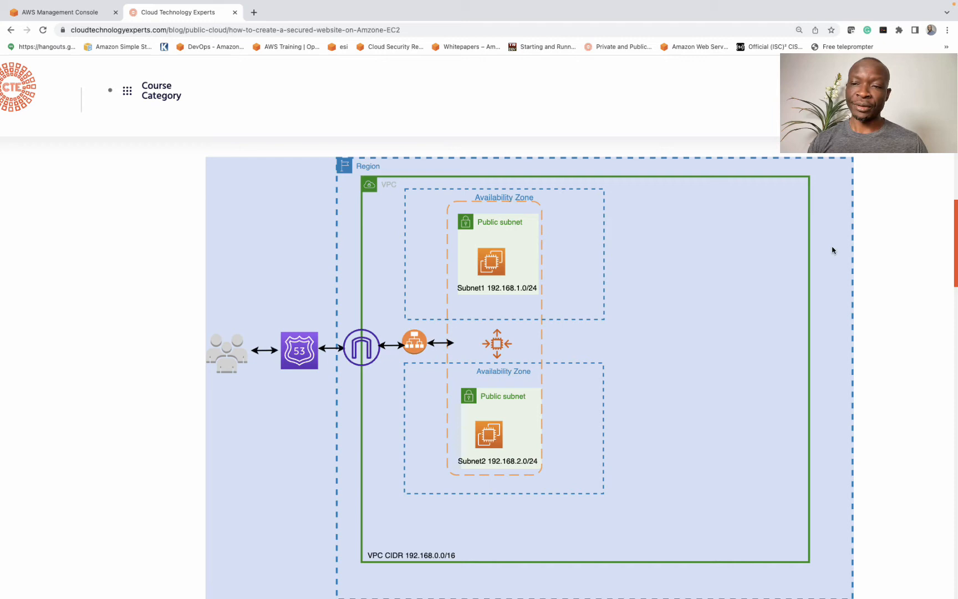
{"action": "mouse_move", "coordinate": [622, 163]}
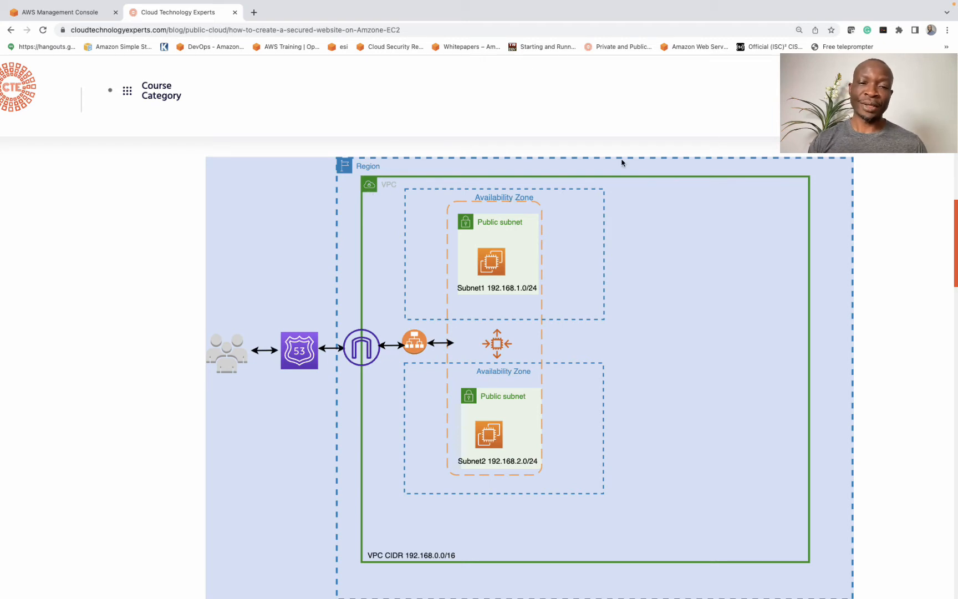
{"action": "mouse_move", "coordinate": [432, 585]}
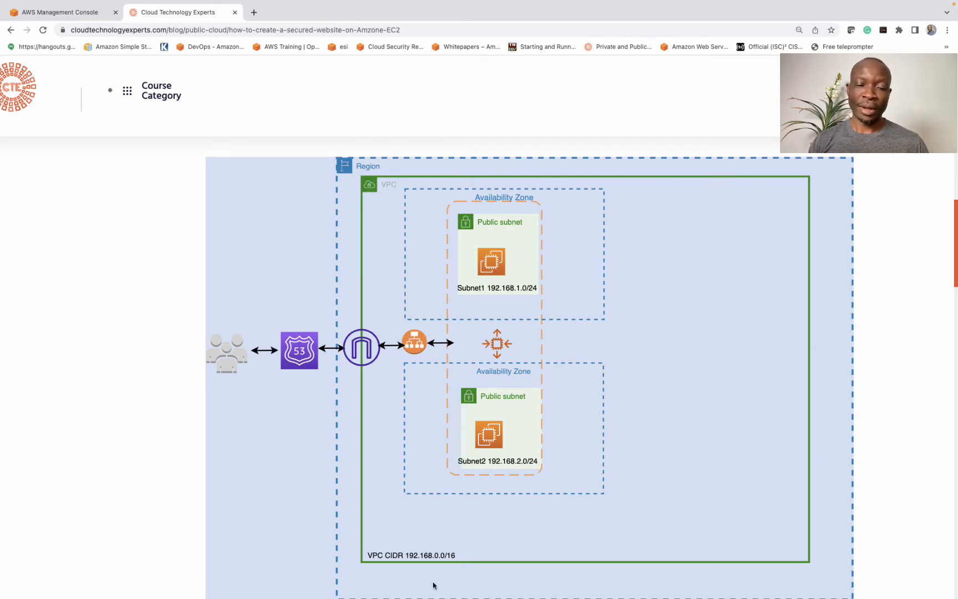
{"action": "mouse_move", "coordinate": [346, 343]}
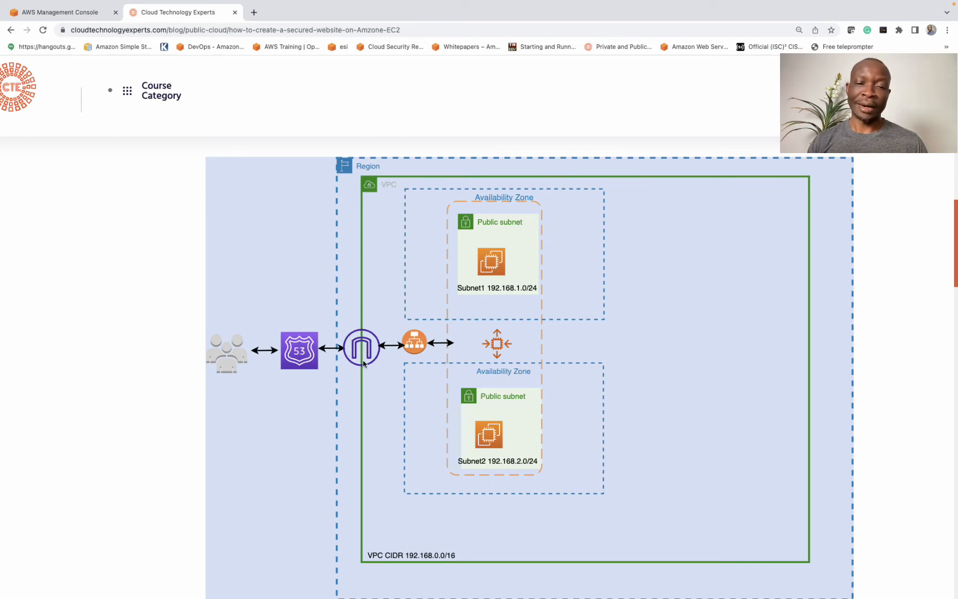
{"action": "mouse_move", "coordinate": [550, 201]}
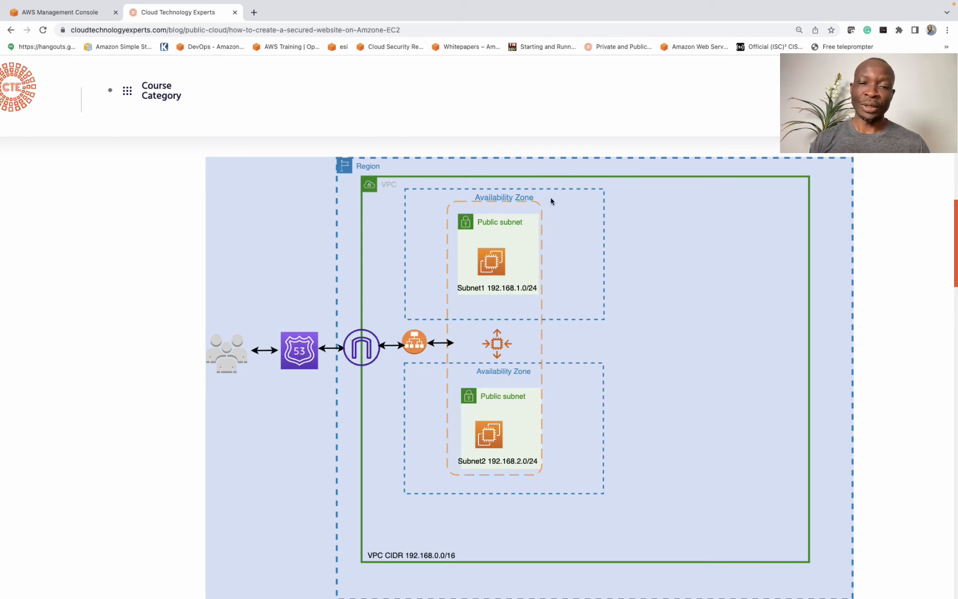
{"action": "mouse_move", "coordinate": [418, 226]}
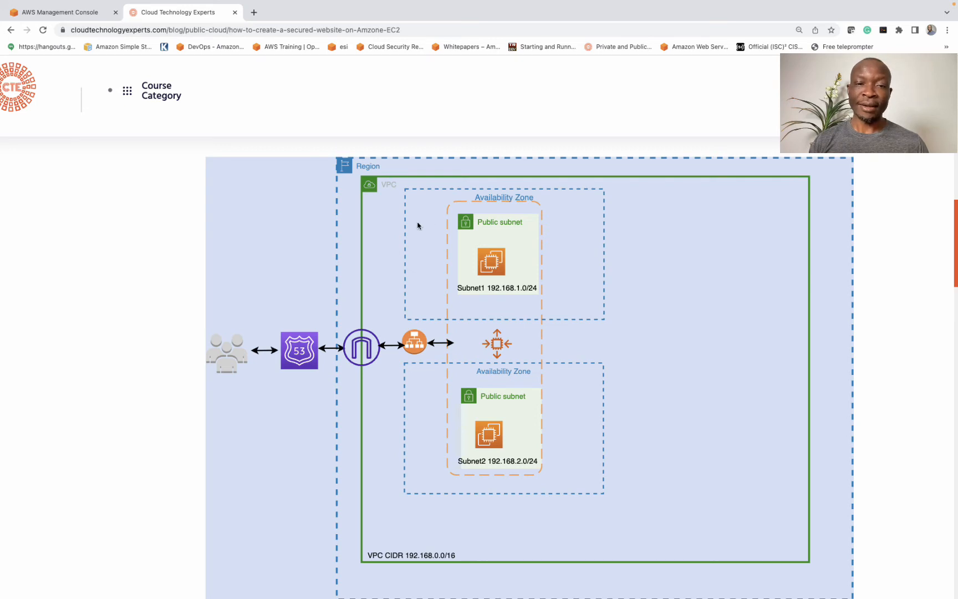
{"action": "mouse_move", "coordinate": [491, 401]}
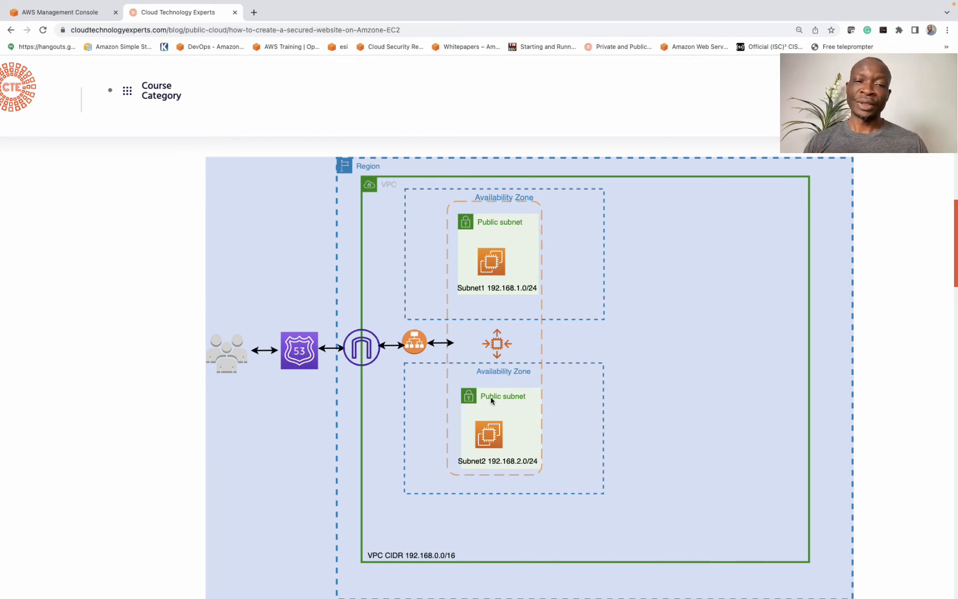
- Scroll past the blog's traffic-flow explanation and switch to the AWS Management Console tab
{"action": "scroll", "scroll_direction": "down", "scroll_amount": 3}
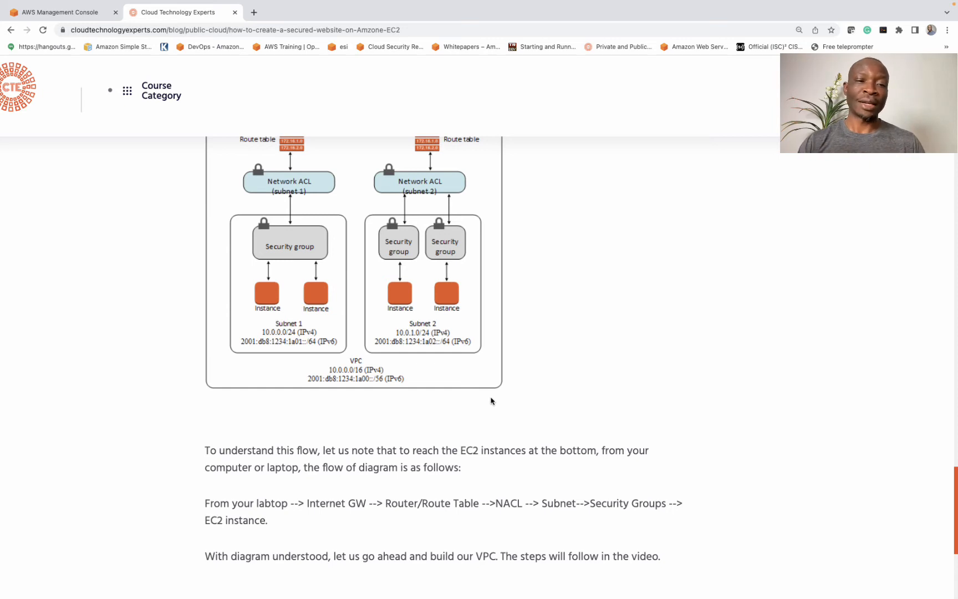
{"action": "mouse_move", "coordinate": [275, 440]}
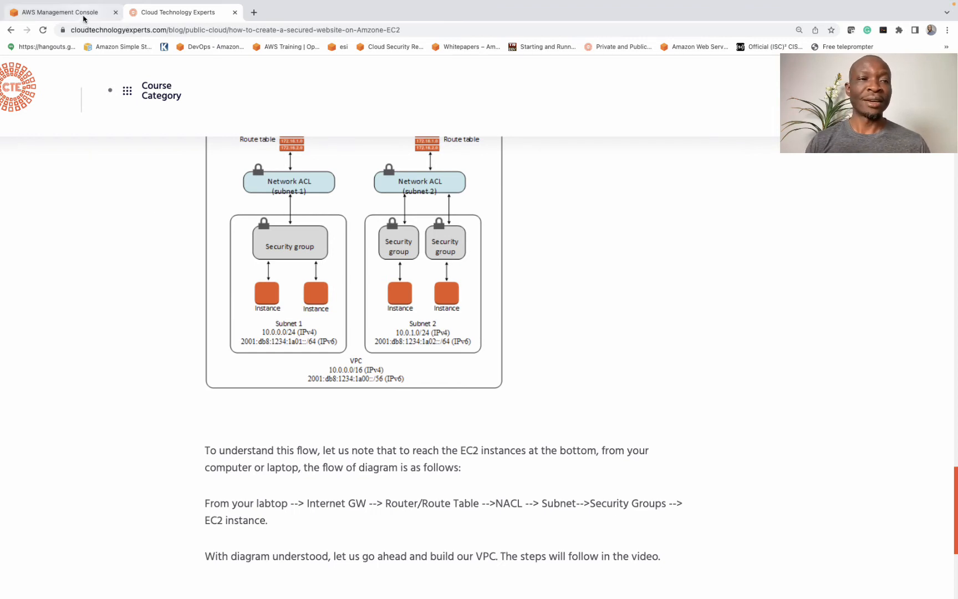
{"action": "left_click", "coordinate": [58, 12]}
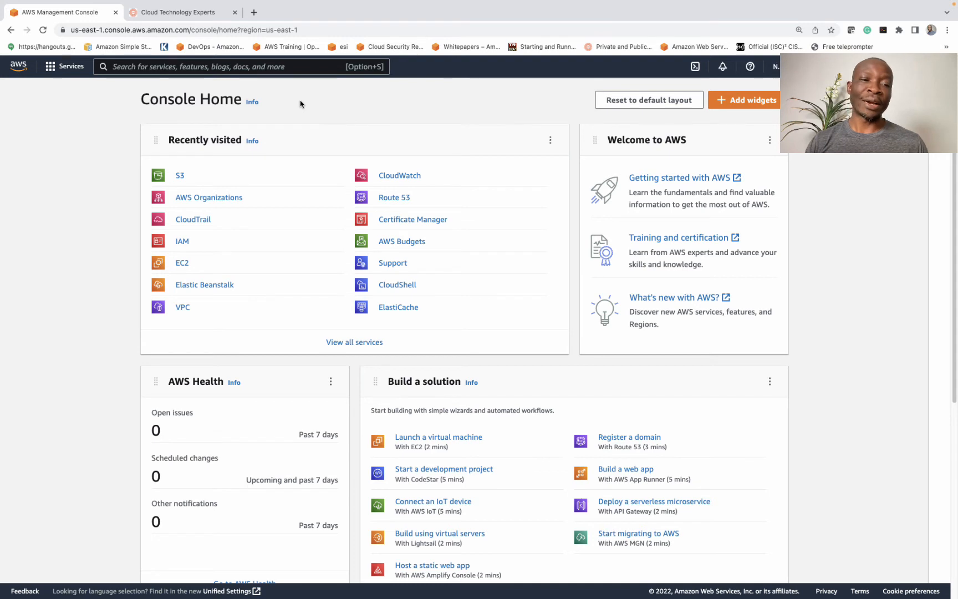
{"action": "mouse_move", "coordinate": [517, 123]}
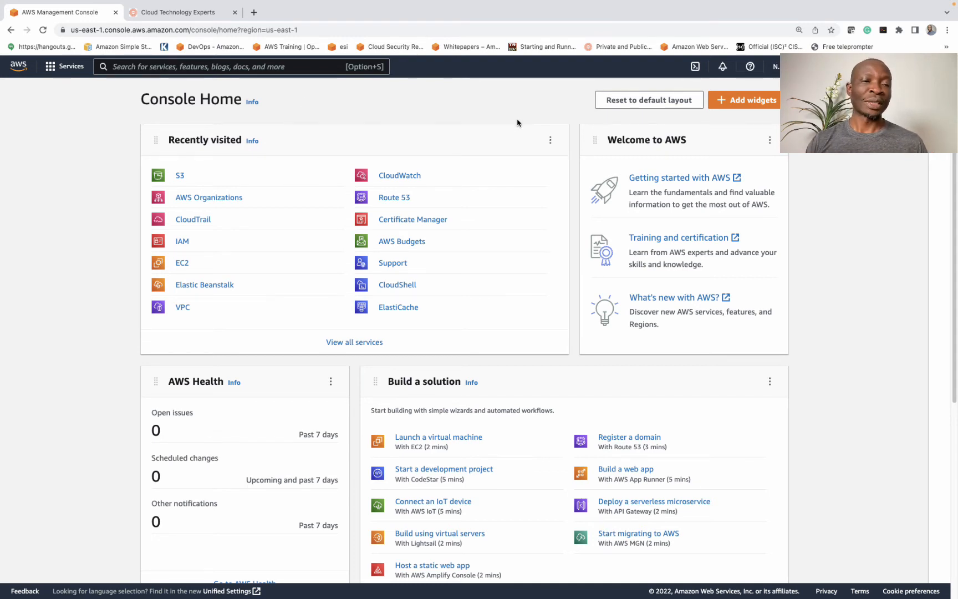
{"action": "mouse_move", "coordinate": [495, 127]}
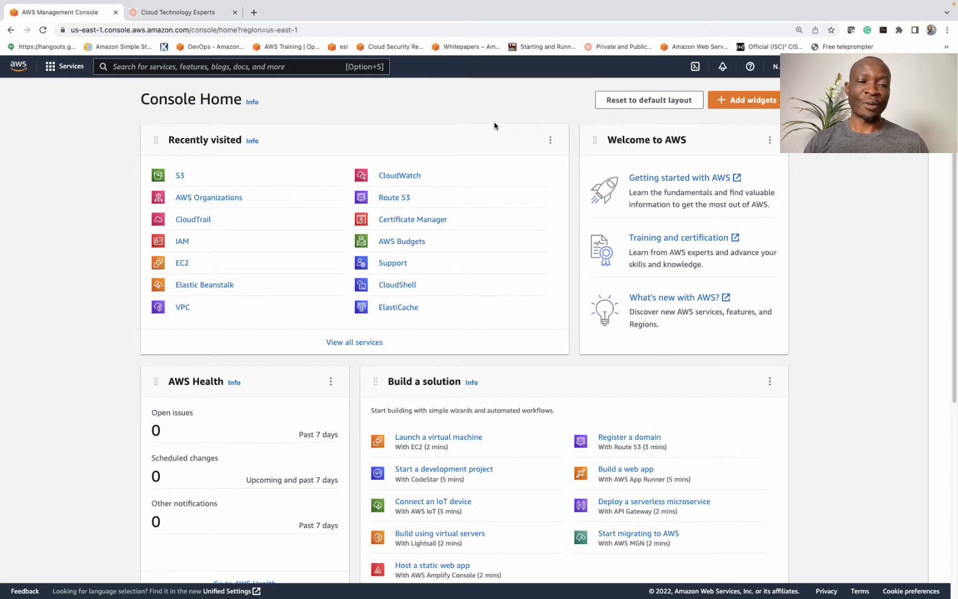
{"action": "mouse_move", "coordinate": [181, 307]}
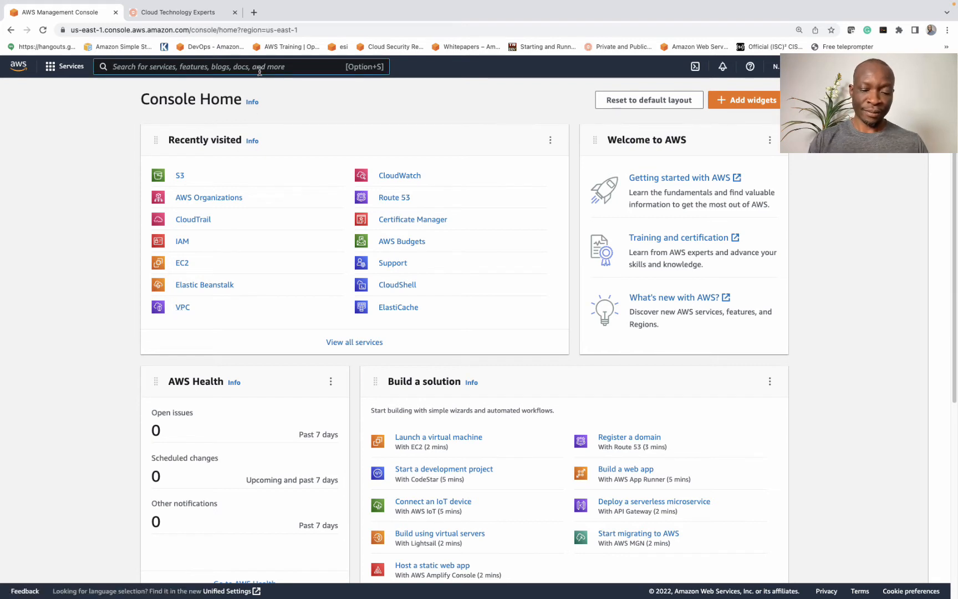
- Search the console for 'vpc' and open the VPC service
{"action": "type", "text": "vpc"}
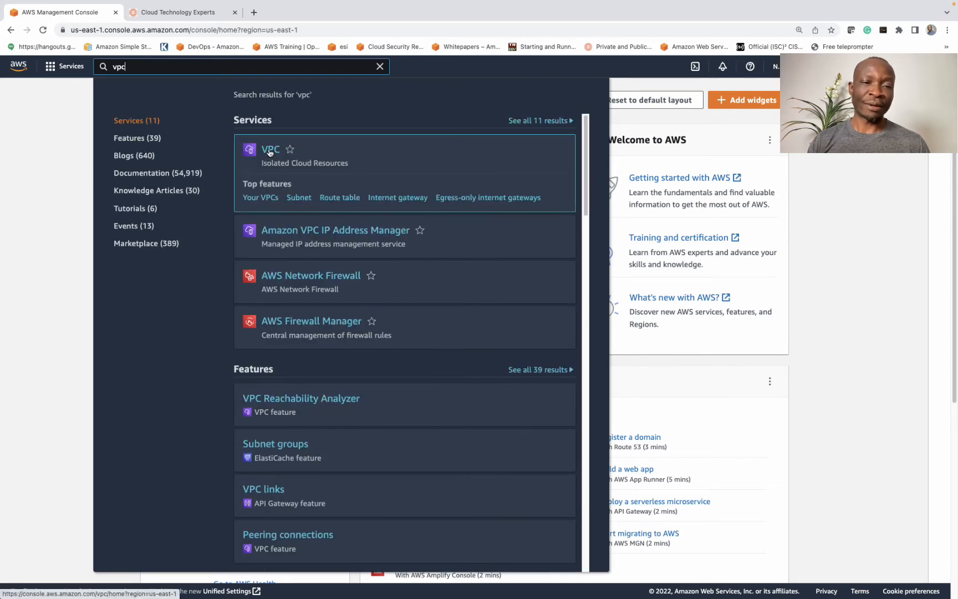
{"action": "left_click", "coordinate": [270, 150]}
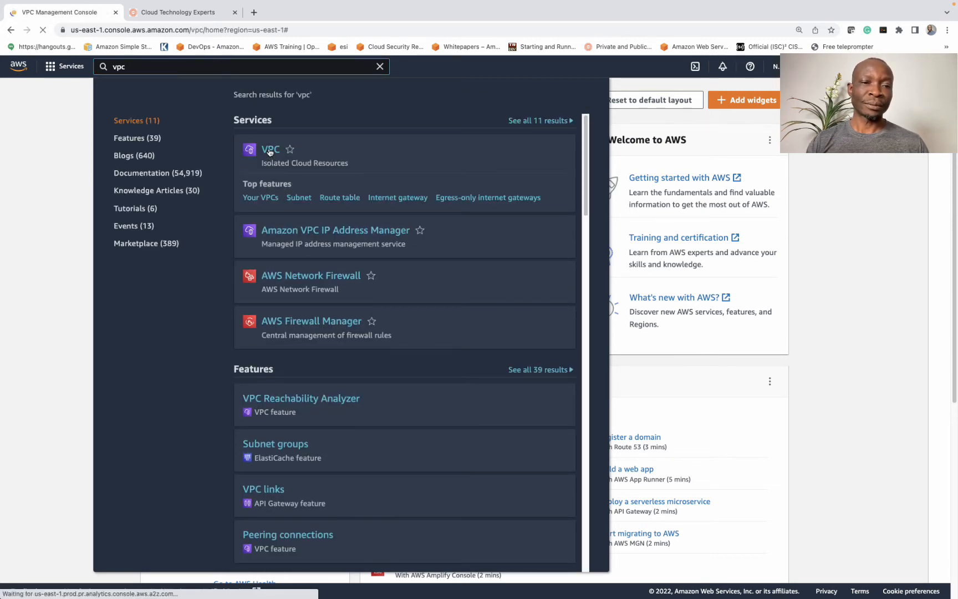
- Bring up the VPC dashboard showing 4 VPCs and 15 subnets
{"action": "left_click", "coordinate": [270, 150]}
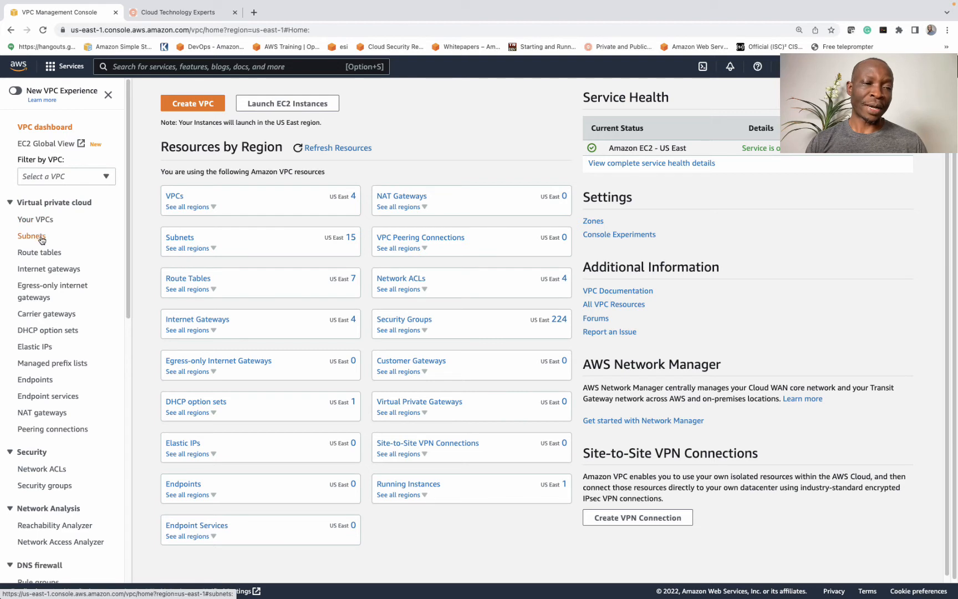
{"action": "mouse_move", "coordinate": [48, 269]}
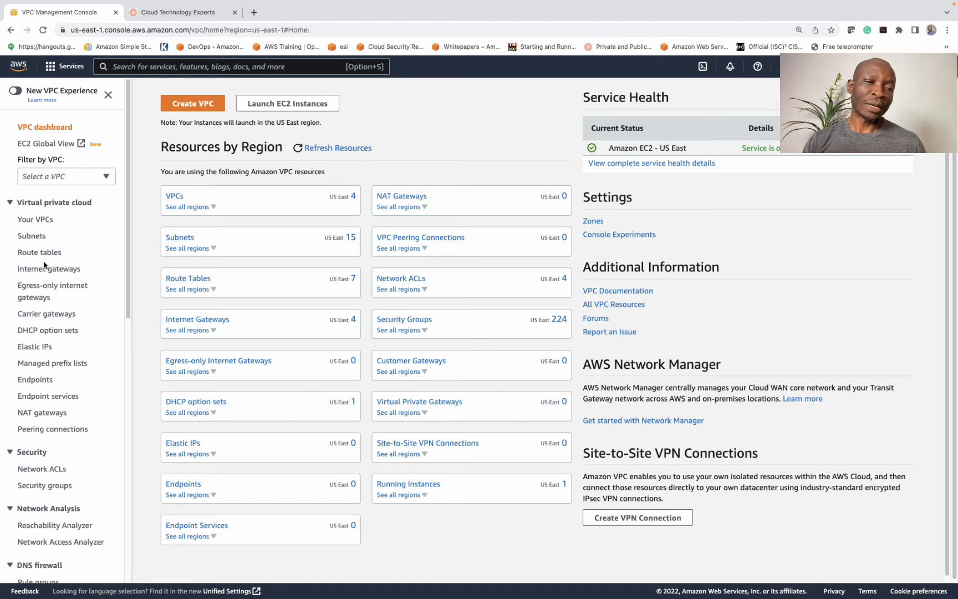
{"action": "mouse_move", "coordinate": [36, 220]}
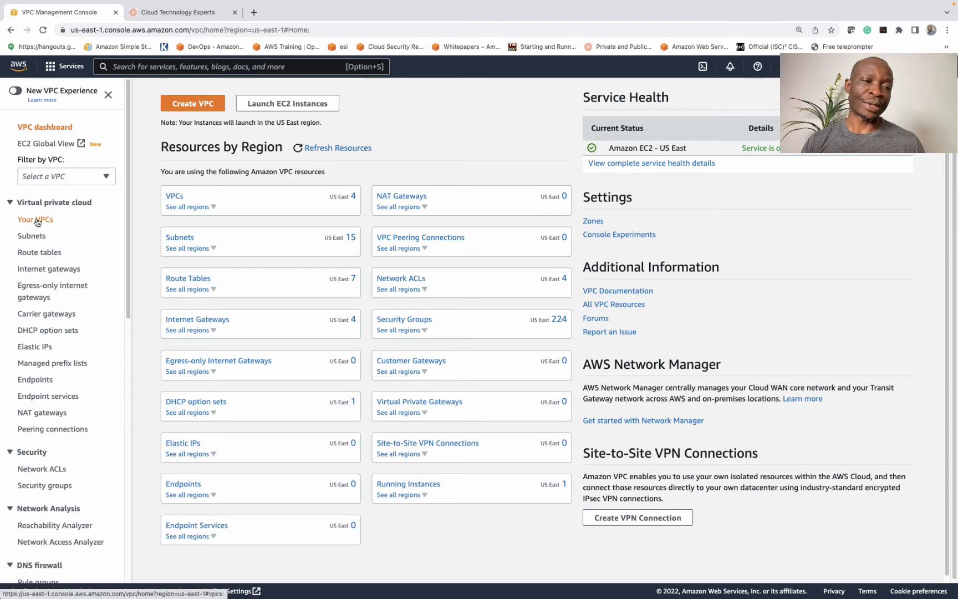
{"action": "mouse_move", "coordinate": [192, 103]}
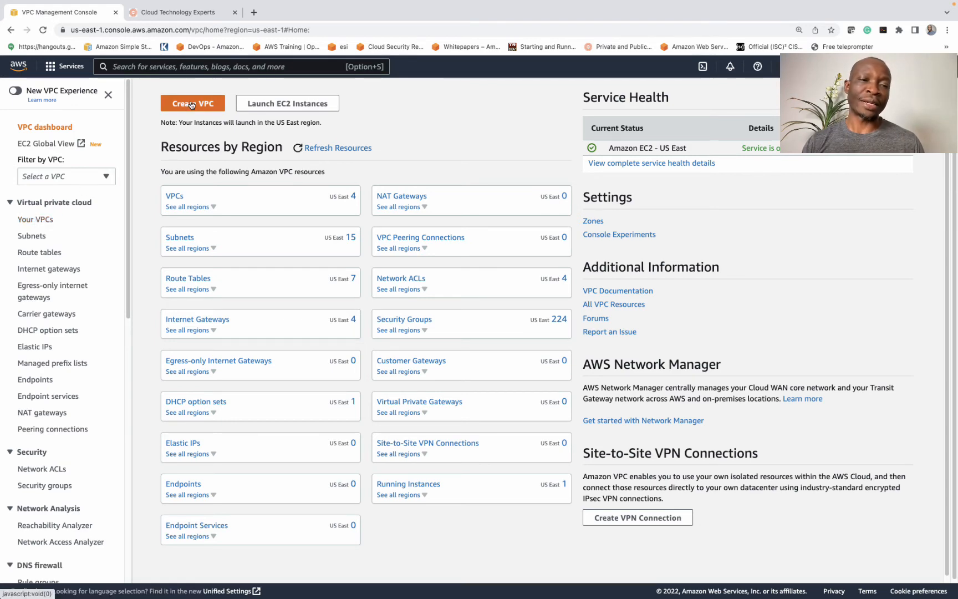
- Create a VPC-only VPC named sucure-website-vpc with IPv4 CIDR 192.168.0.0/16
{"action": "left_click", "coordinate": [192, 102]}
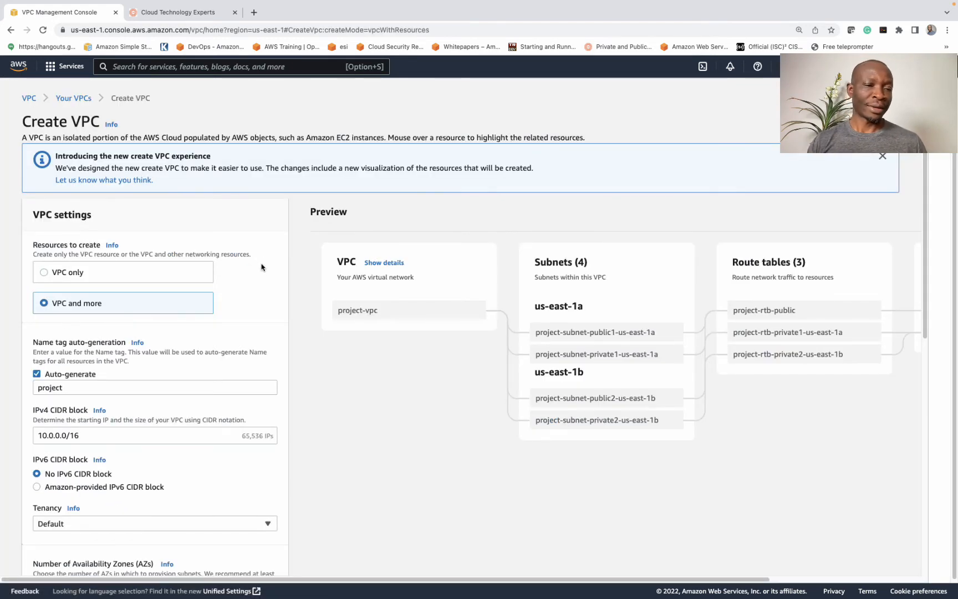
{"action": "scroll", "scroll_direction": "down", "scroll_amount": 3}
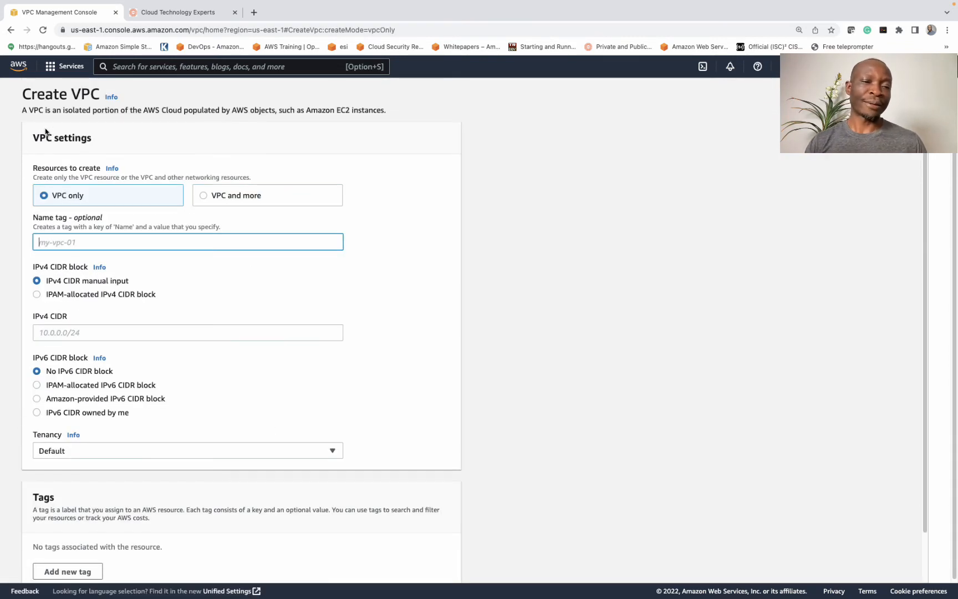
{"action": "left_click", "coordinate": [187, 225]}
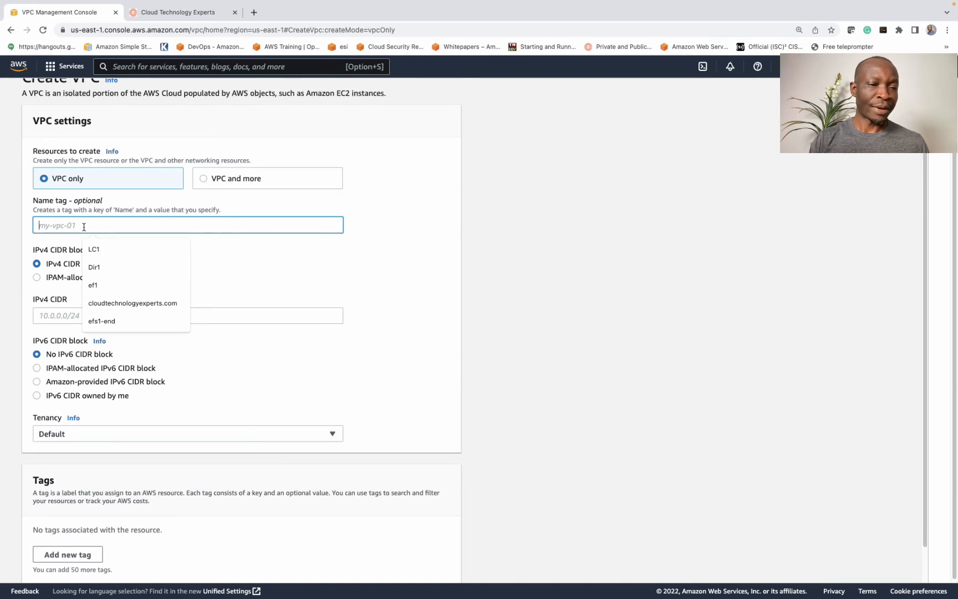
{"action": "type", "text": "sucu"}
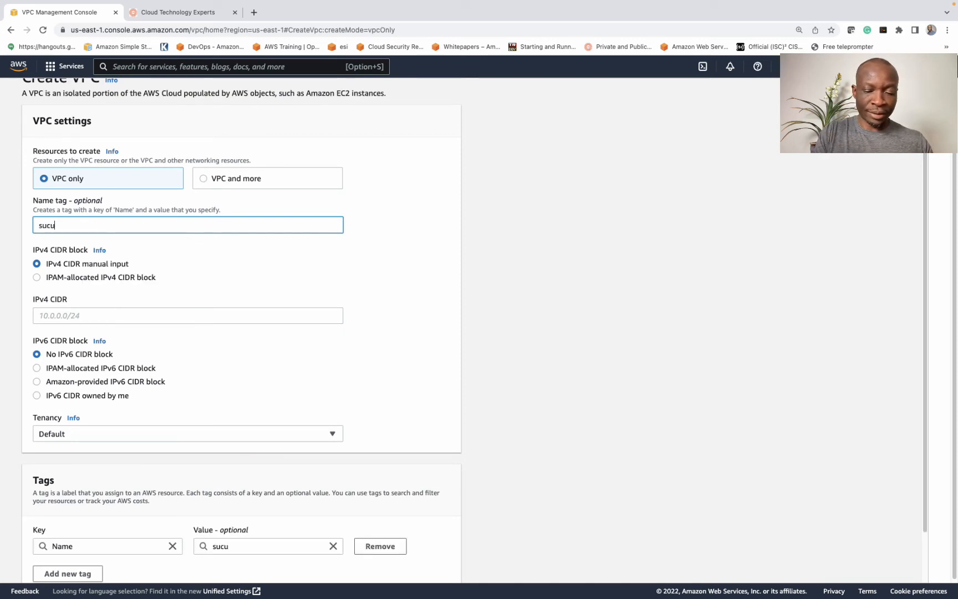
{"action": "type", "text": "re-website-vpc"}
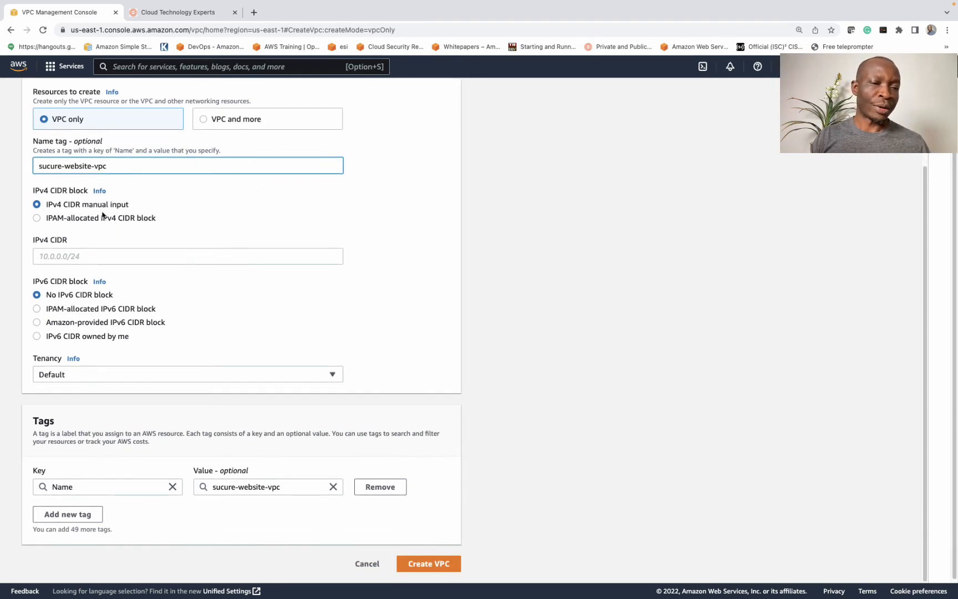
{"action": "left_click", "coordinate": [188, 256]}
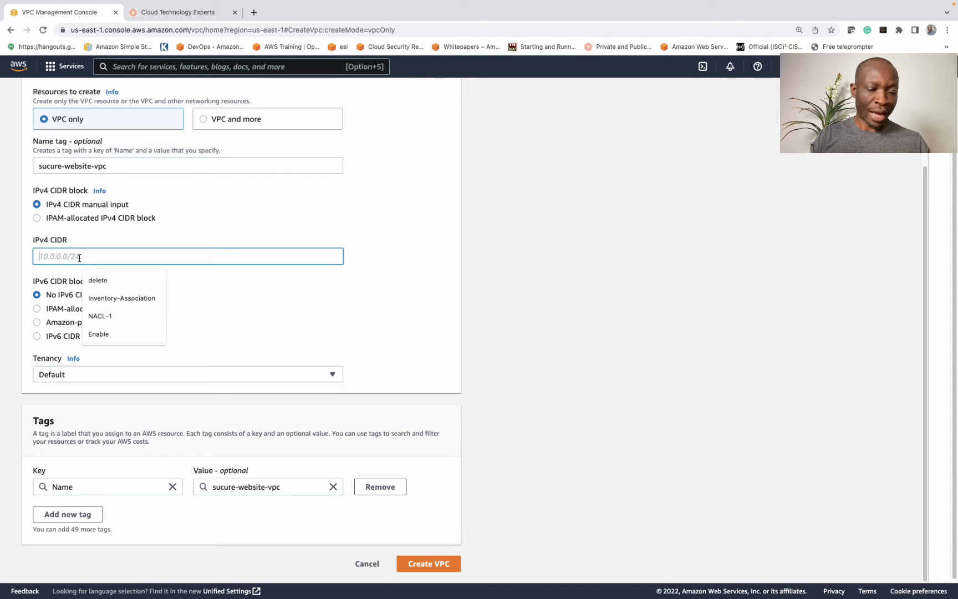
{"action": "type", "text": "192"}
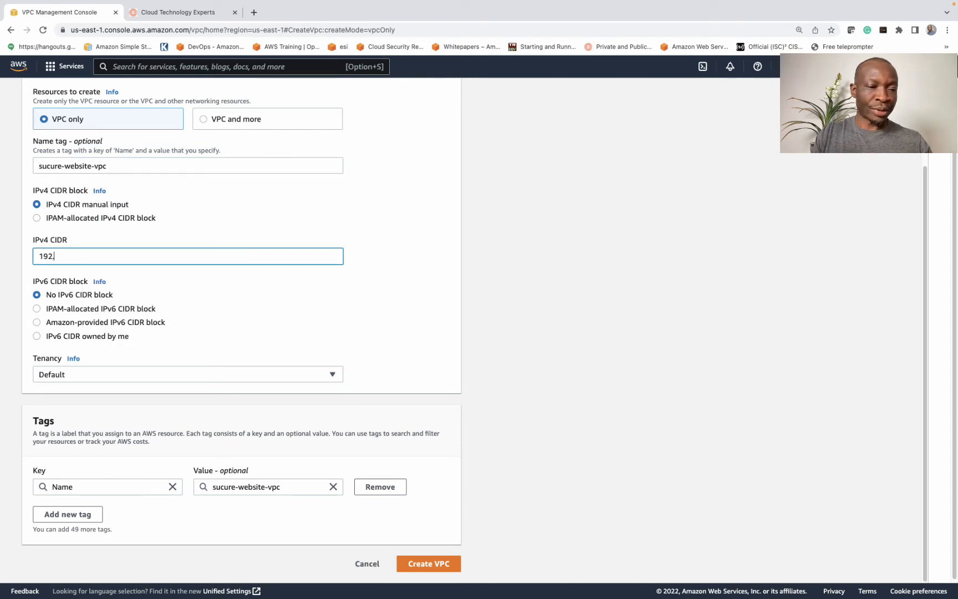
{"action": "type", "text": ".168.0"}
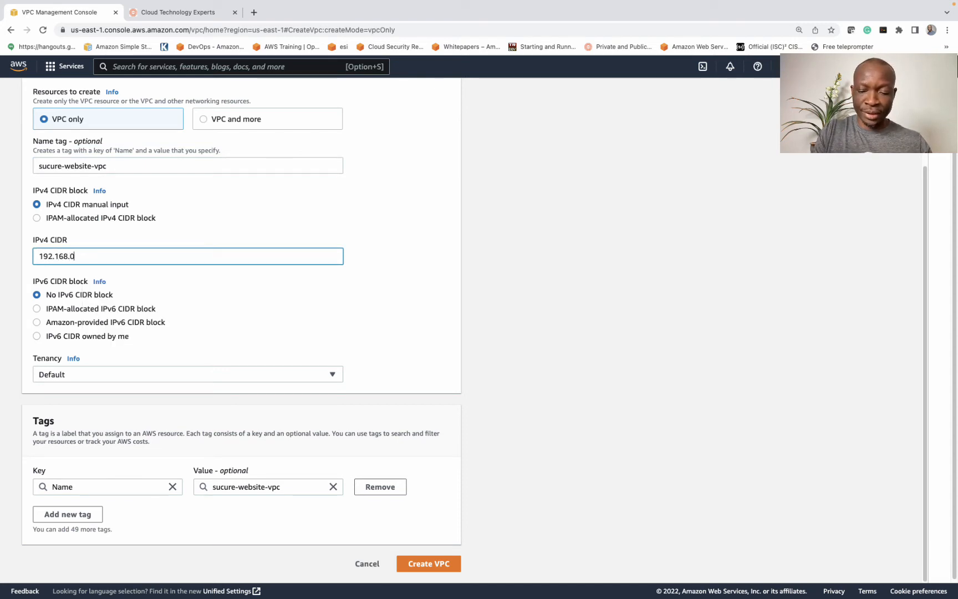
{"action": "type", "text": ".0/16"}
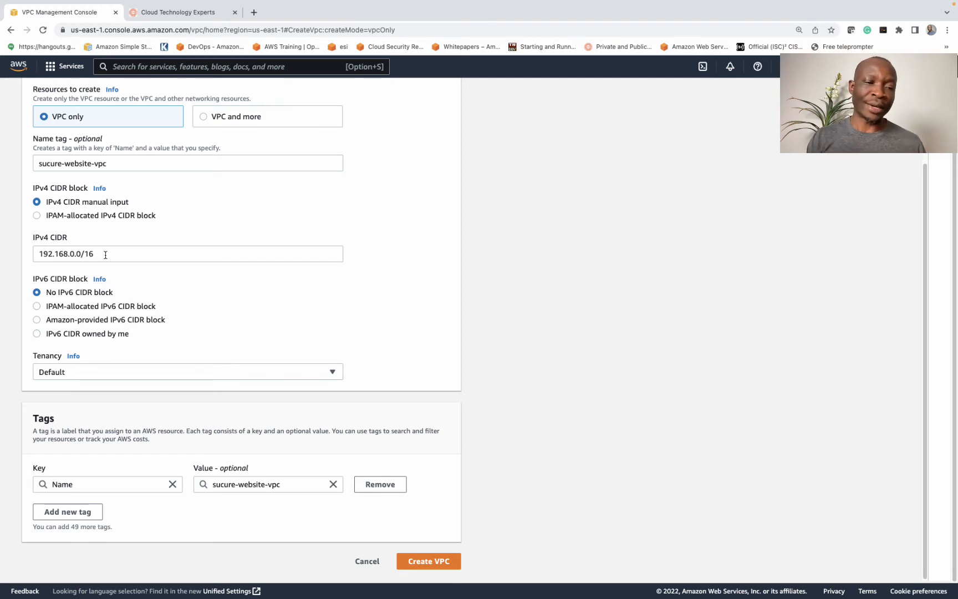
{"action": "mouse_move", "coordinate": [125, 459]}
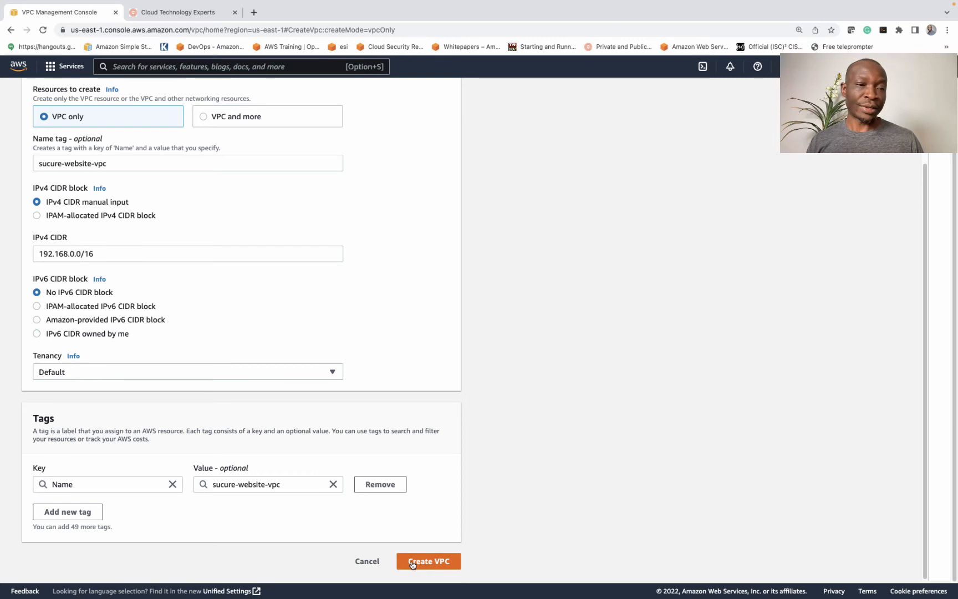
{"action": "left_click", "coordinate": [428, 561]}
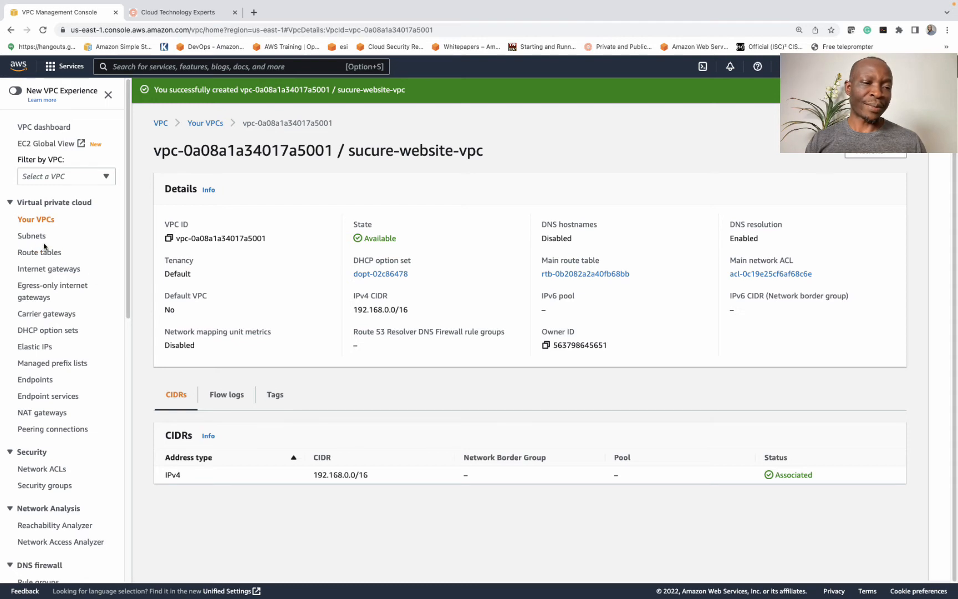
- Start a subnet in the new VPC and name it subnet1-secure-website
{"action": "left_click", "coordinate": [32, 236]}
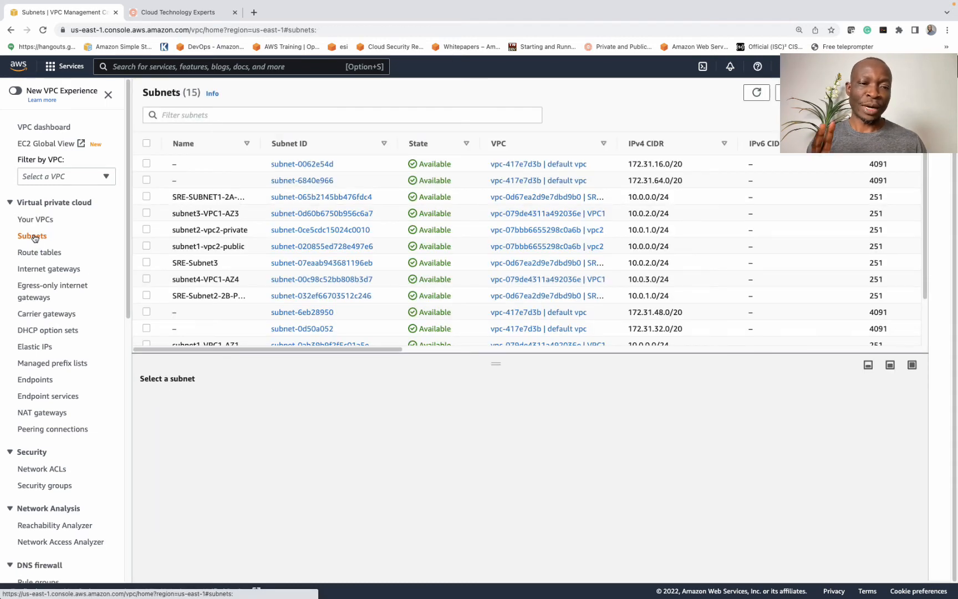
{"action": "mouse_move", "coordinate": [301, 181]}
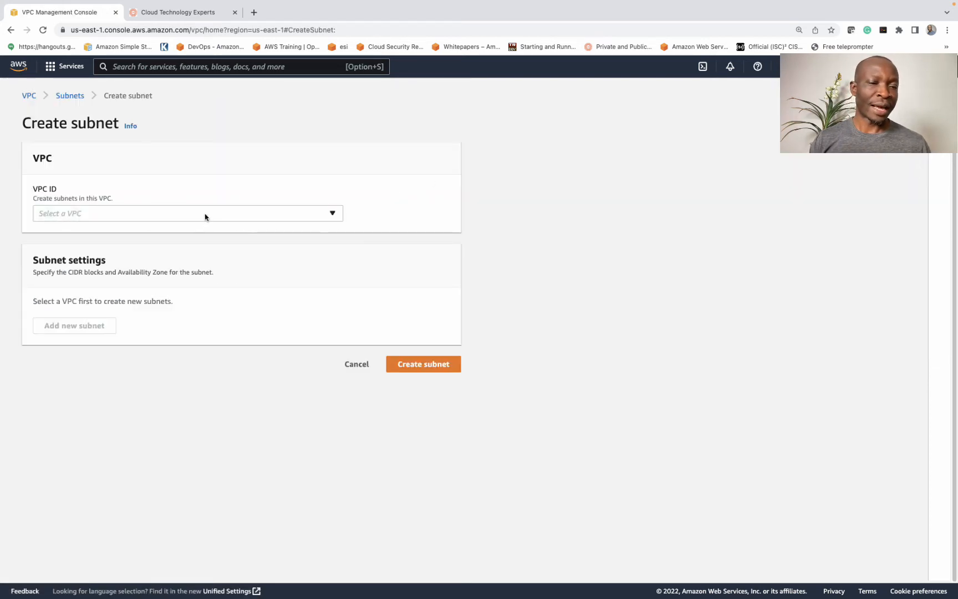
{"action": "left_click", "coordinate": [187, 213]}
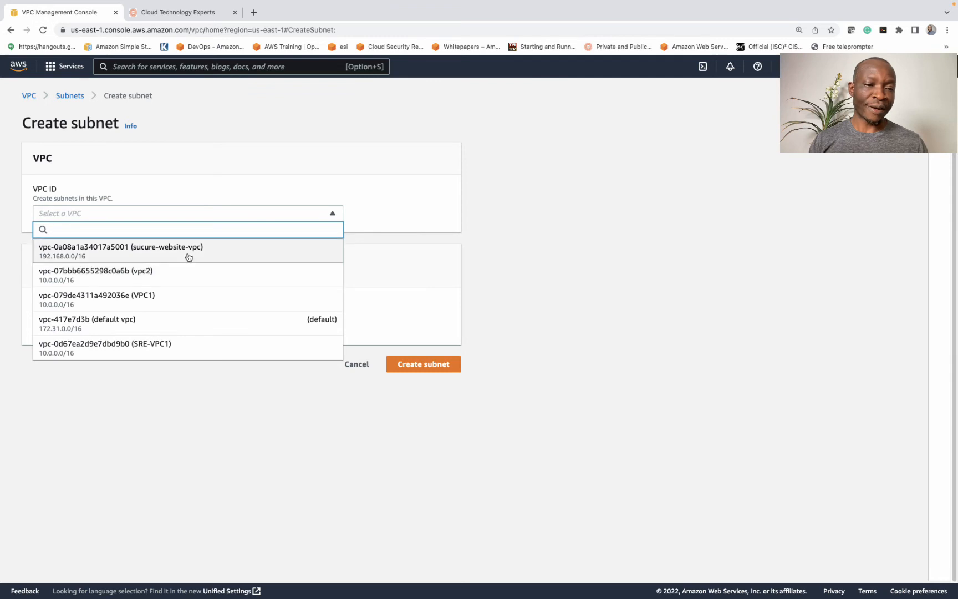
{"action": "mouse_move", "coordinate": [188, 251]}
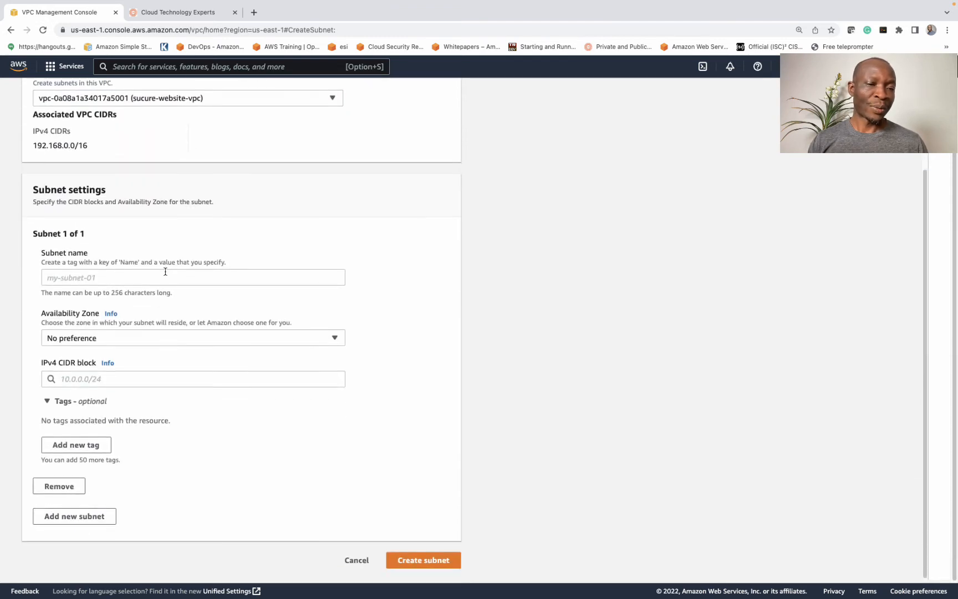
{"action": "left_click", "coordinate": [192, 278]}
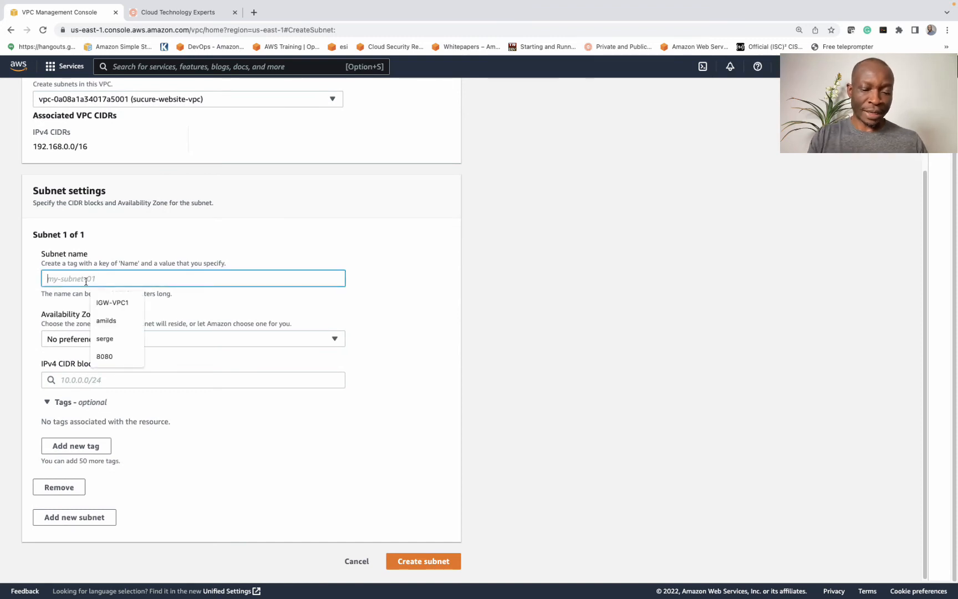
{"action": "type", "text": "subnet"}
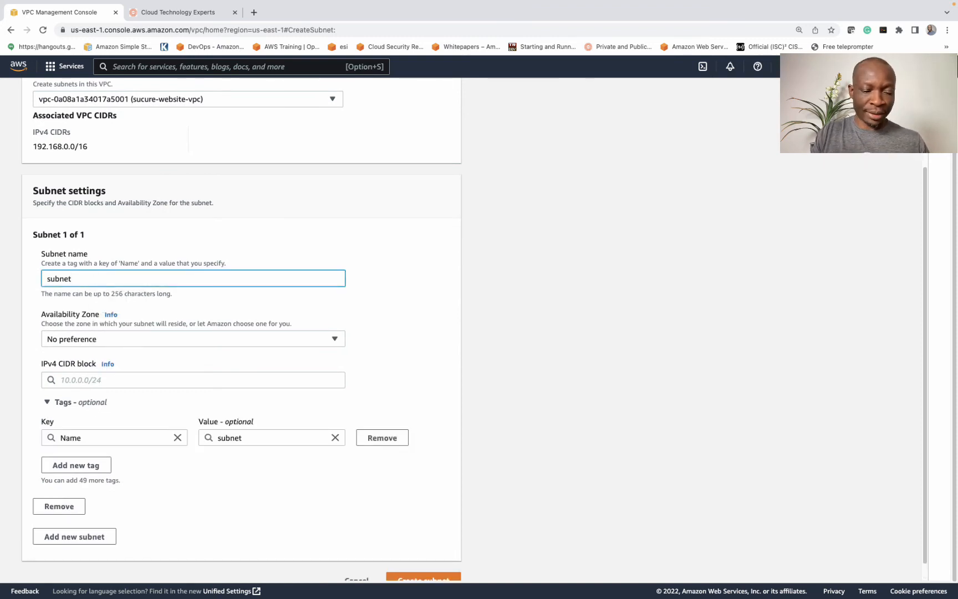
{"action": "type", "text": "1-s"}
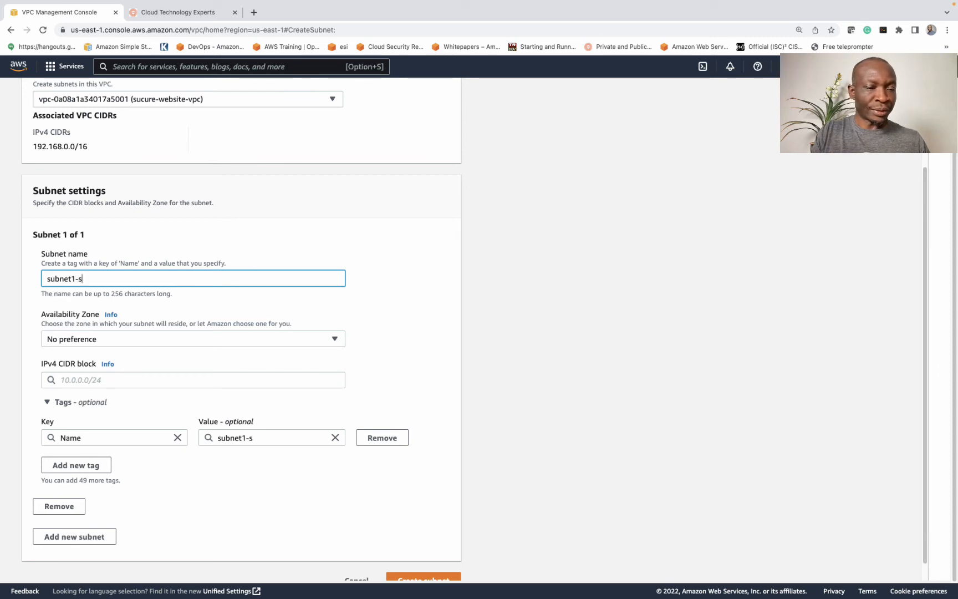
{"action": "type", "text": "ecure-"}
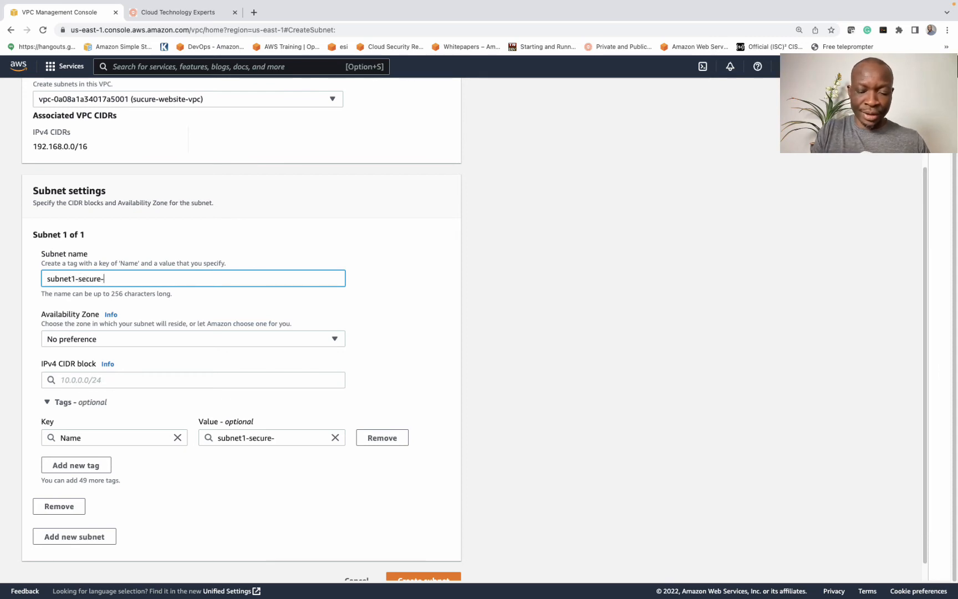
{"action": "type", "text": "qwbait"}
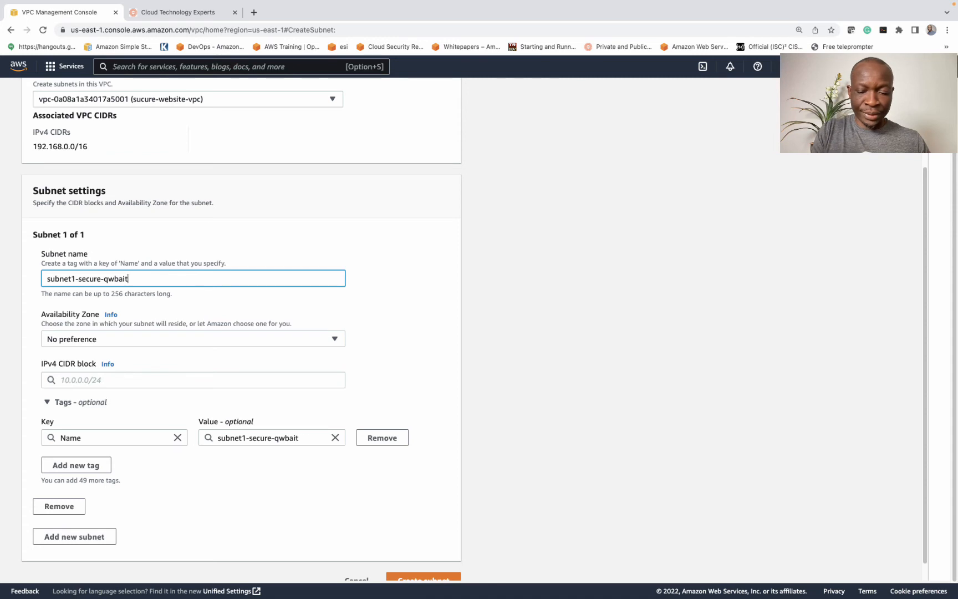
{"action": "type", "text": "ew-"}
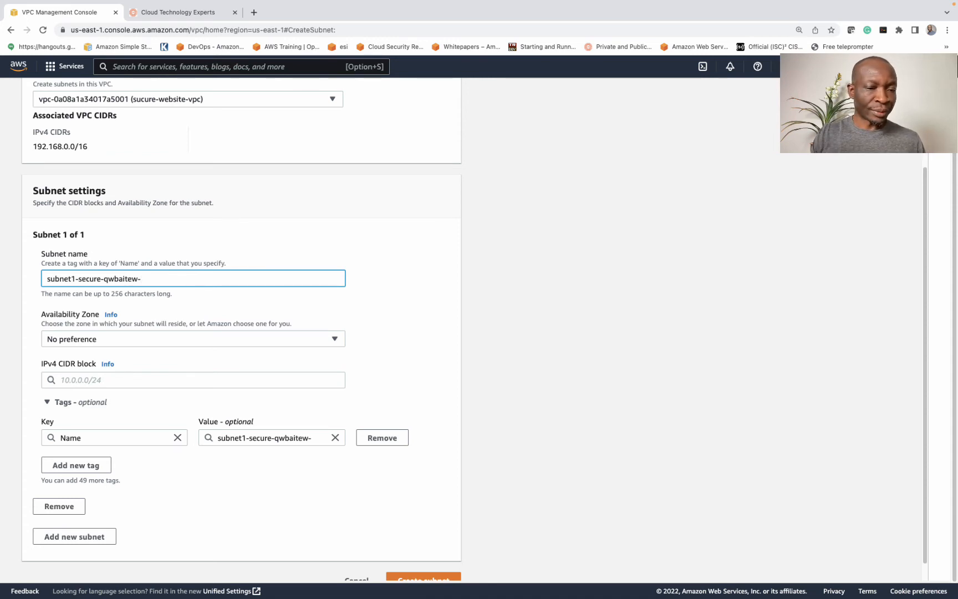
{"action": "key", "text": "Backspace"}
{"action": "type", "text": "ebs"}
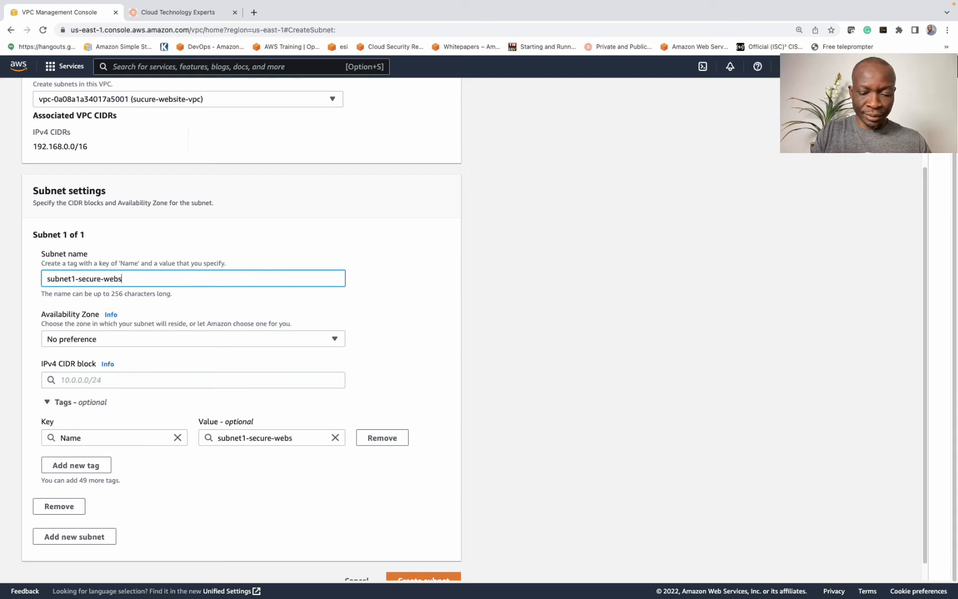
{"action": "type", "text": "ite"}
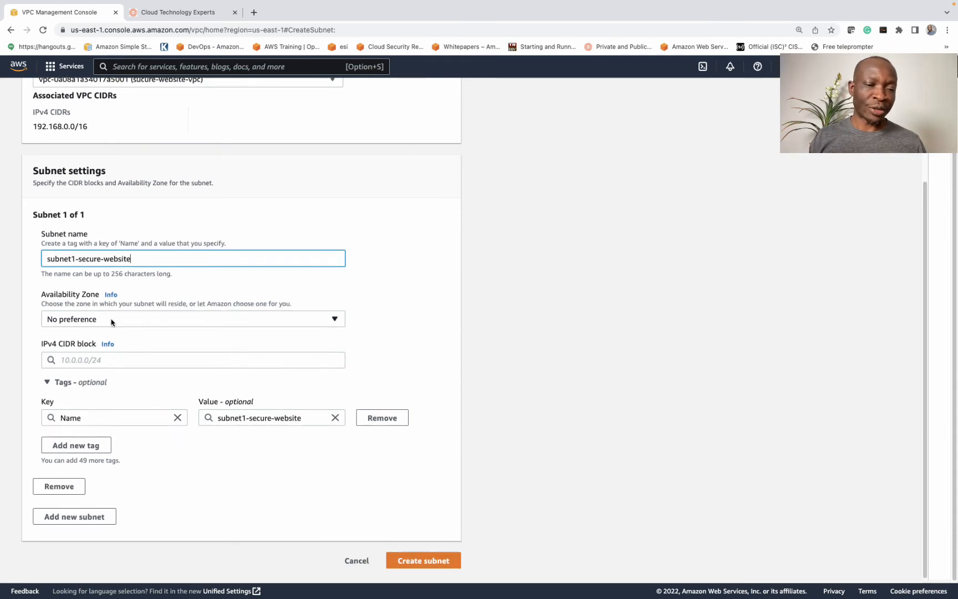
- Place the subnet in us-east-1a with CIDR 192.168.0.0/24 and create it
{"action": "left_click", "coordinate": [192, 318]}
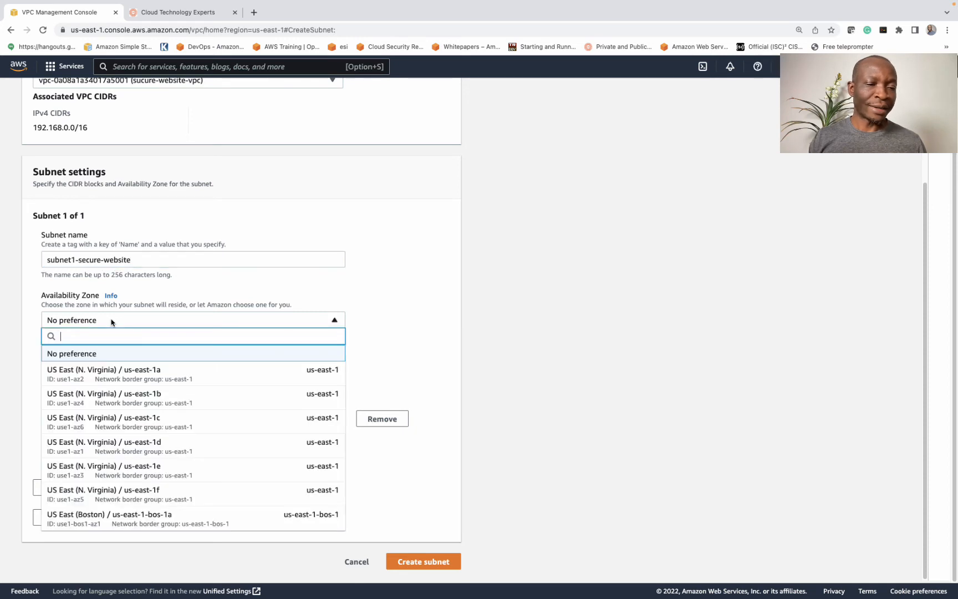
{"action": "left_click", "coordinate": [103, 369]}
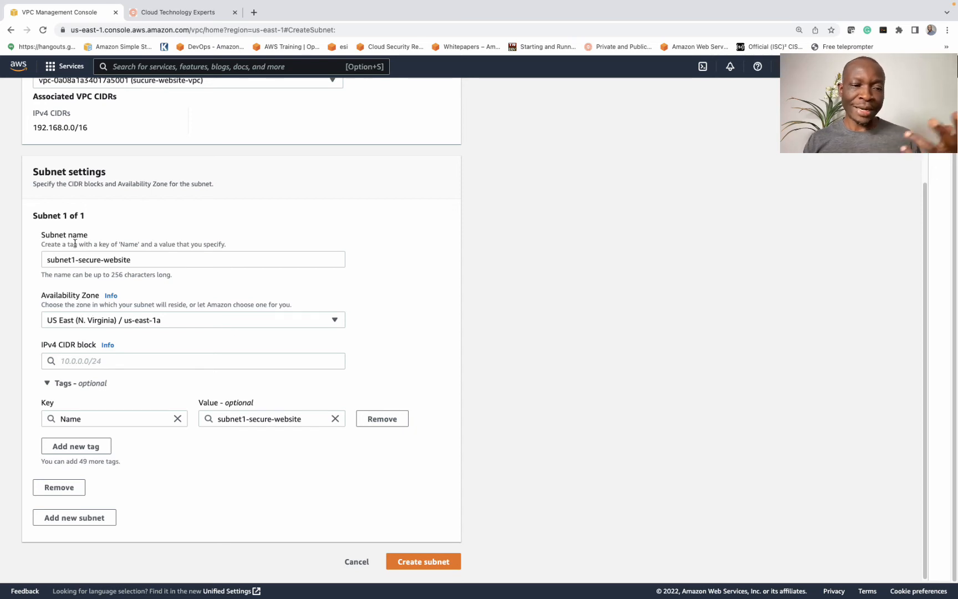
{"action": "left_click", "coordinate": [192, 360]}
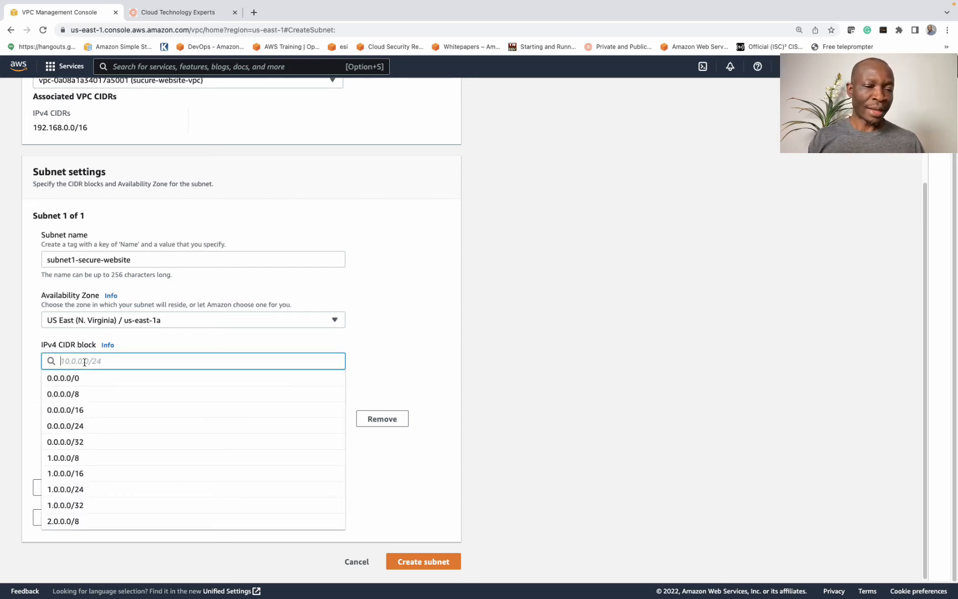
{"action": "type", "text": "192."}
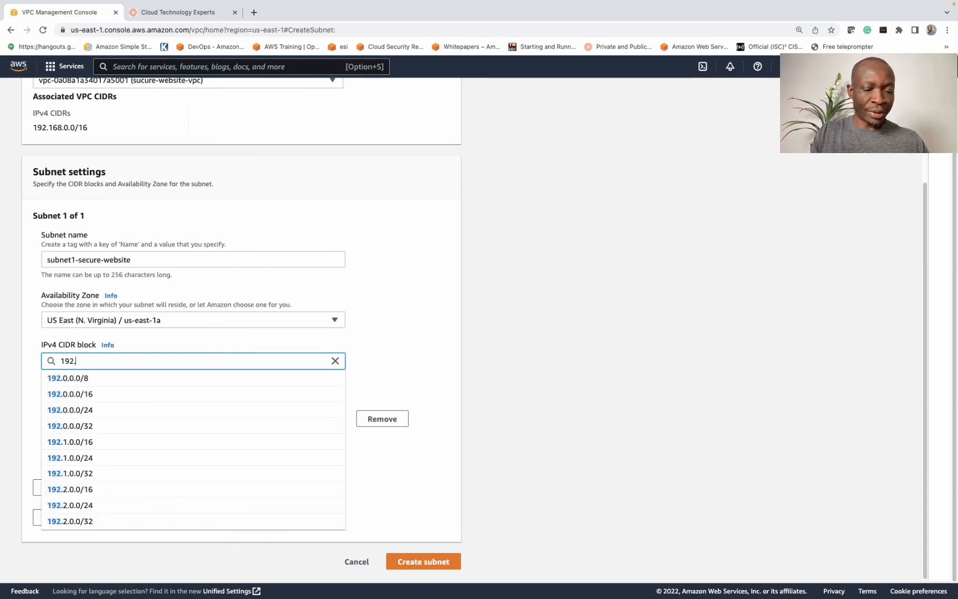
{"action": "type", "text": "168.0.0/24"}
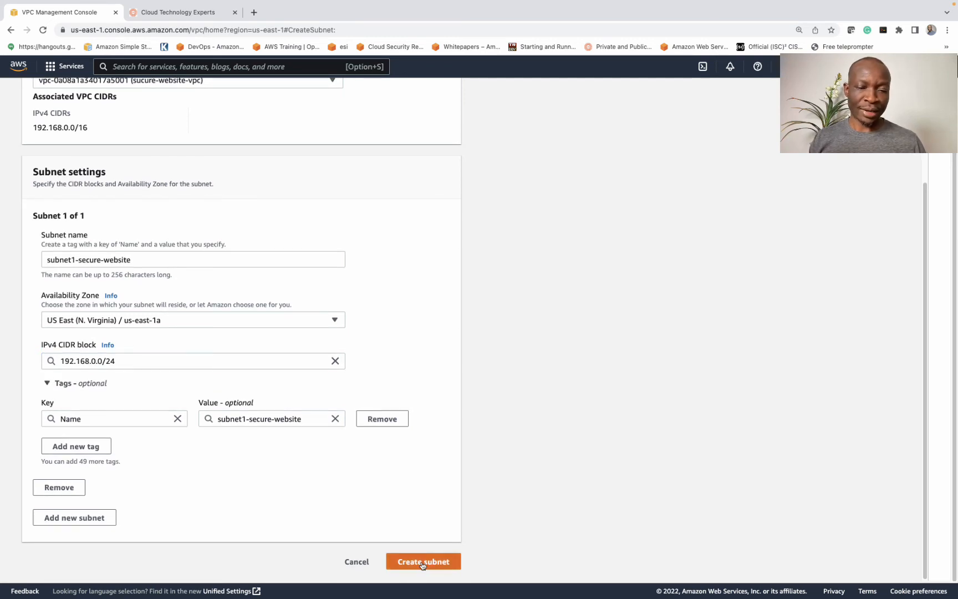
{"action": "left_click", "coordinate": [424, 561]}
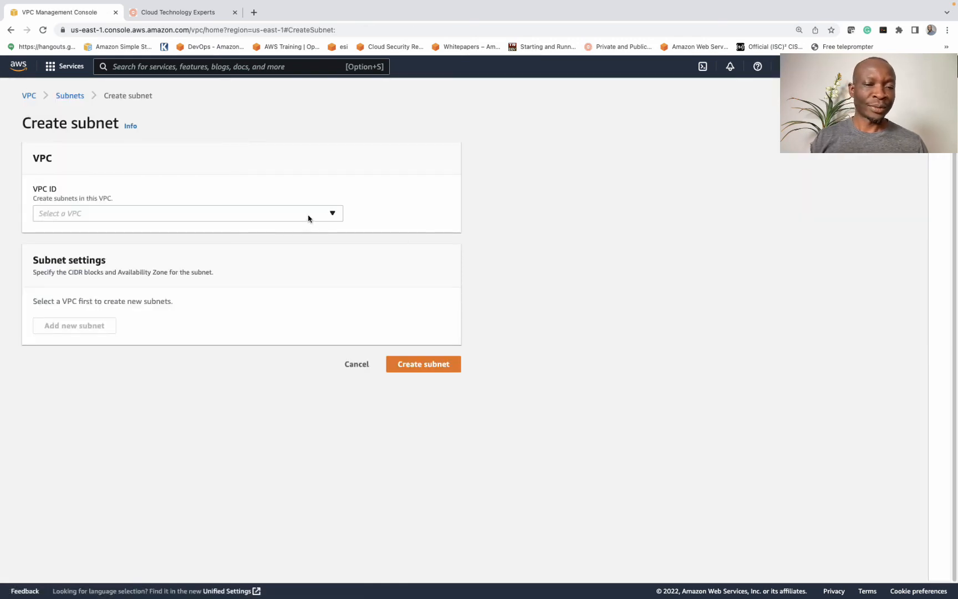
- Name the second subnet subnet2-secure-website and place it in us-east-1b
{"action": "left_click", "coordinate": [186, 213]}
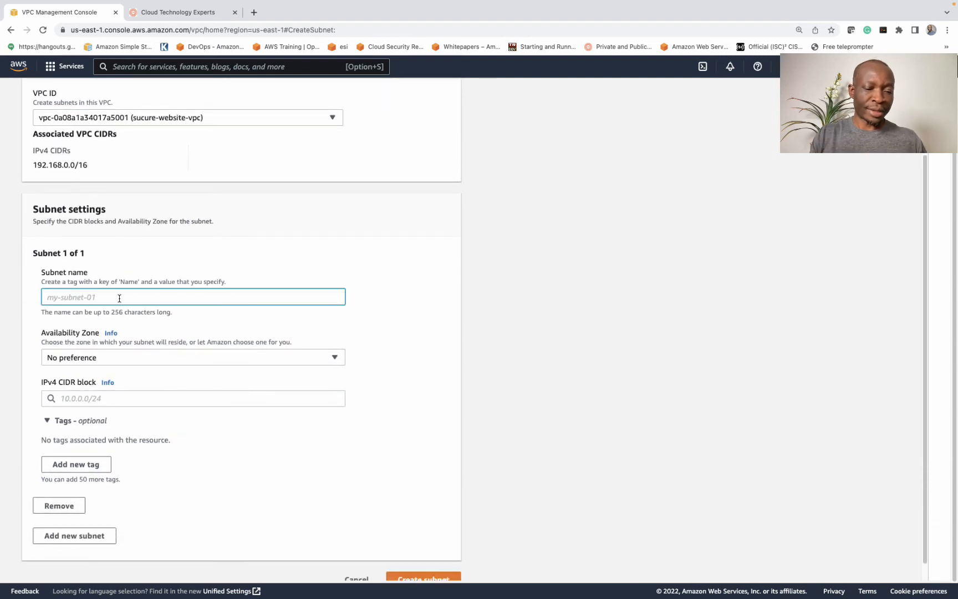
{"action": "type", "text": "subnet2-s"}
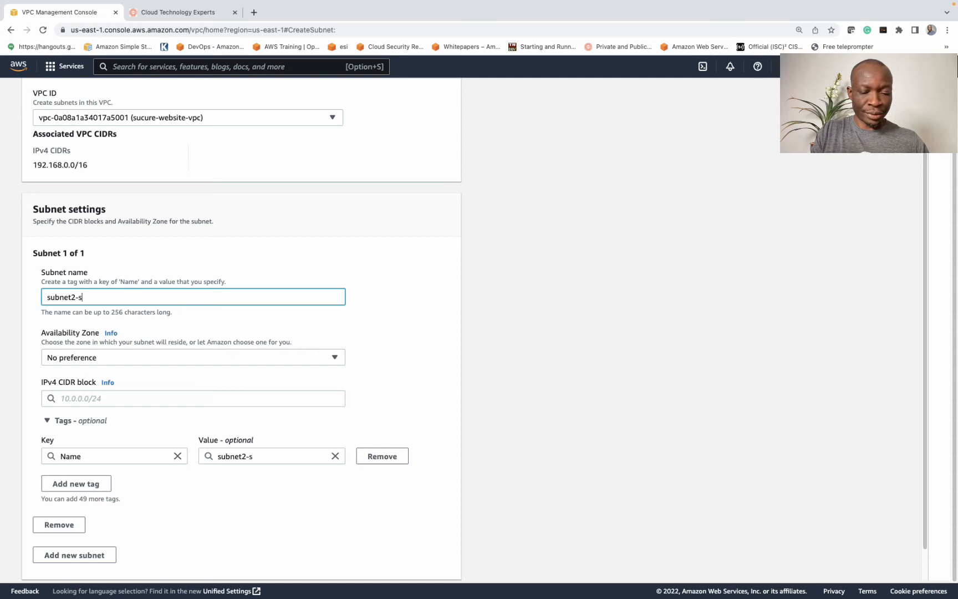
{"action": "type", "text": "ecure-webs"}
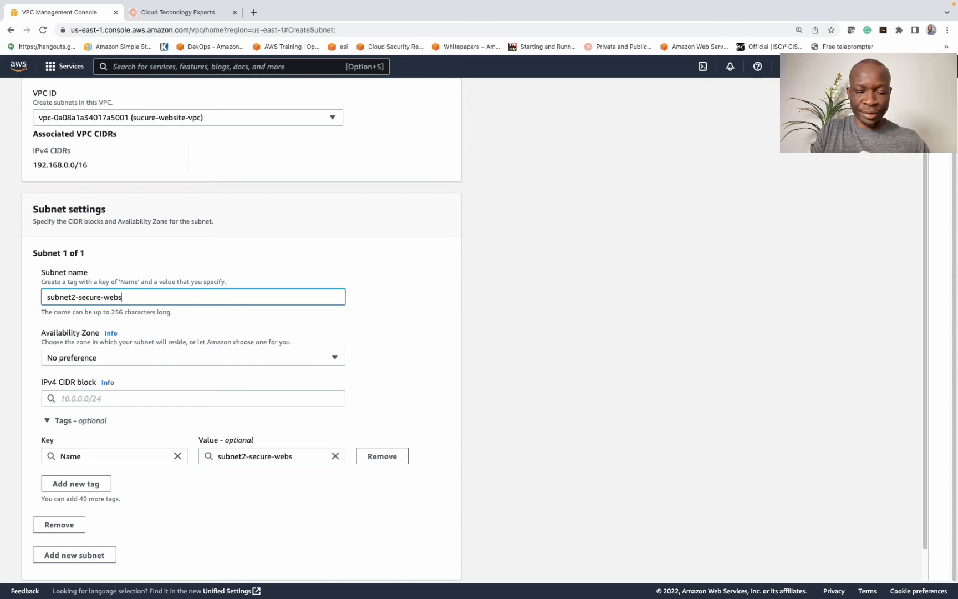
{"action": "left_click", "coordinate": [193, 357]}
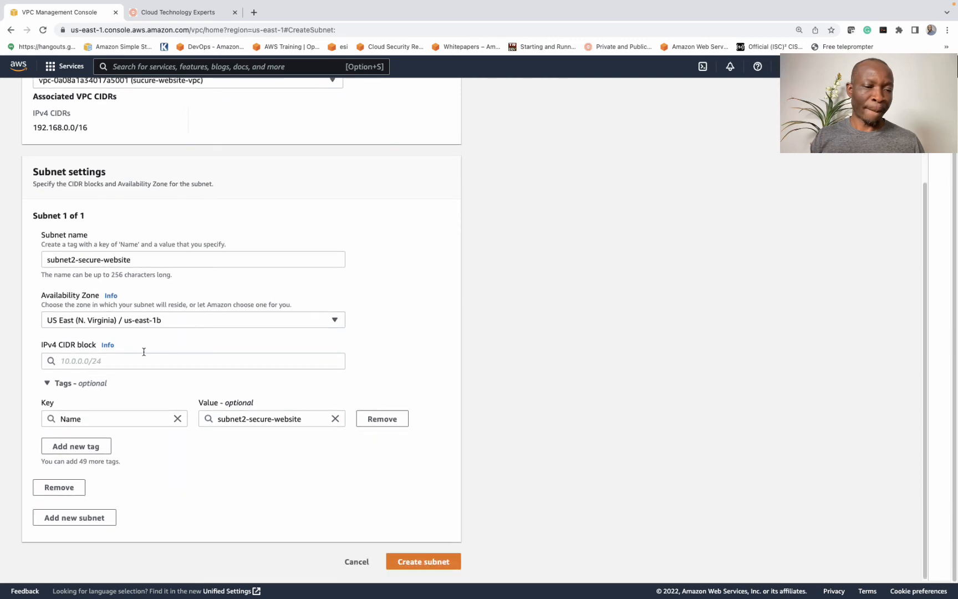
- Enter CIDR 192.168.1.0/24, checking the VPC's 192.168.0.0/16 range, and create the subnet
{"action": "type", "text": "192"}
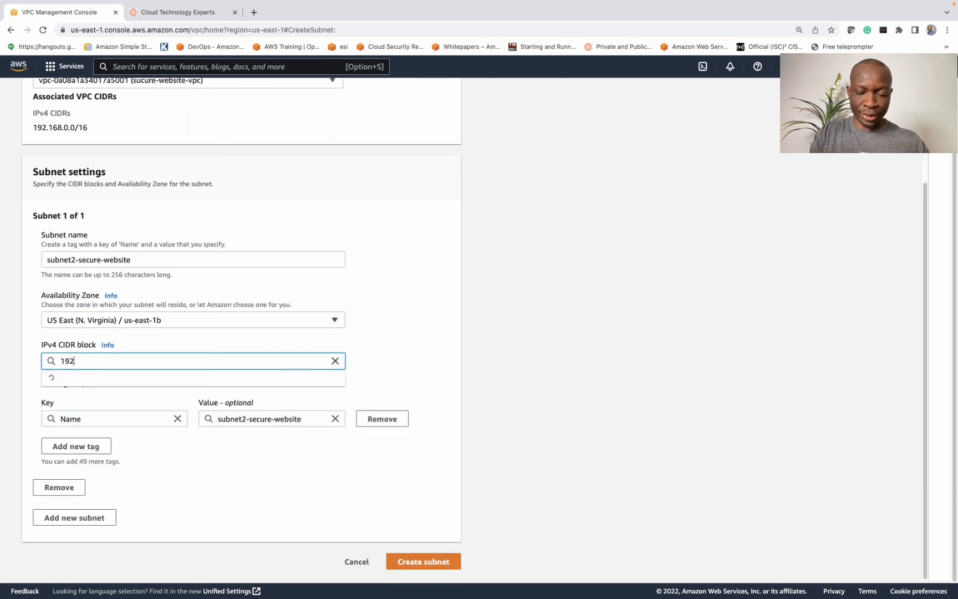
{"action": "type", "text": "168.1.0/24"}
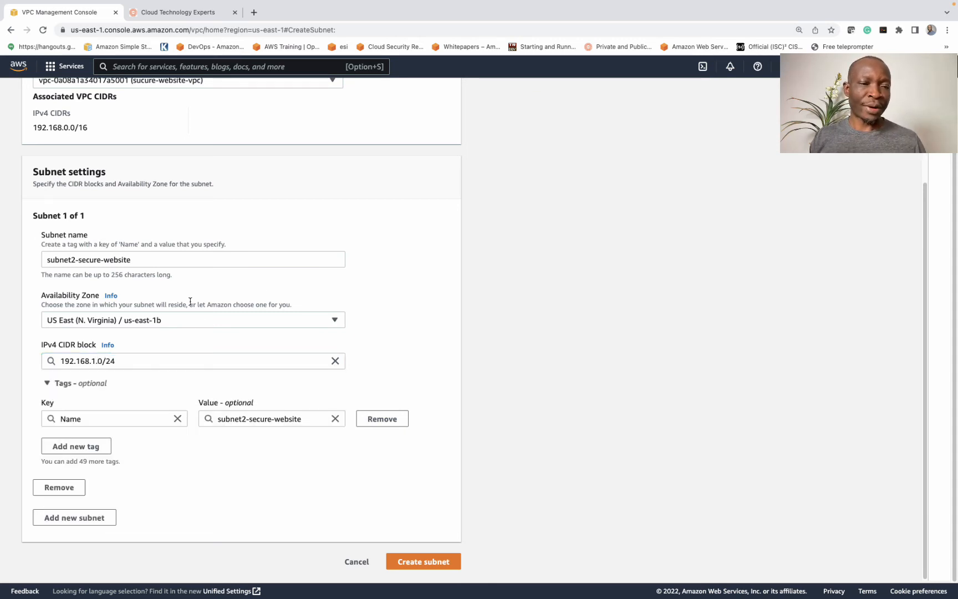
{"action": "double_click", "coordinate": [60, 127]}
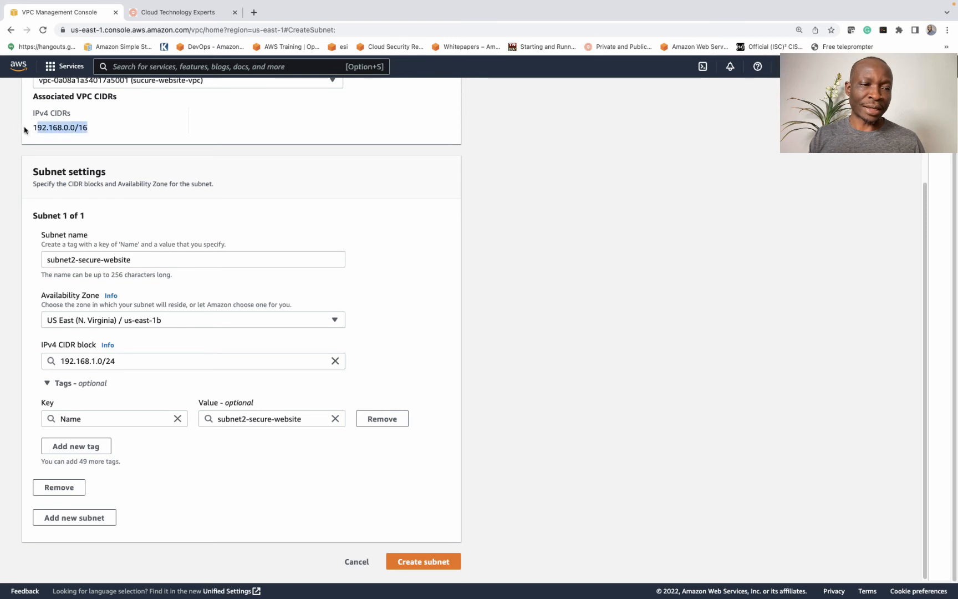
{"action": "left_click", "coordinate": [192, 360]}
{"action": "type", "text": "0"}
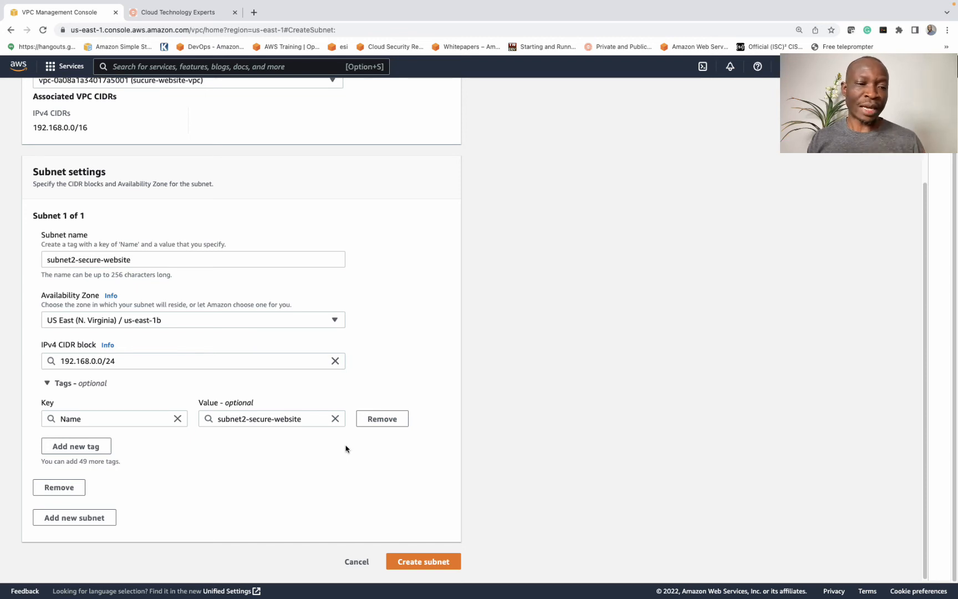
{"action": "mouse_move", "coordinate": [423, 561]}
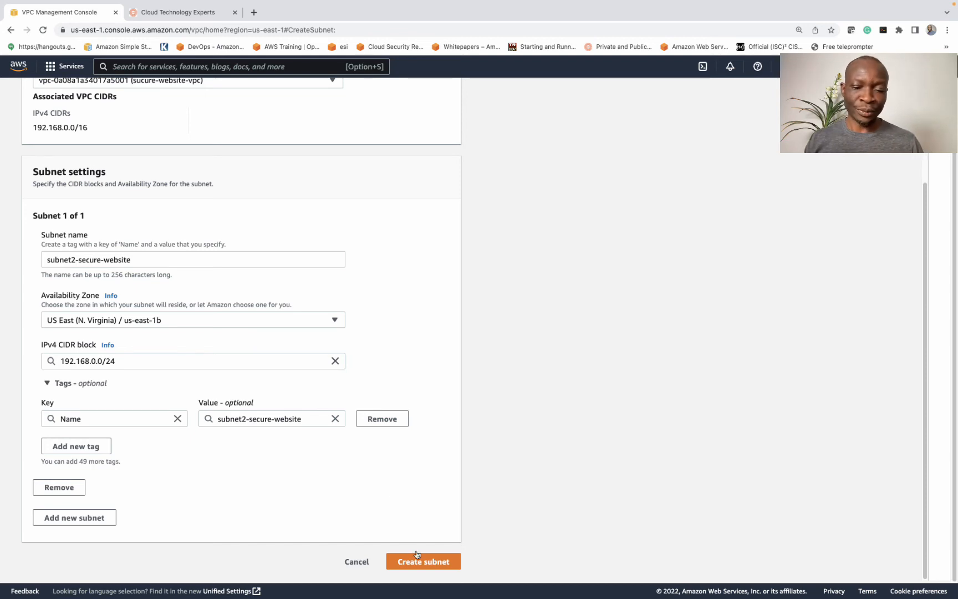
{"action": "left_click", "coordinate": [423, 561]}
{"action": "type", "text": "1"}
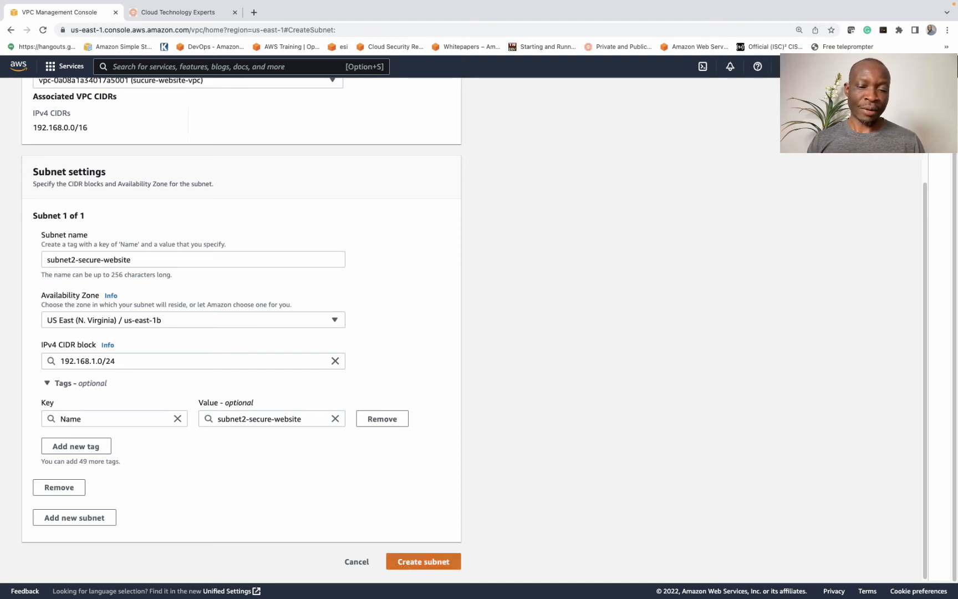
{"action": "left_click", "coordinate": [423, 561]}
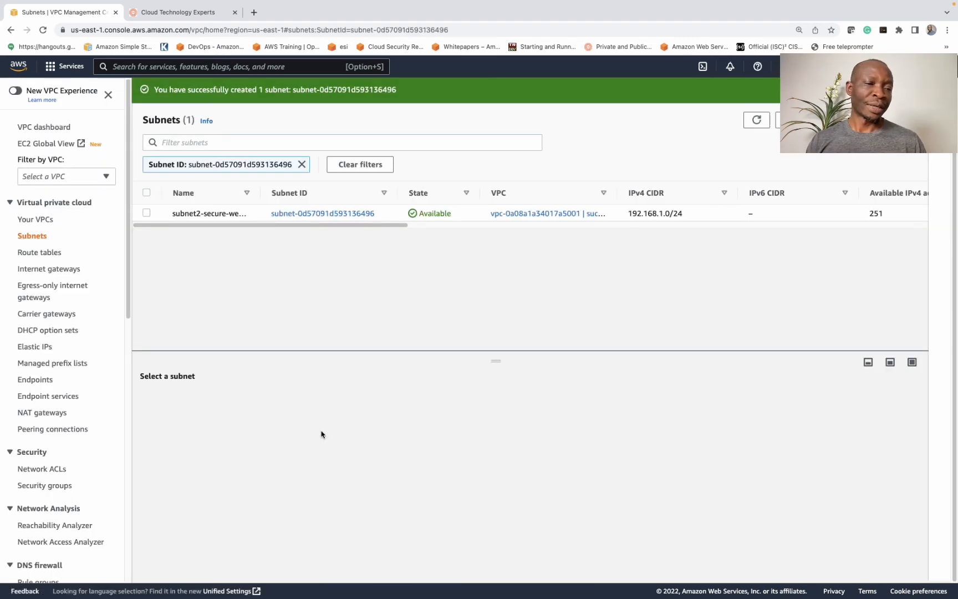
- Create route table RT-secure-website assigned to sucure-website-vpc
{"action": "left_click", "coordinate": [39, 251]}
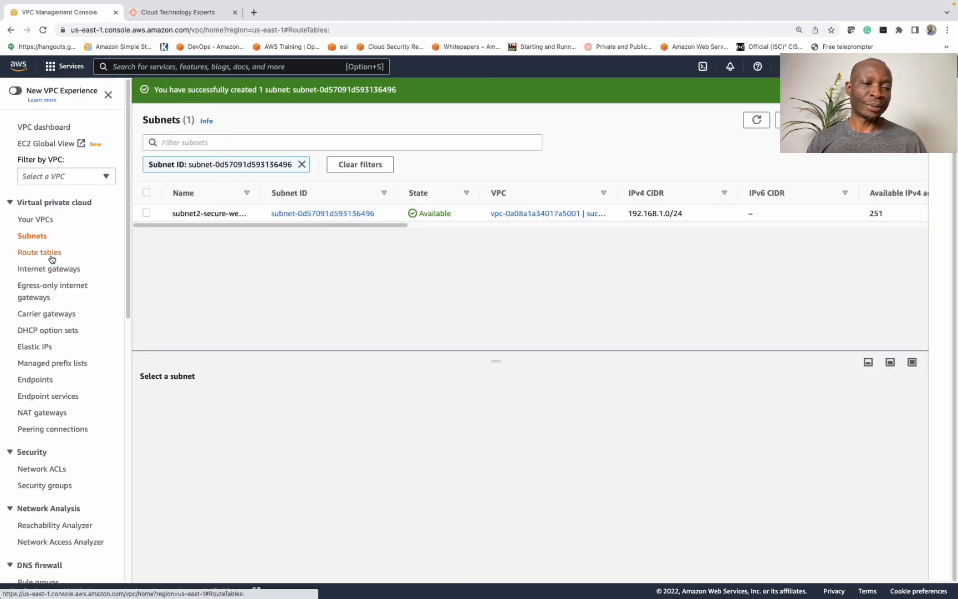
{"action": "left_click", "coordinate": [39, 252]}
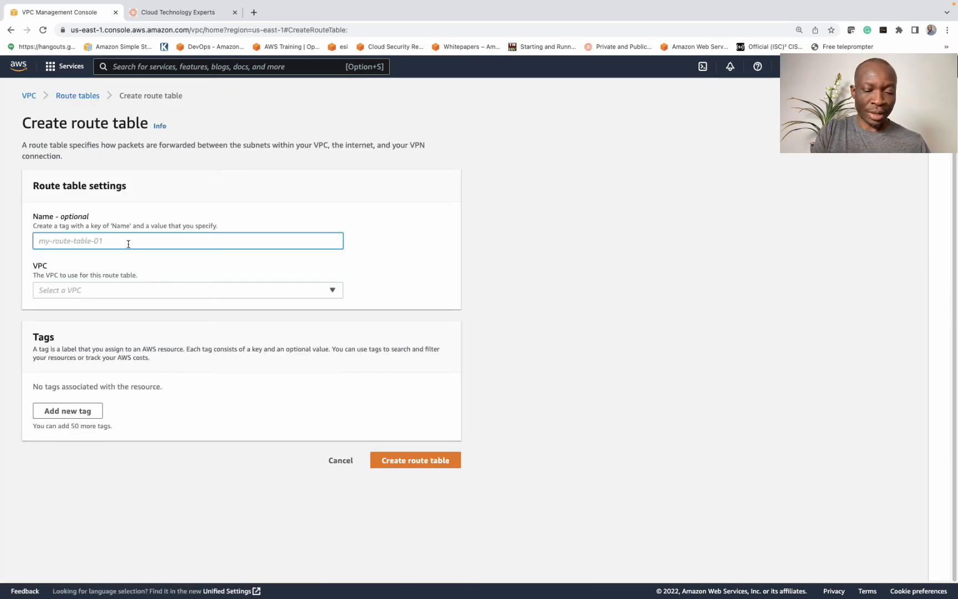
{"action": "type", "text": "RT-s"}
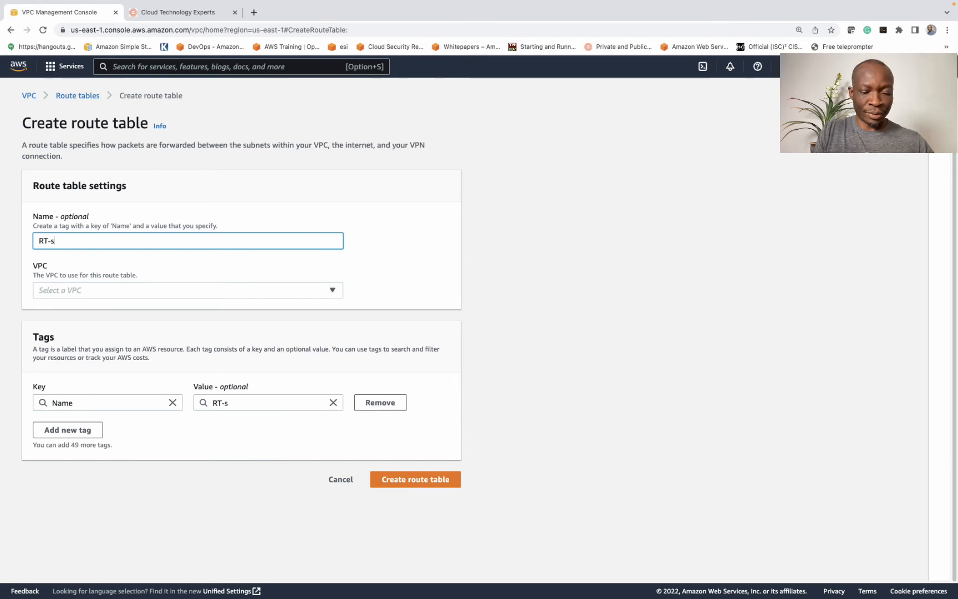
{"action": "type", "text": "ecure-we"}
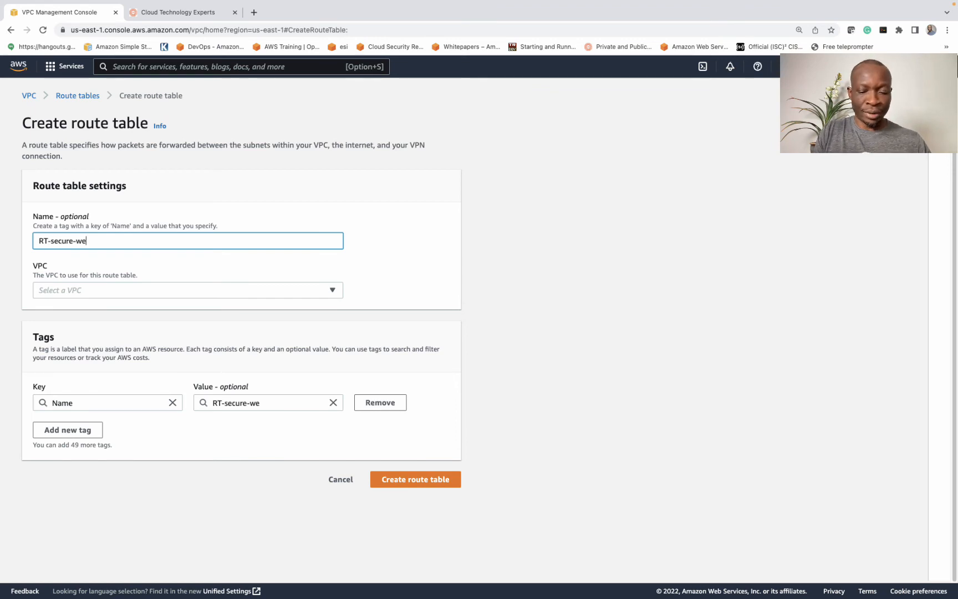
{"action": "left_click", "coordinate": [187, 289]}
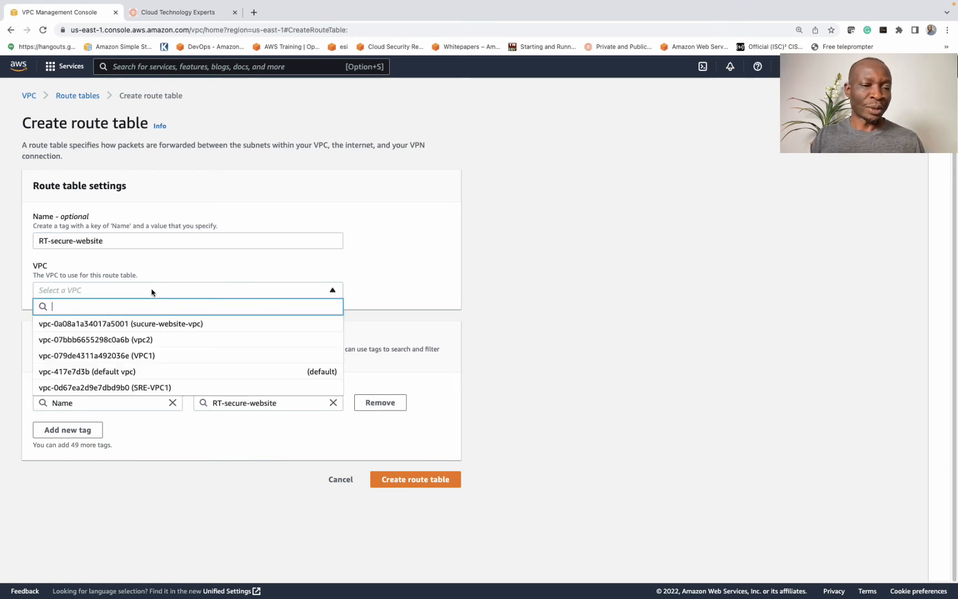
{"action": "left_click", "coordinate": [121, 324]}
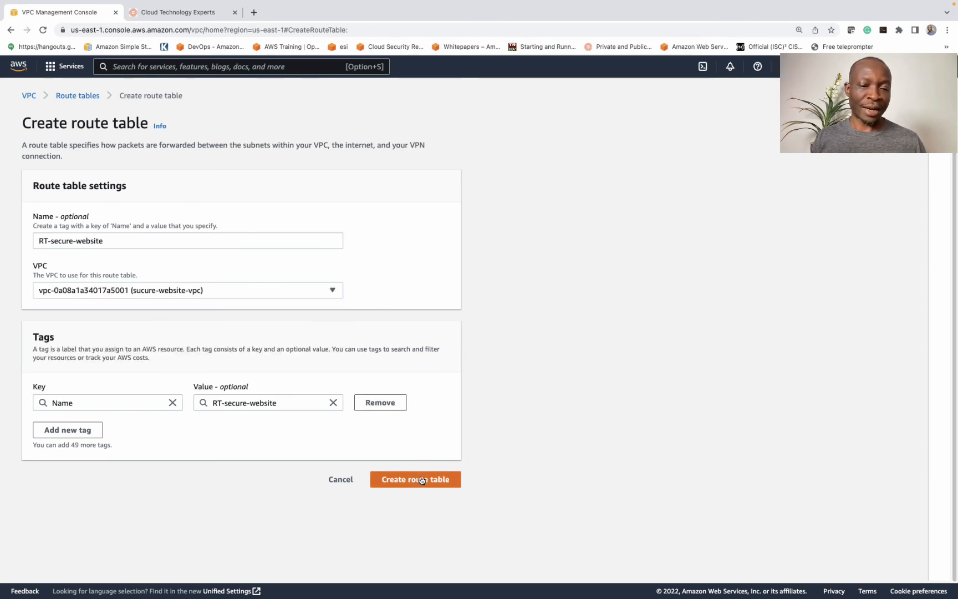
{"action": "left_click", "coordinate": [414, 479]}
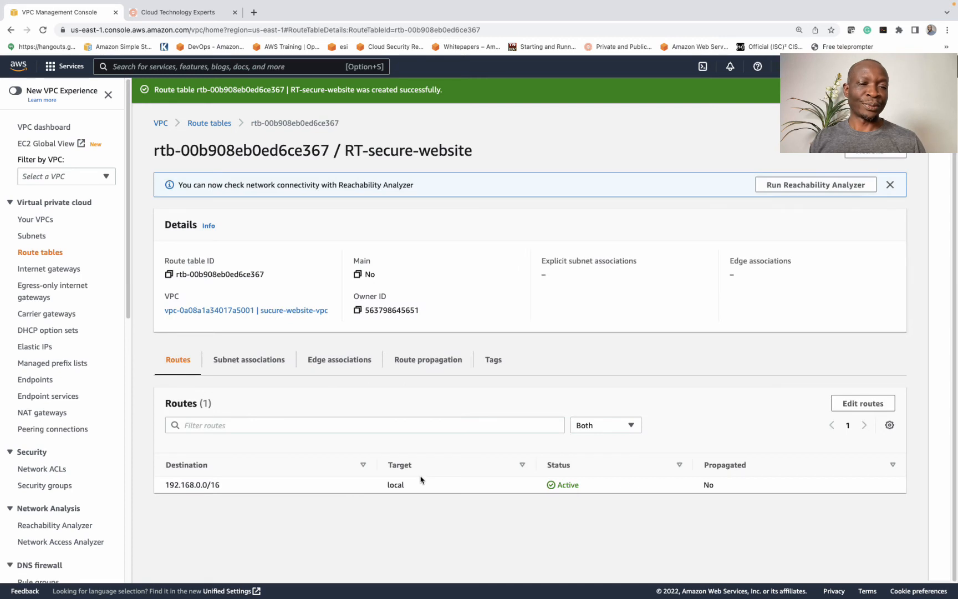
{"action": "mouse_move", "coordinate": [48, 269]}
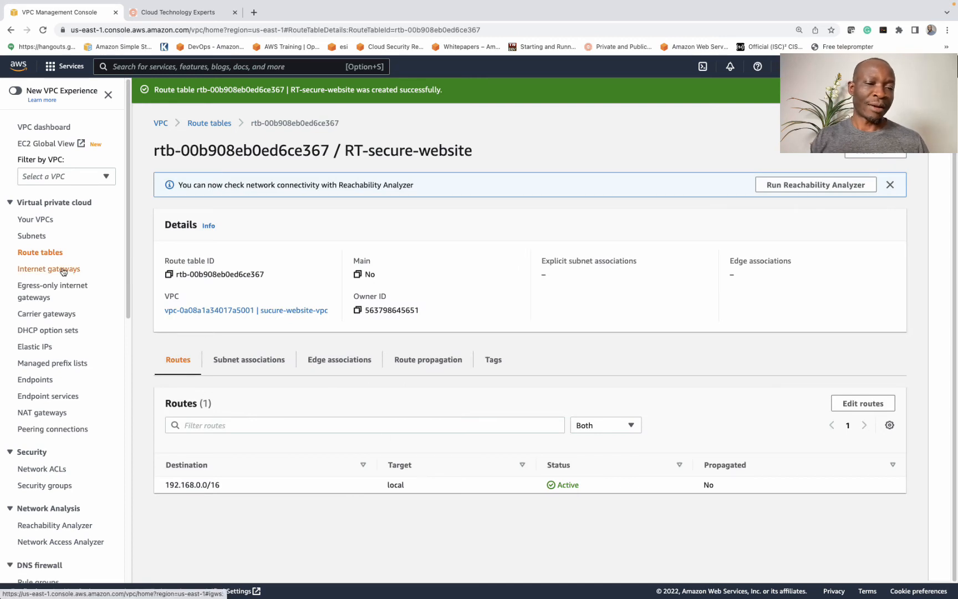
- Create a new internet gateway named IGW-secure-website
{"action": "left_click", "coordinate": [49, 269]}
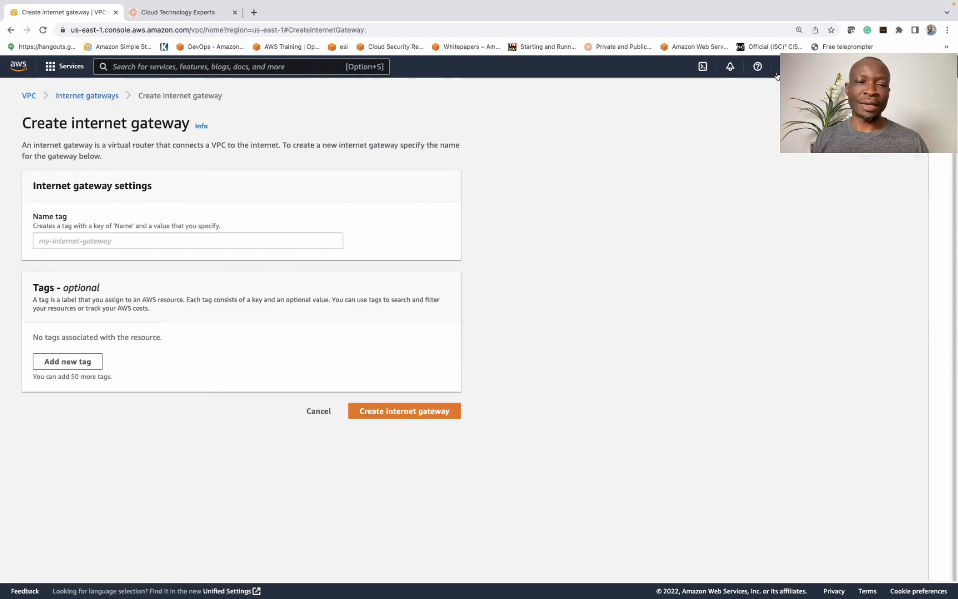
{"action": "left_click", "coordinate": [187, 240]}
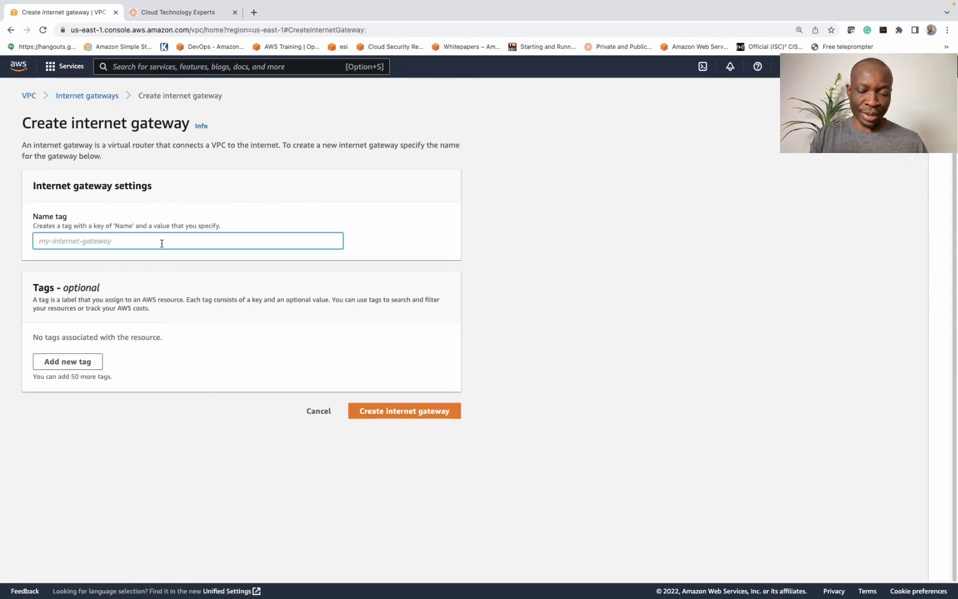
{"action": "type", "text": "IGw"}
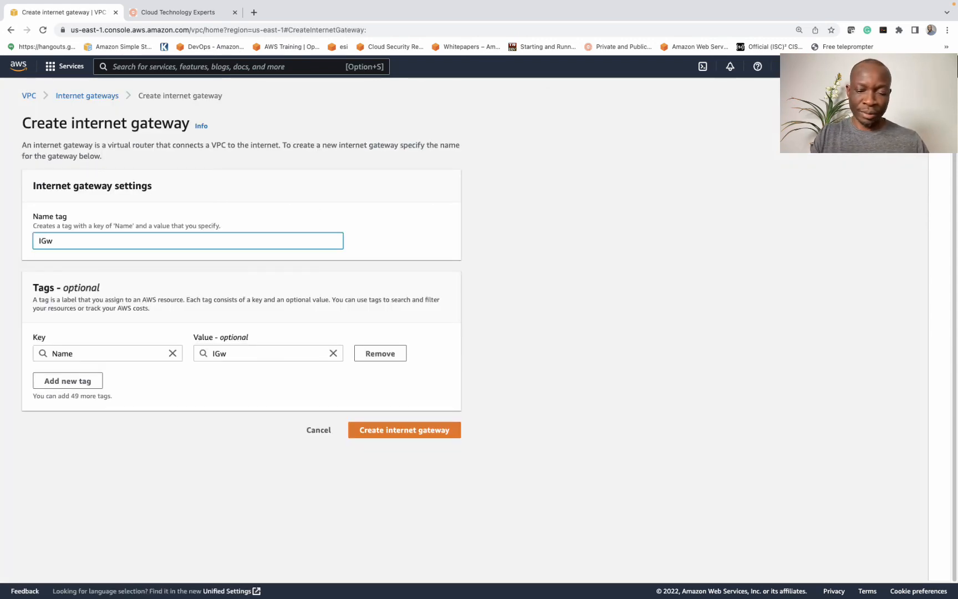
{"action": "type", "text": "IGW-s"}
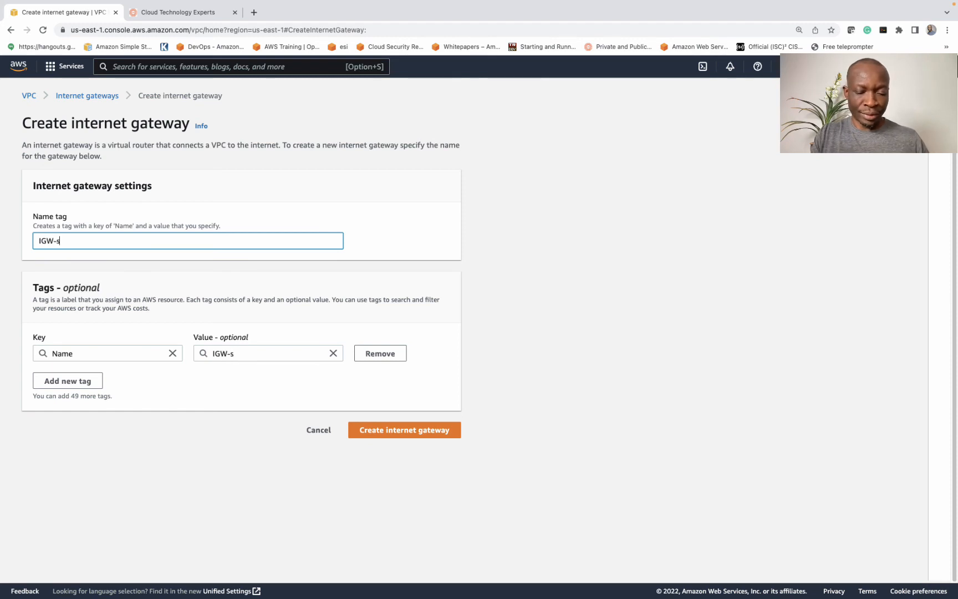
{"action": "type", "text": "ecure-websi"}
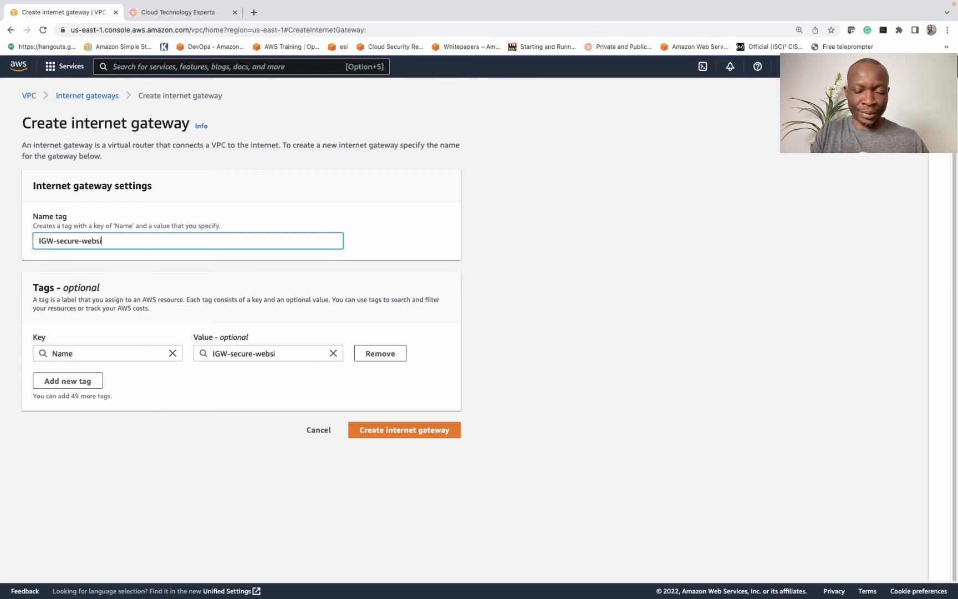
{"action": "type", "text": "te"}
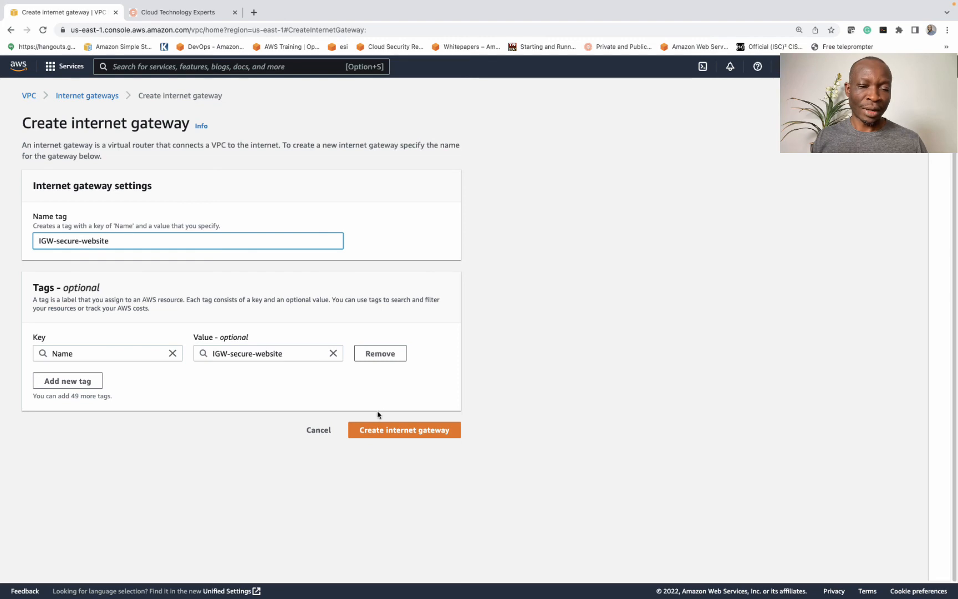
{"action": "left_click", "coordinate": [404, 430]}
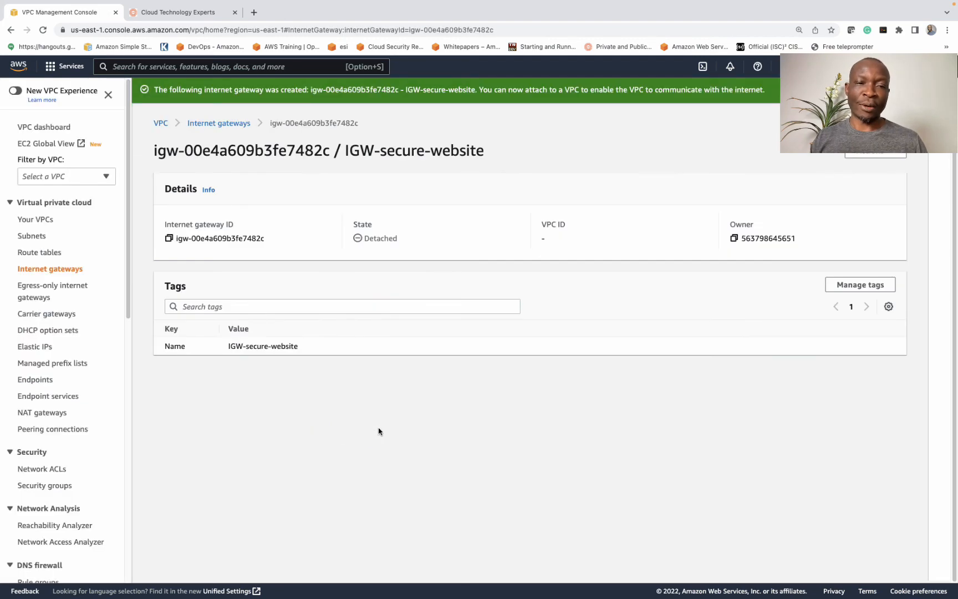
{"action": "mouse_move", "coordinate": [631, 142]}
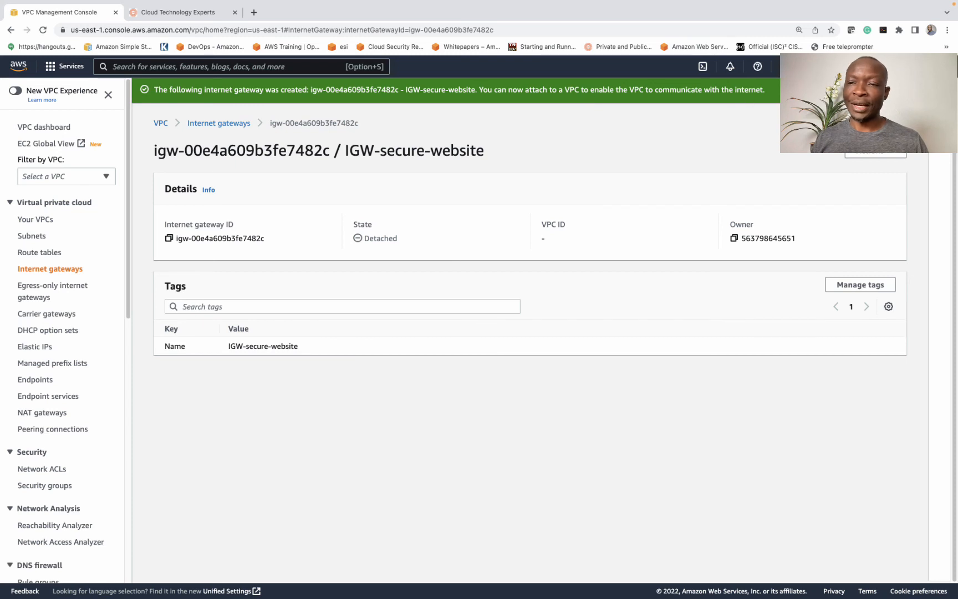
{"action": "mouse_move", "coordinate": [437, 109]}
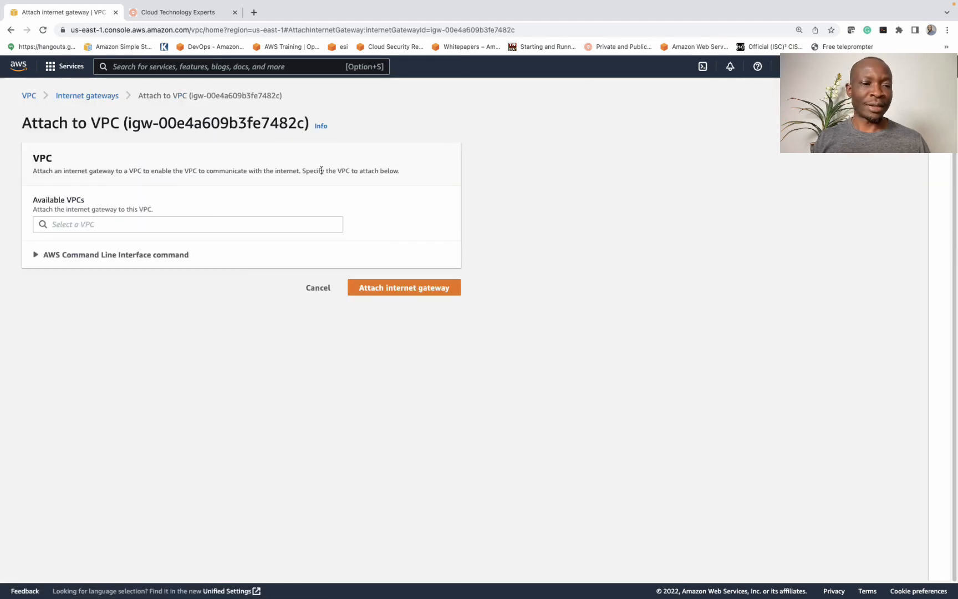
- Attach IGW-secure-website to VPC vpc-0a08a1a34017a5001
{"action": "left_click", "coordinate": [187, 224]}
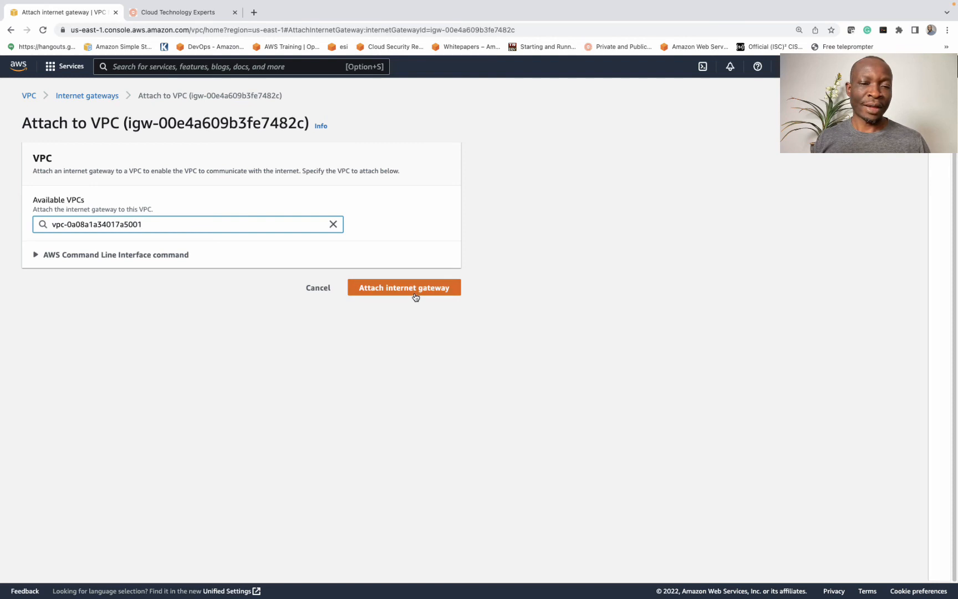
{"action": "left_click", "coordinate": [404, 287]}
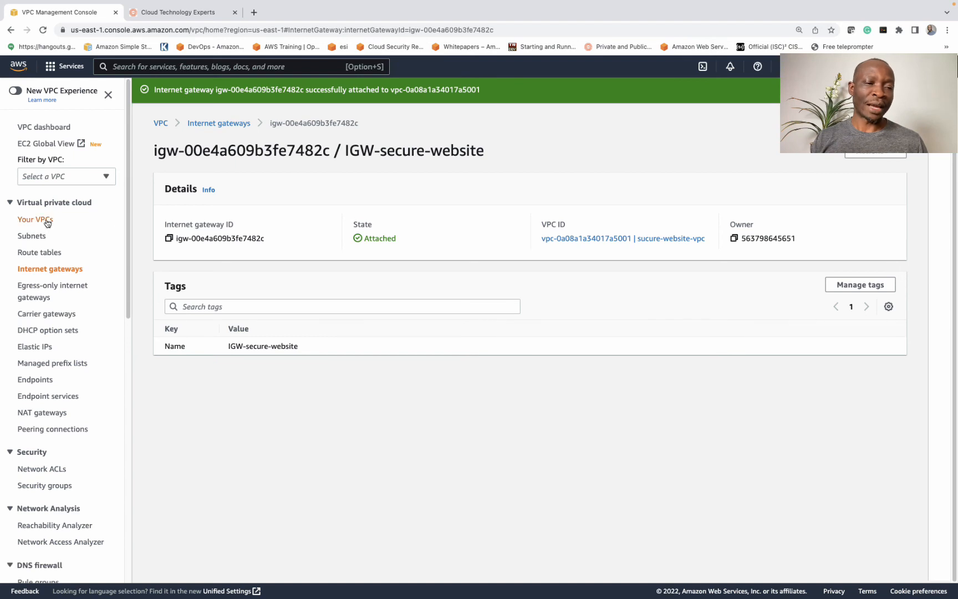
{"action": "mouse_move", "coordinate": [50, 273]}
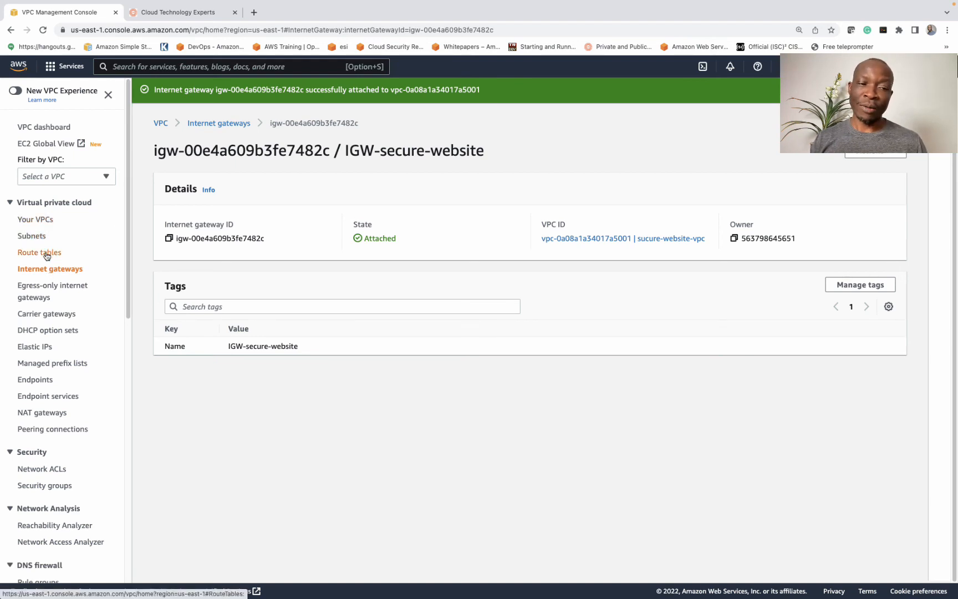
- Select RT-secure-website in the route tables list to show its details
{"action": "left_click", "coordinate": [40, 252]}
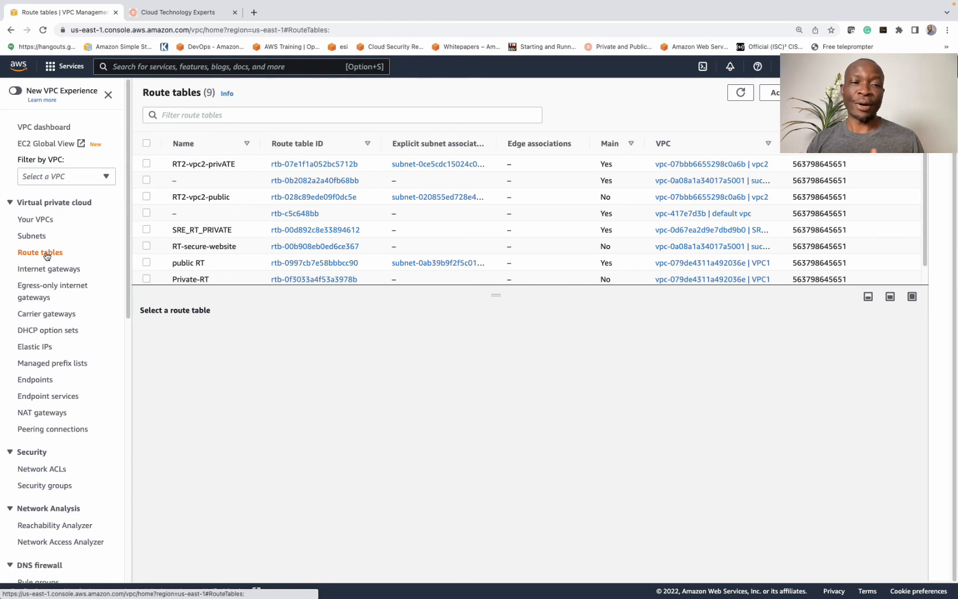
{"action": "mouse_move", "coordinate": [103, 250]}
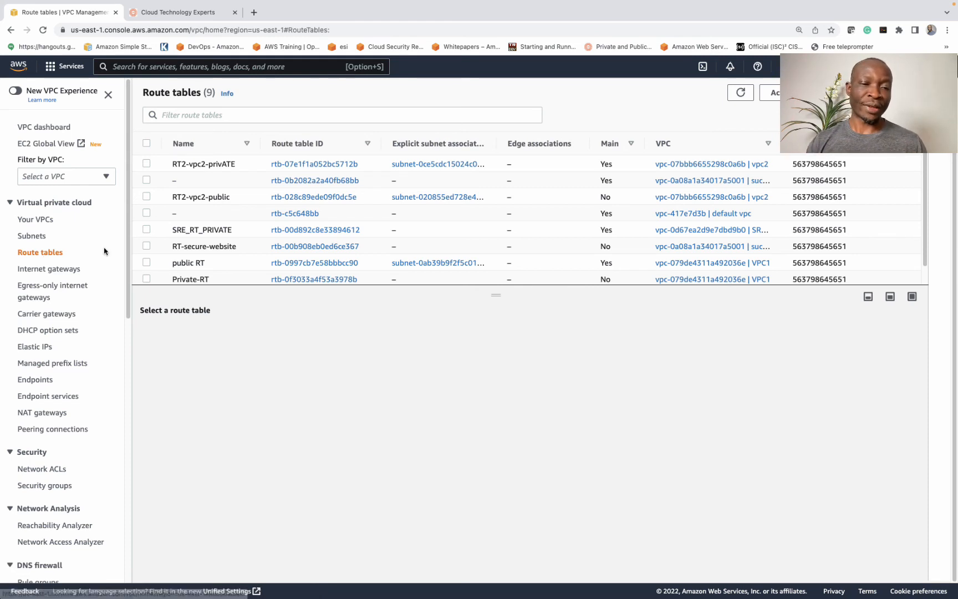
{"action": "left_click", "coordinate": [147, 246]}
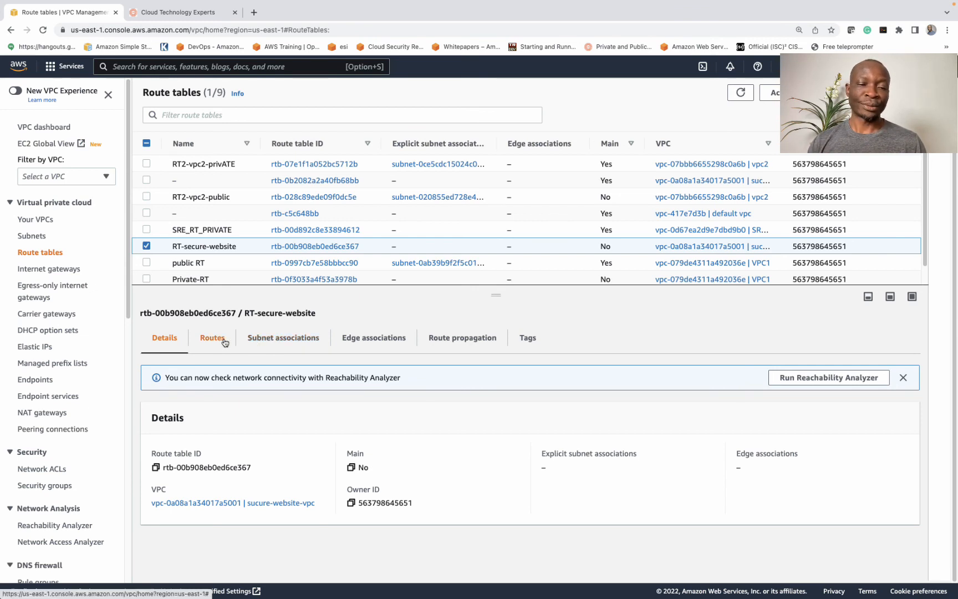
- Associate subnet1- and subnet2-secure-website with RT-secure-website, then reselect the table
{"action": "left_click", "coordinate": [282, 338]}
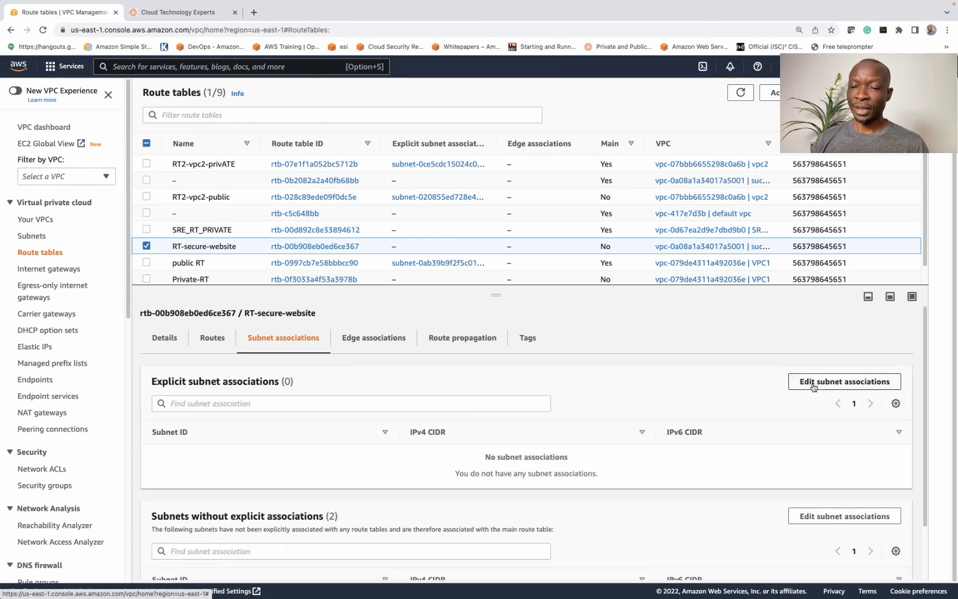
{"action": "left_click", "coordinate": [843, 382]}
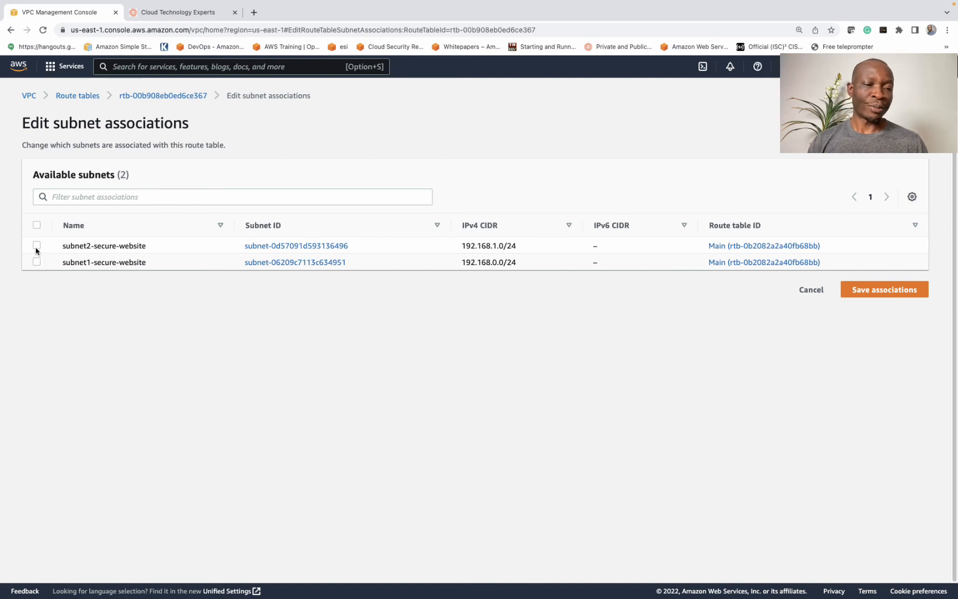
{"action": "left_click", "coordinate": [36, 225]}
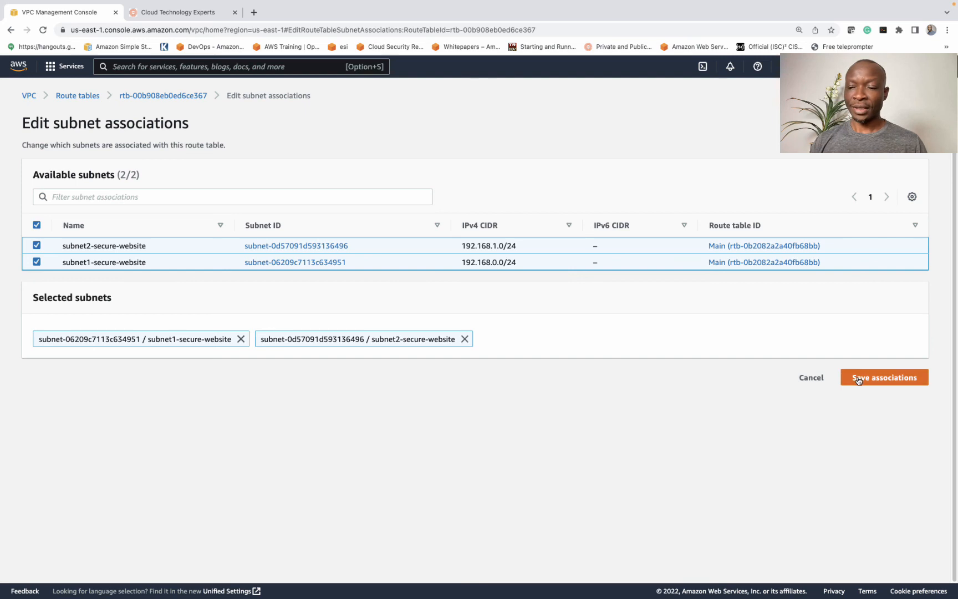
{"action": "left_click", "coordinate": [884, 377]}
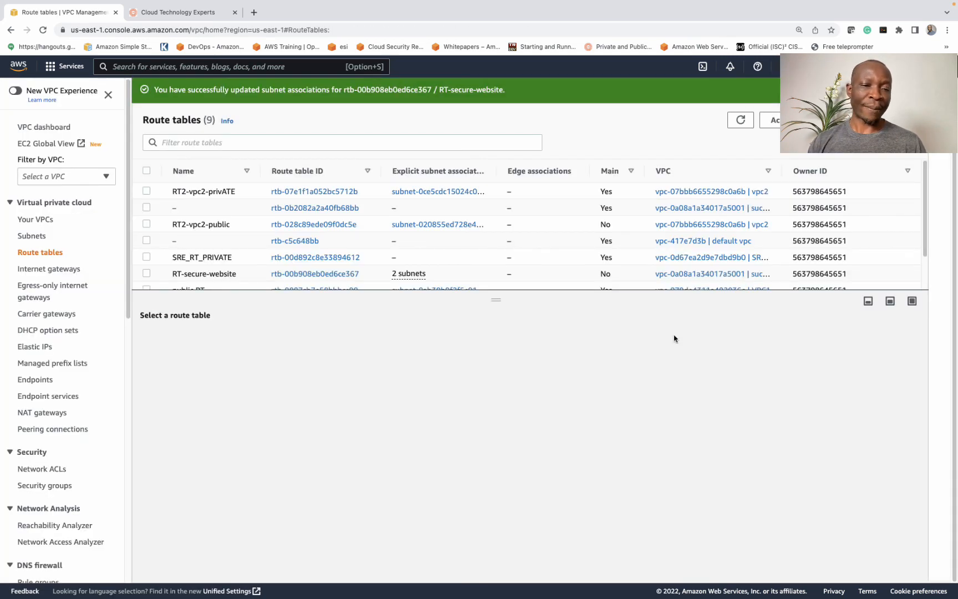
{"action": "scroll", "scroll_direction": "down", "scroll_amount": 3}
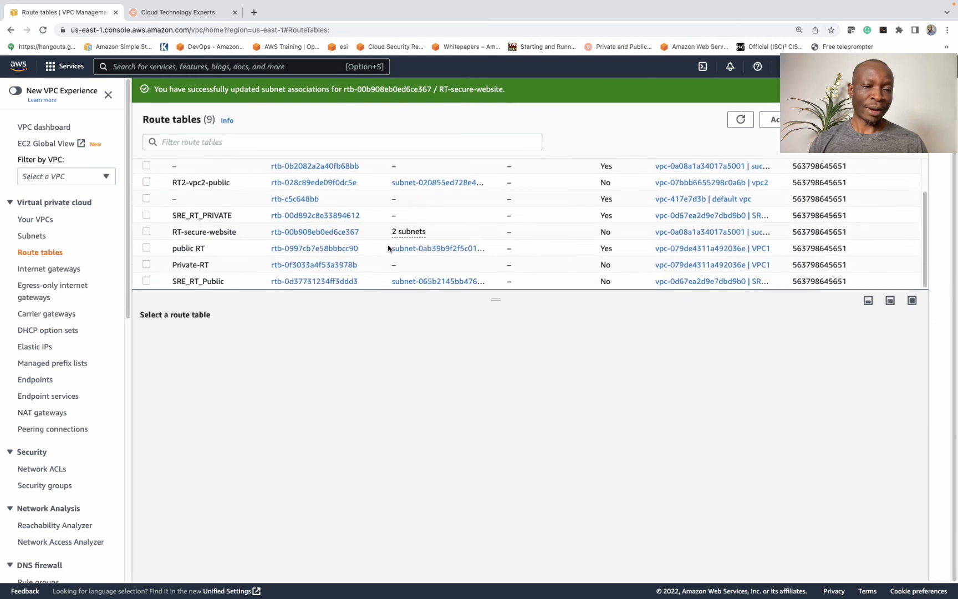
{"action": "left_click", "coordinate": [146, 233]}
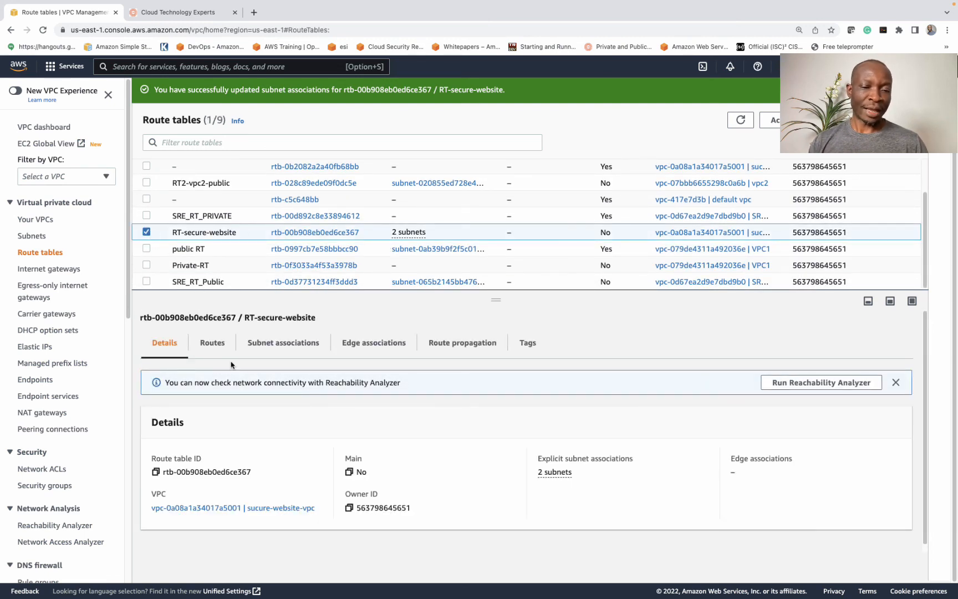
- Add a 0.0.0.0/0 route to internet gateway igw-00e4a609b3fe7482c and save
{"action": "left_click", "coordinate": [212, 342]}
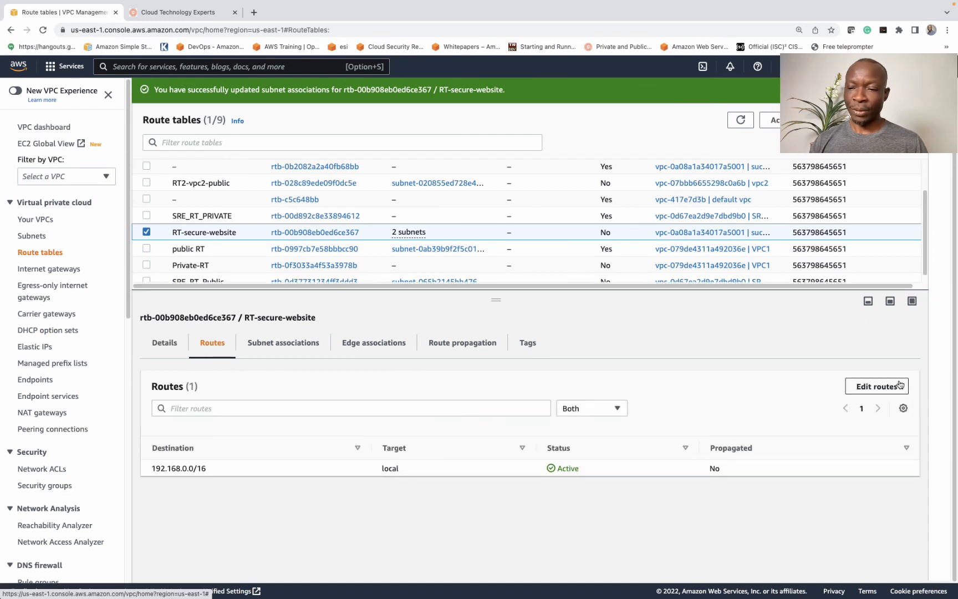
{"action": "left_click", "coordinate": [877, 385]}
{"action": "type", "text": "0.0.0.0/0"}
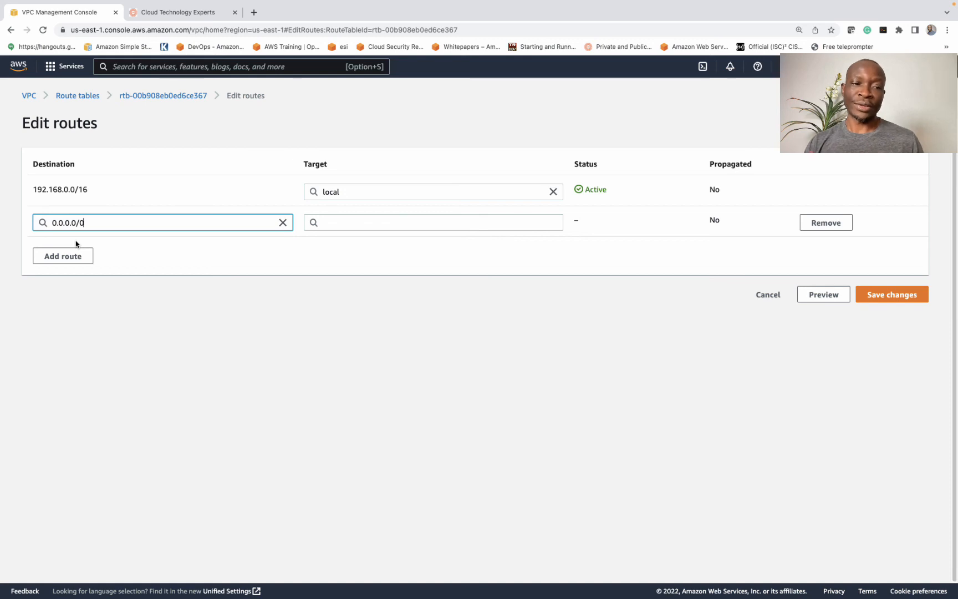
{"action": "mouse_move", "coordinate": [341, 233]}
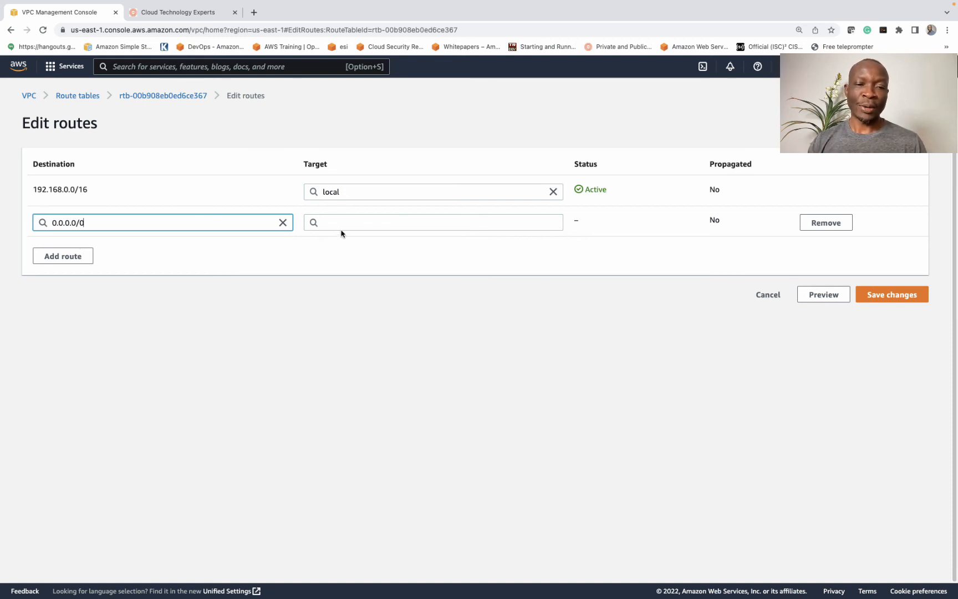
{"action": "left_click", "coordinate": [433, 222]}
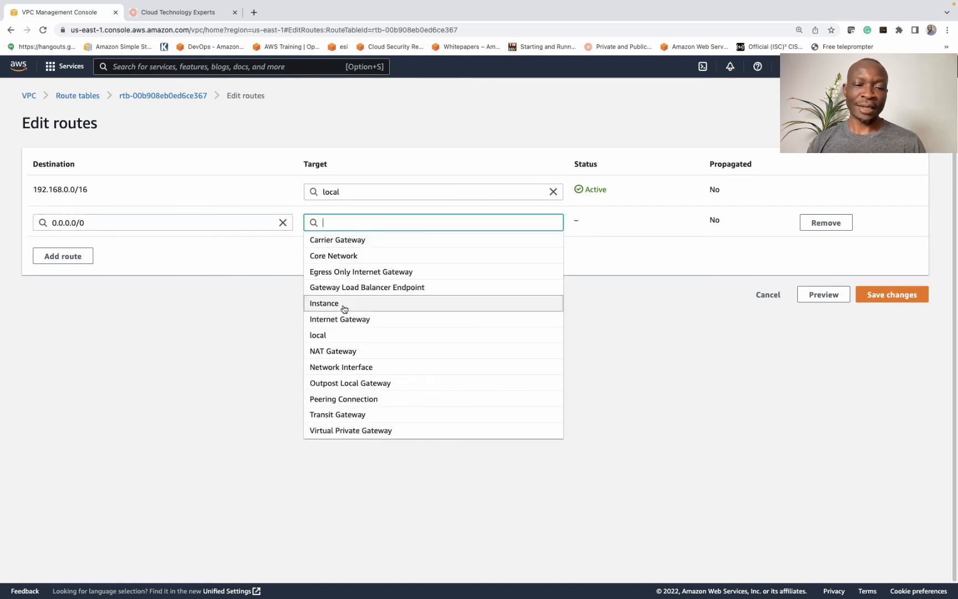
{"action": "type", "text": "igw-00e4a609b3fe7482c"}
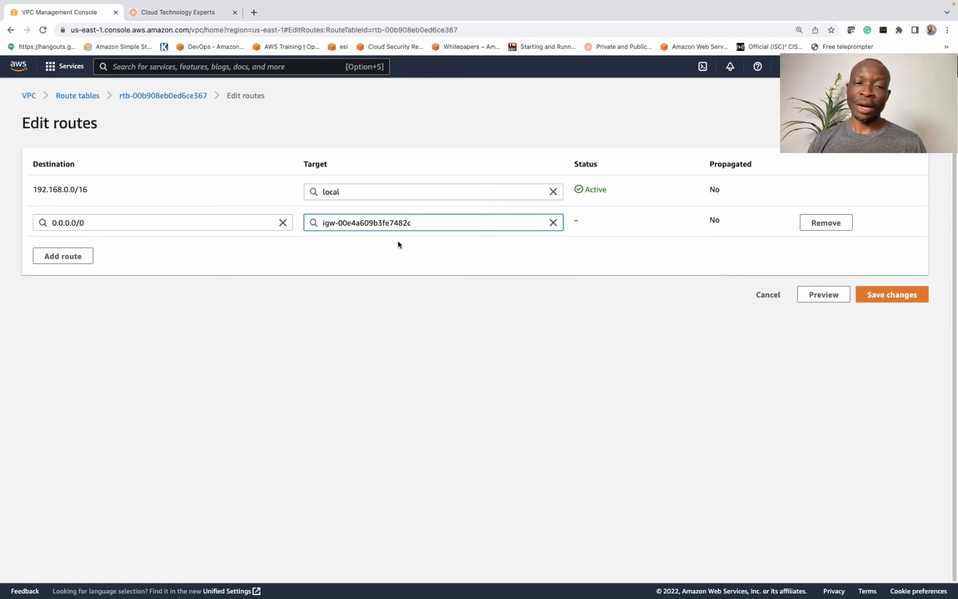
{"action": "mouse_move", "coordinate": [749, 283]}
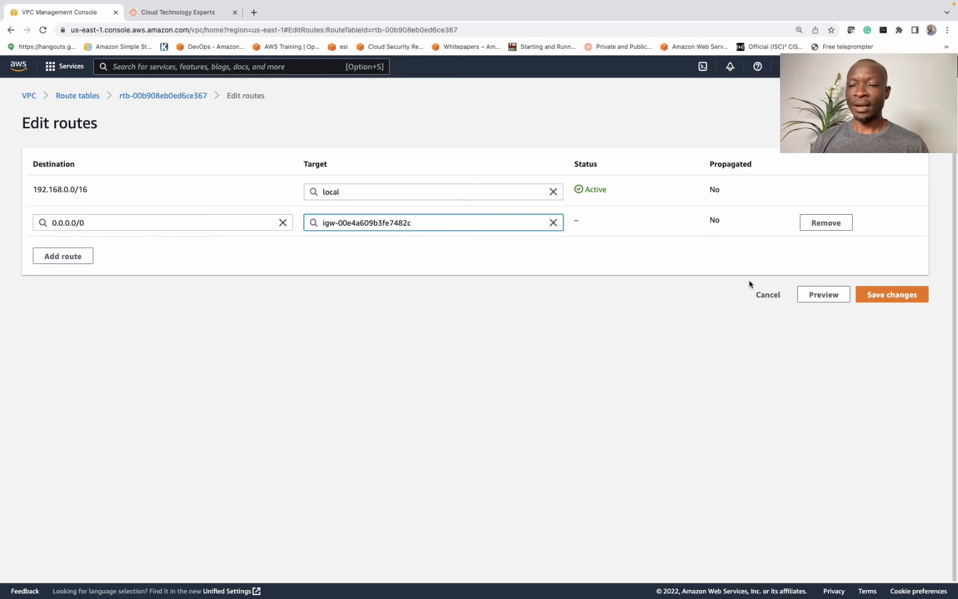
{"action": "left_click", "coordinate": [891, 295]}
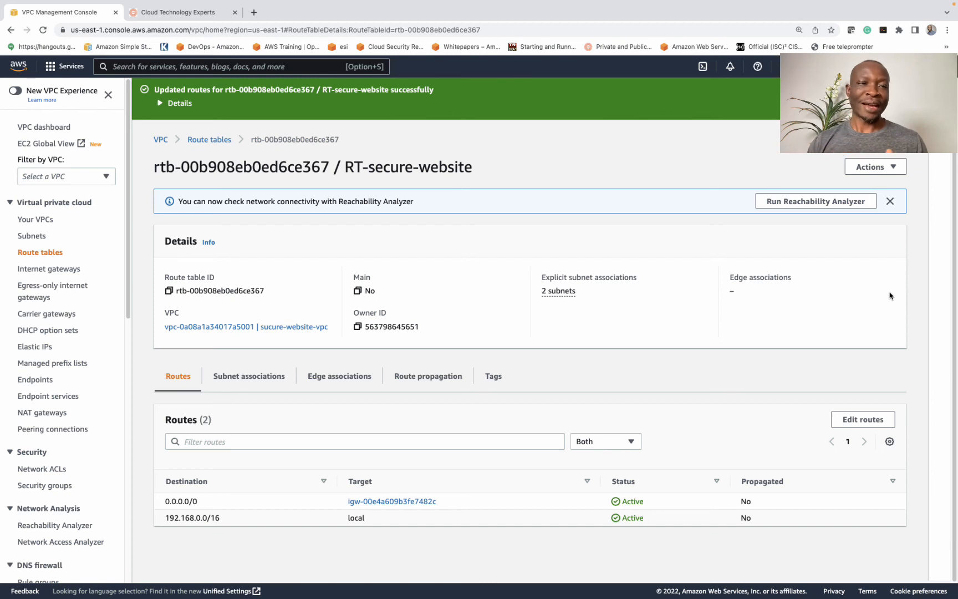
- Return to the Cloud Technology Experts article to review its VPC diagram
{"action": "left_click", "coordinate": [183, 13]}
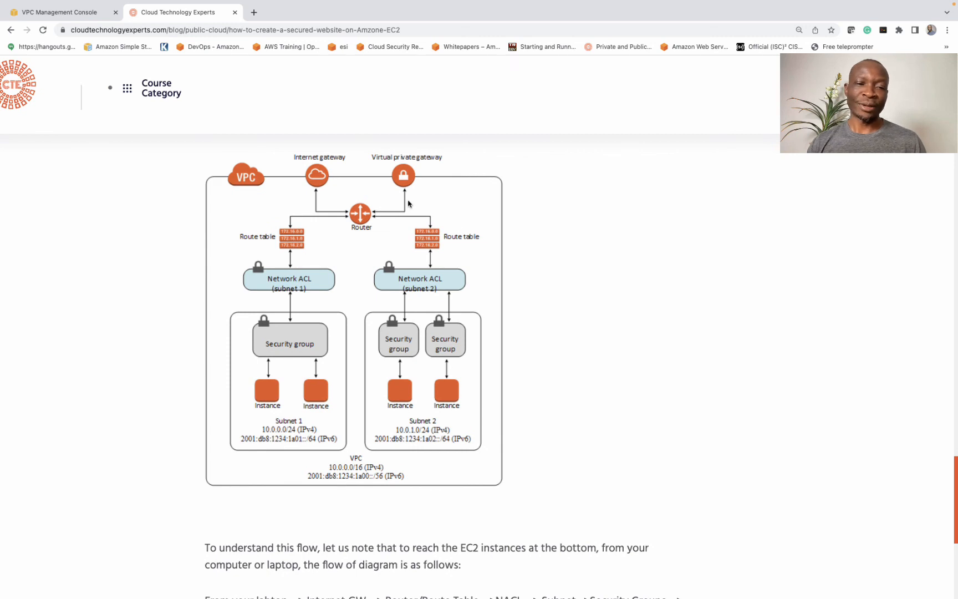
{"action": "mouse_move", "coordinate": [378, 221]}
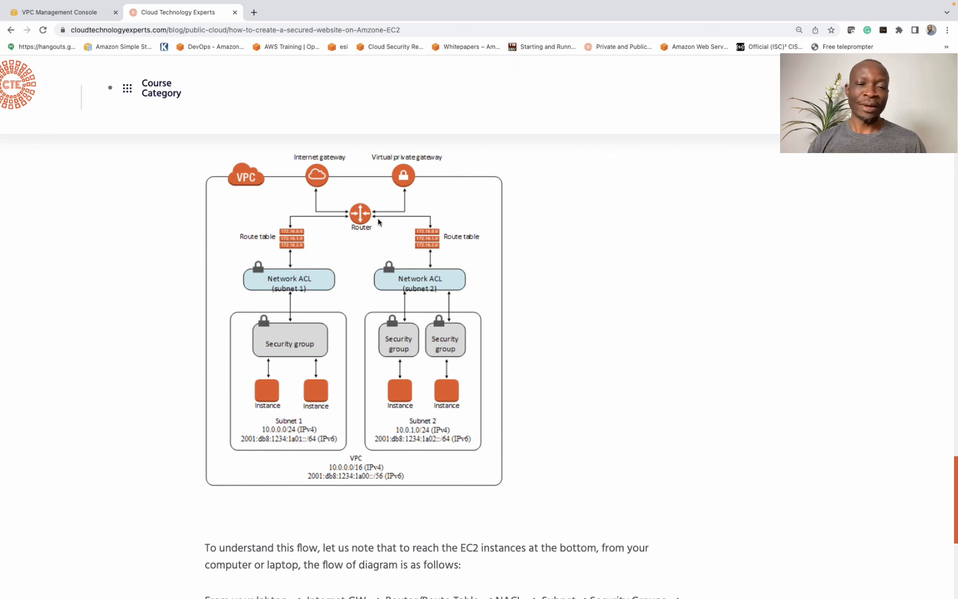
{"action": "mouse_move", "coordinate": [302, 222]}
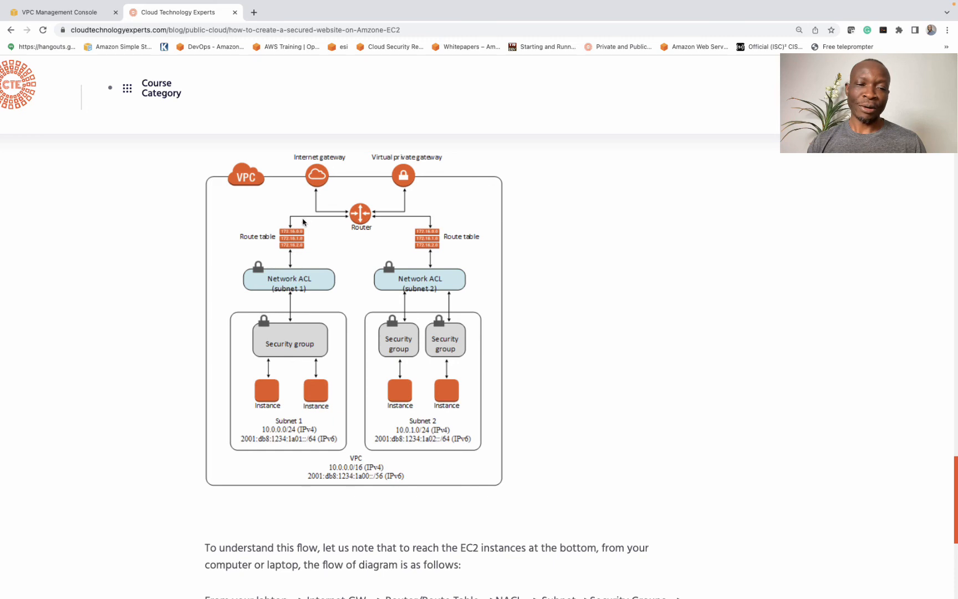
{"action": "mouse_move", "coordinate": [300, 276]}
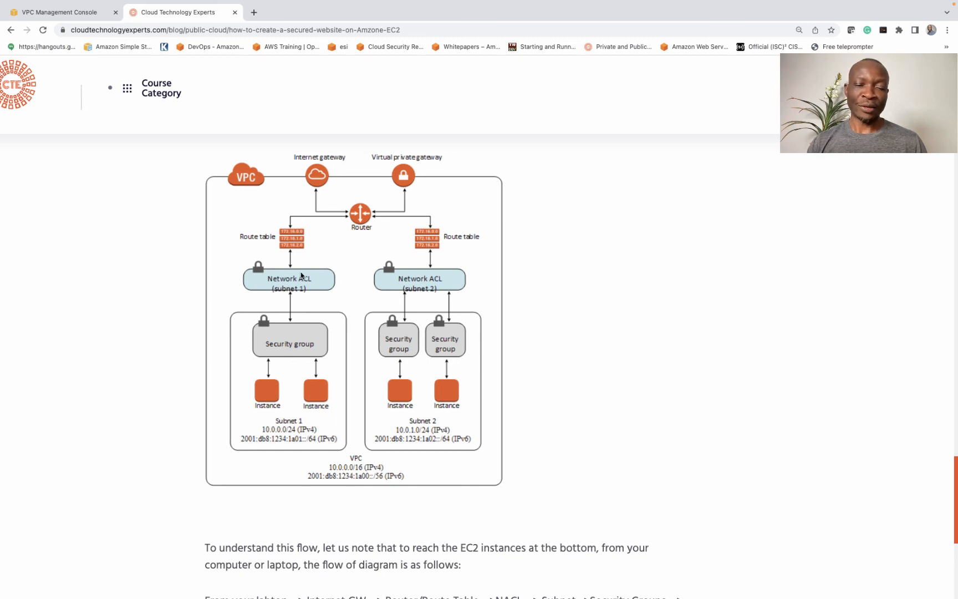
{"action": "mouse_move", "coordinate": [300, 282]}
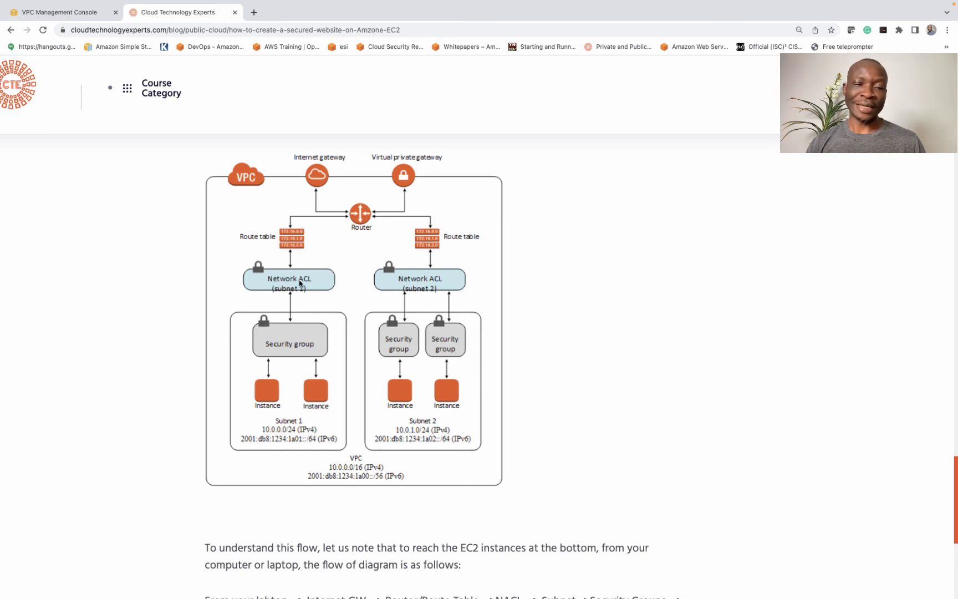
{"action": "mouse_move", "coordinate": [316, 343]}
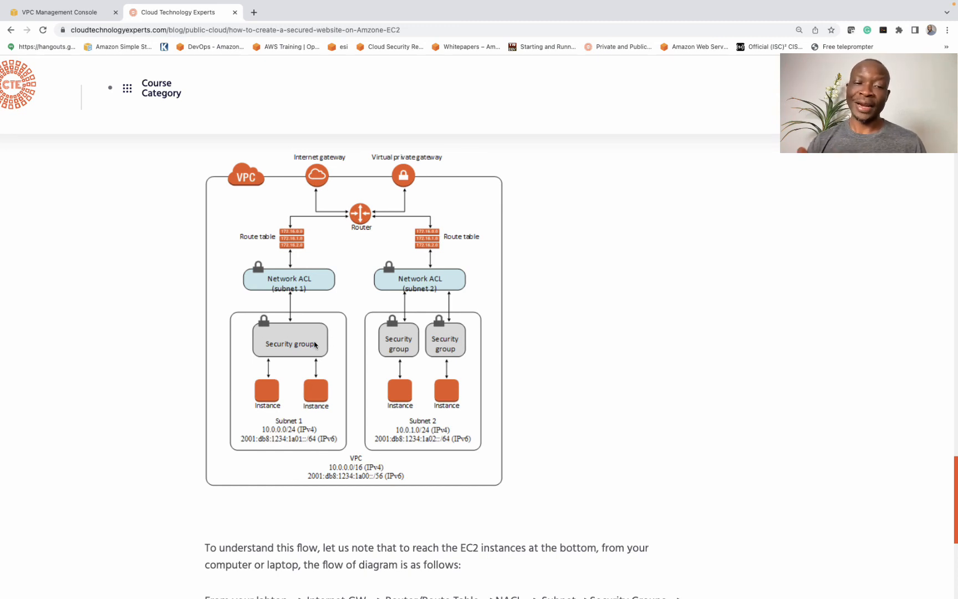
{"action": "mouse_move", "coordinate": [226, 317]}
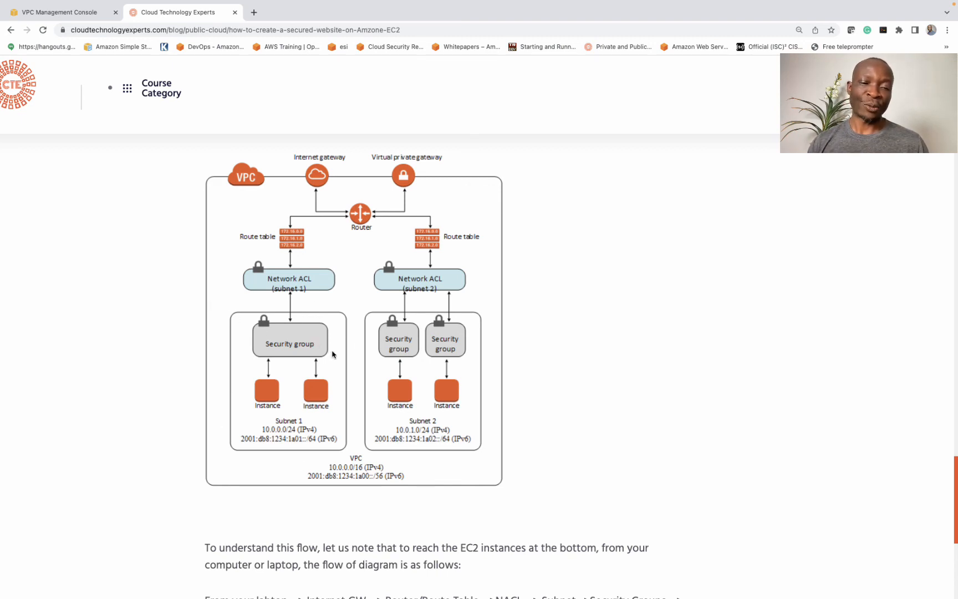
{"action": "mouse_move", "coordinate": [319, 407]}
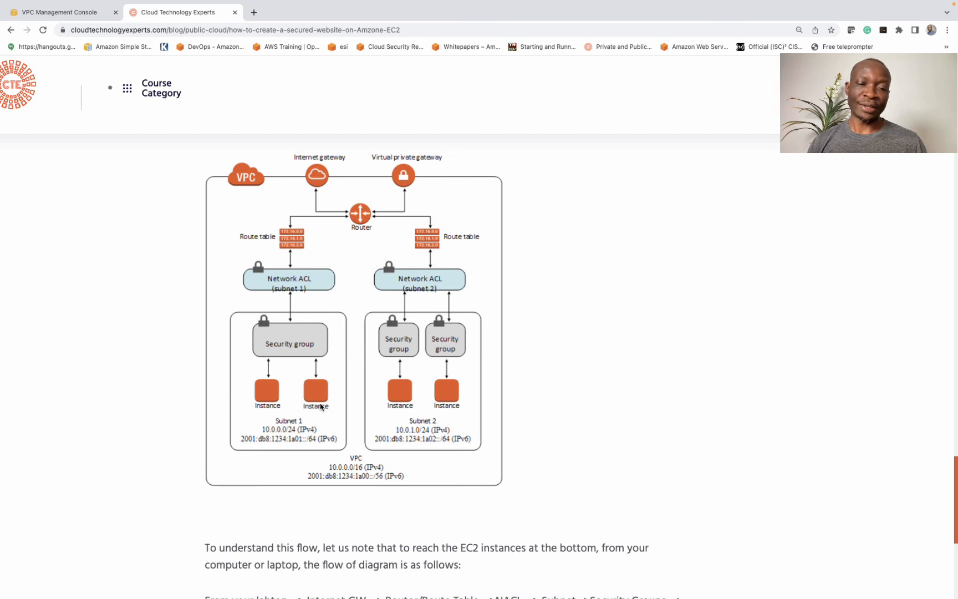